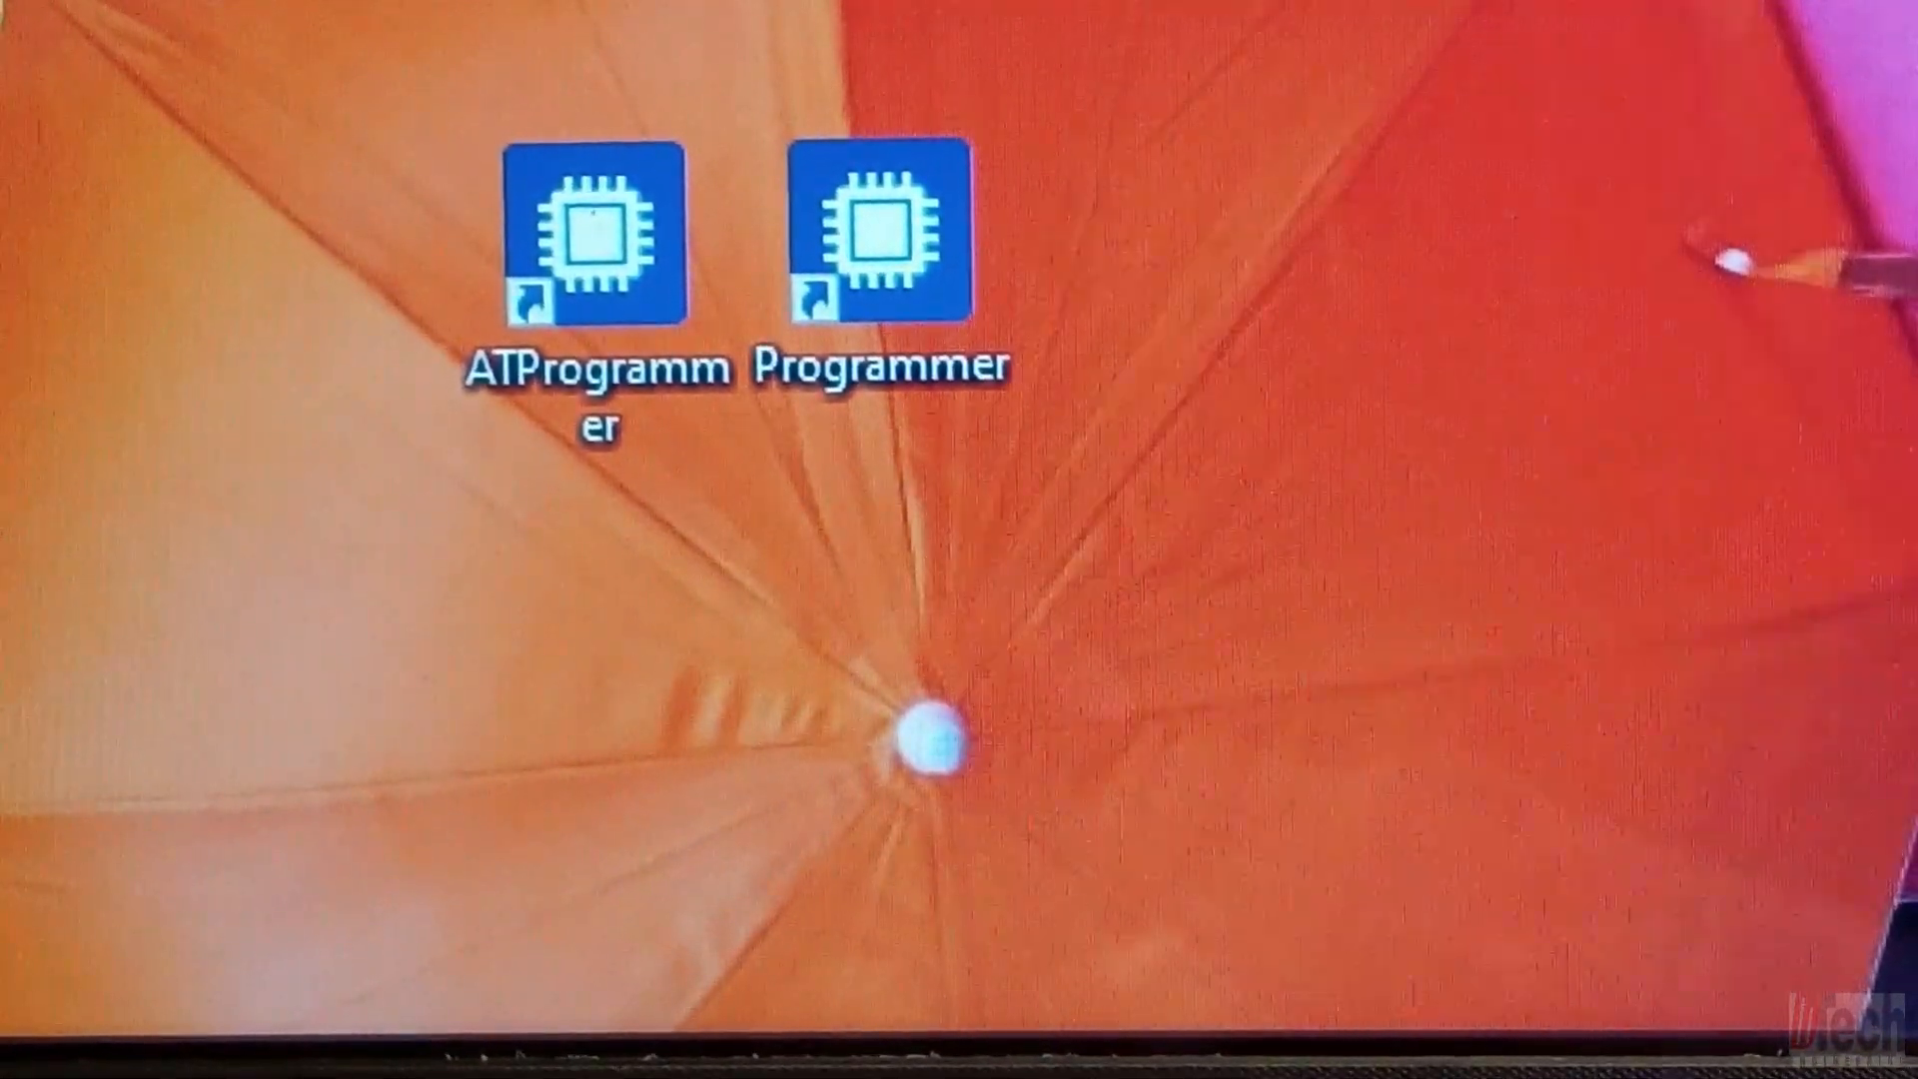
{"action": "mouse_move", "coordinate": [868, 233]}
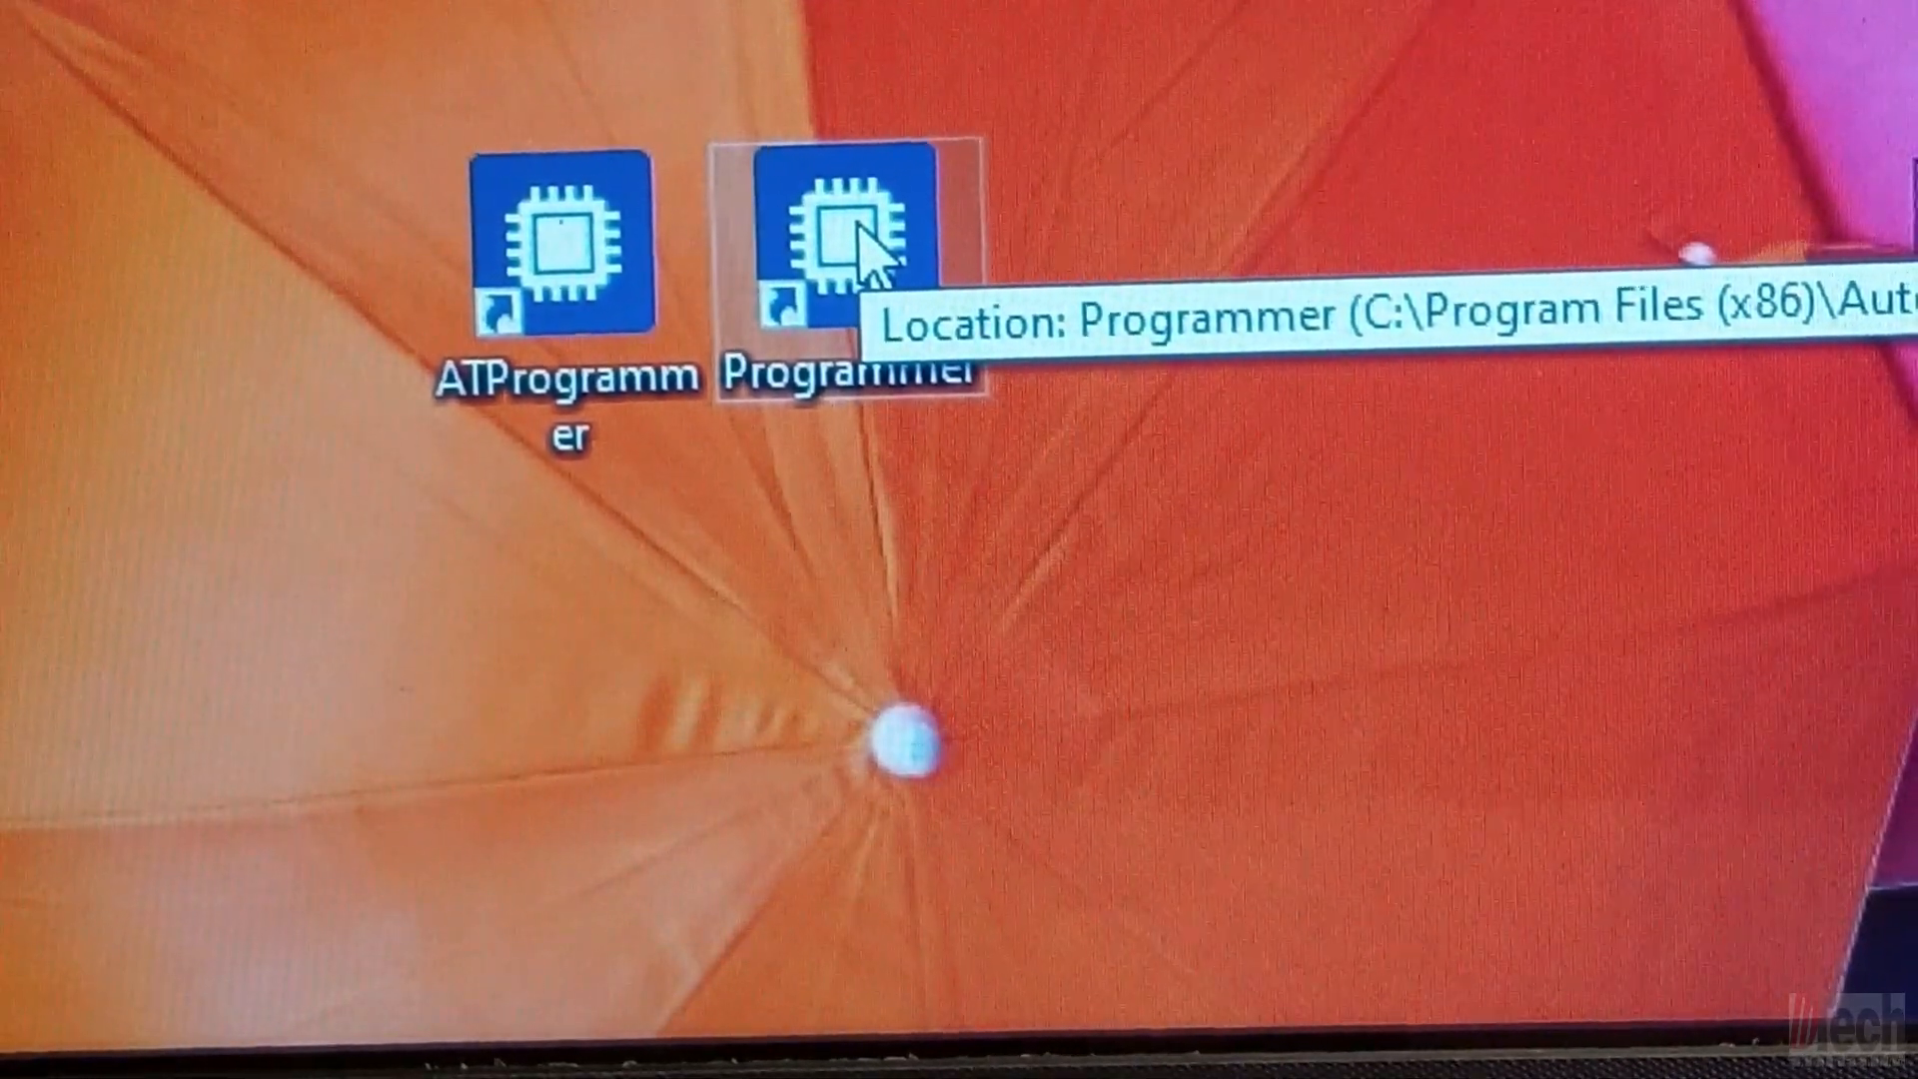
Step: Launch Autel Programmer and select Other, BMW, E-SERIES>FRM>XEQ384 with D-FLASH 32Kx8
{"action": "double_click", "coordinate": [844, 233]}
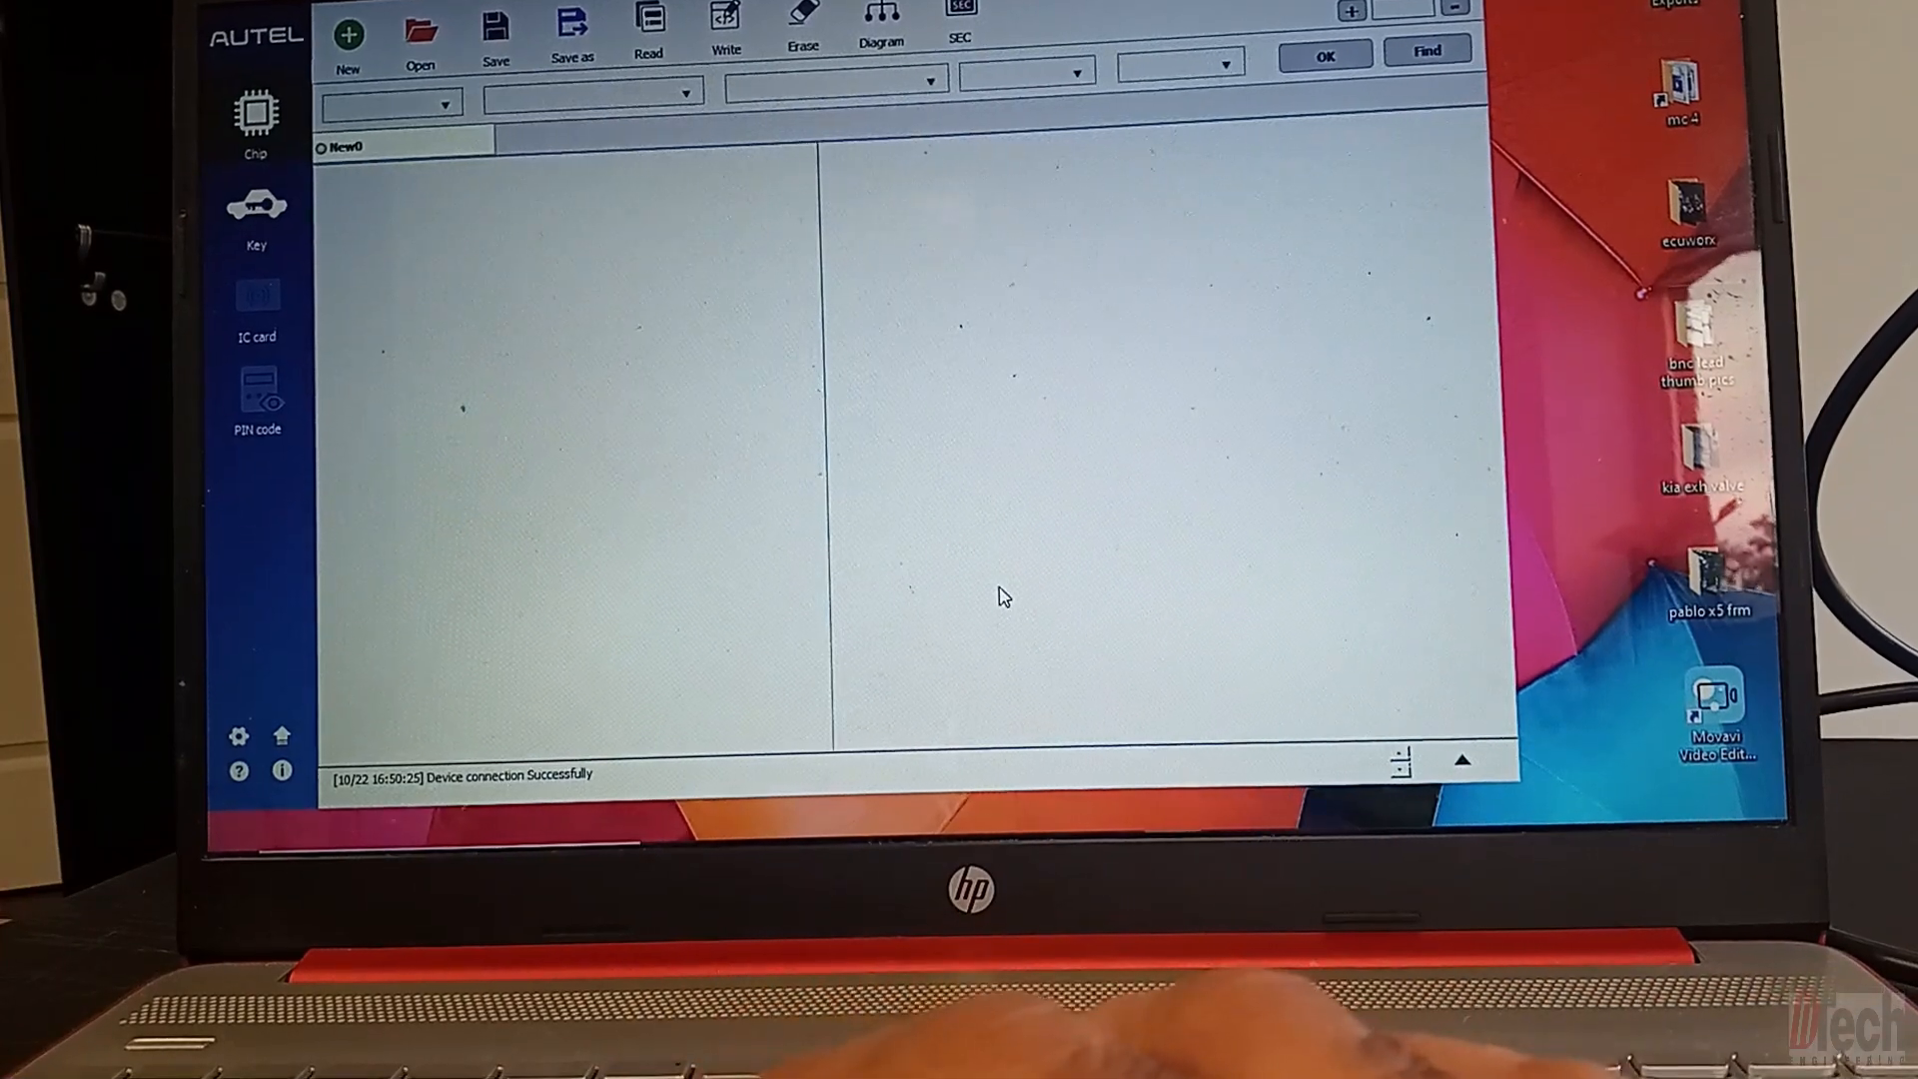
{"action": "mouse_move", "coordinate": [520, 251]}
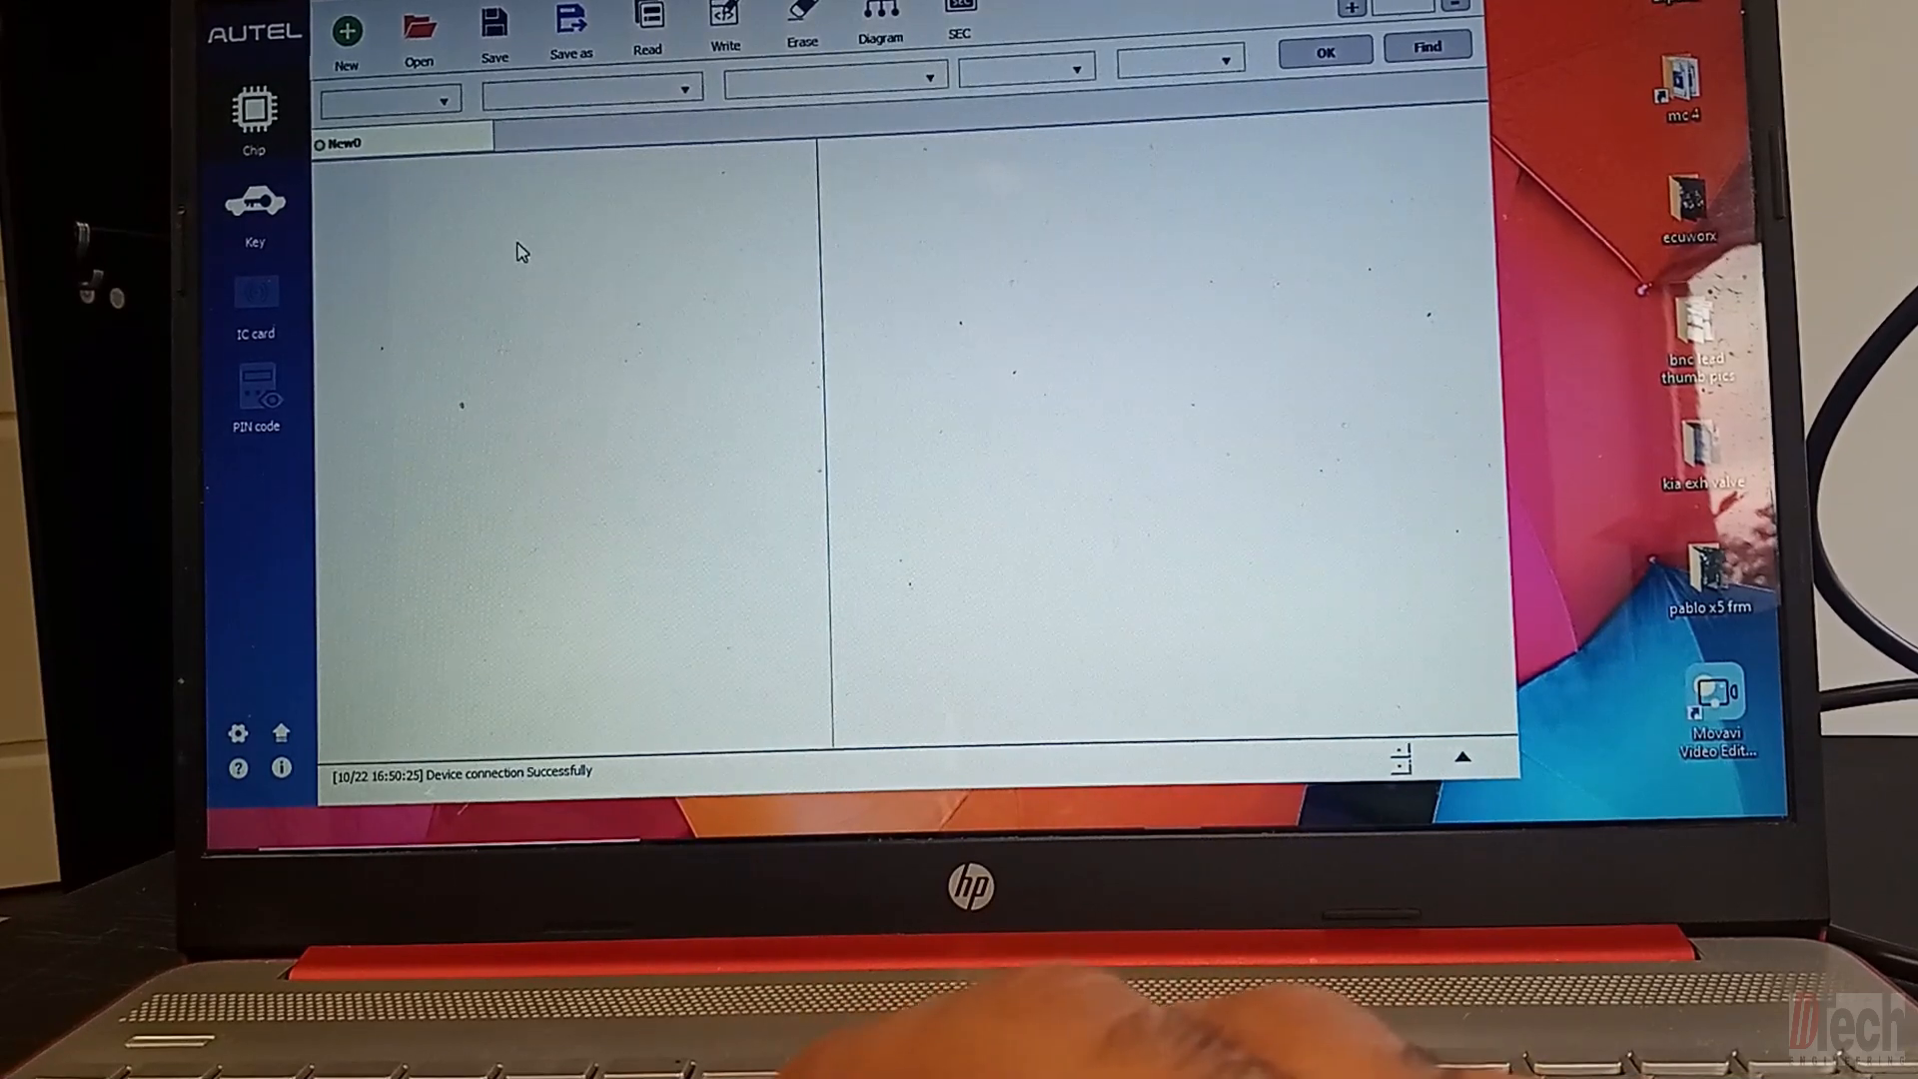
{"action": "mouse_move", "coordinate": [415, 178]}
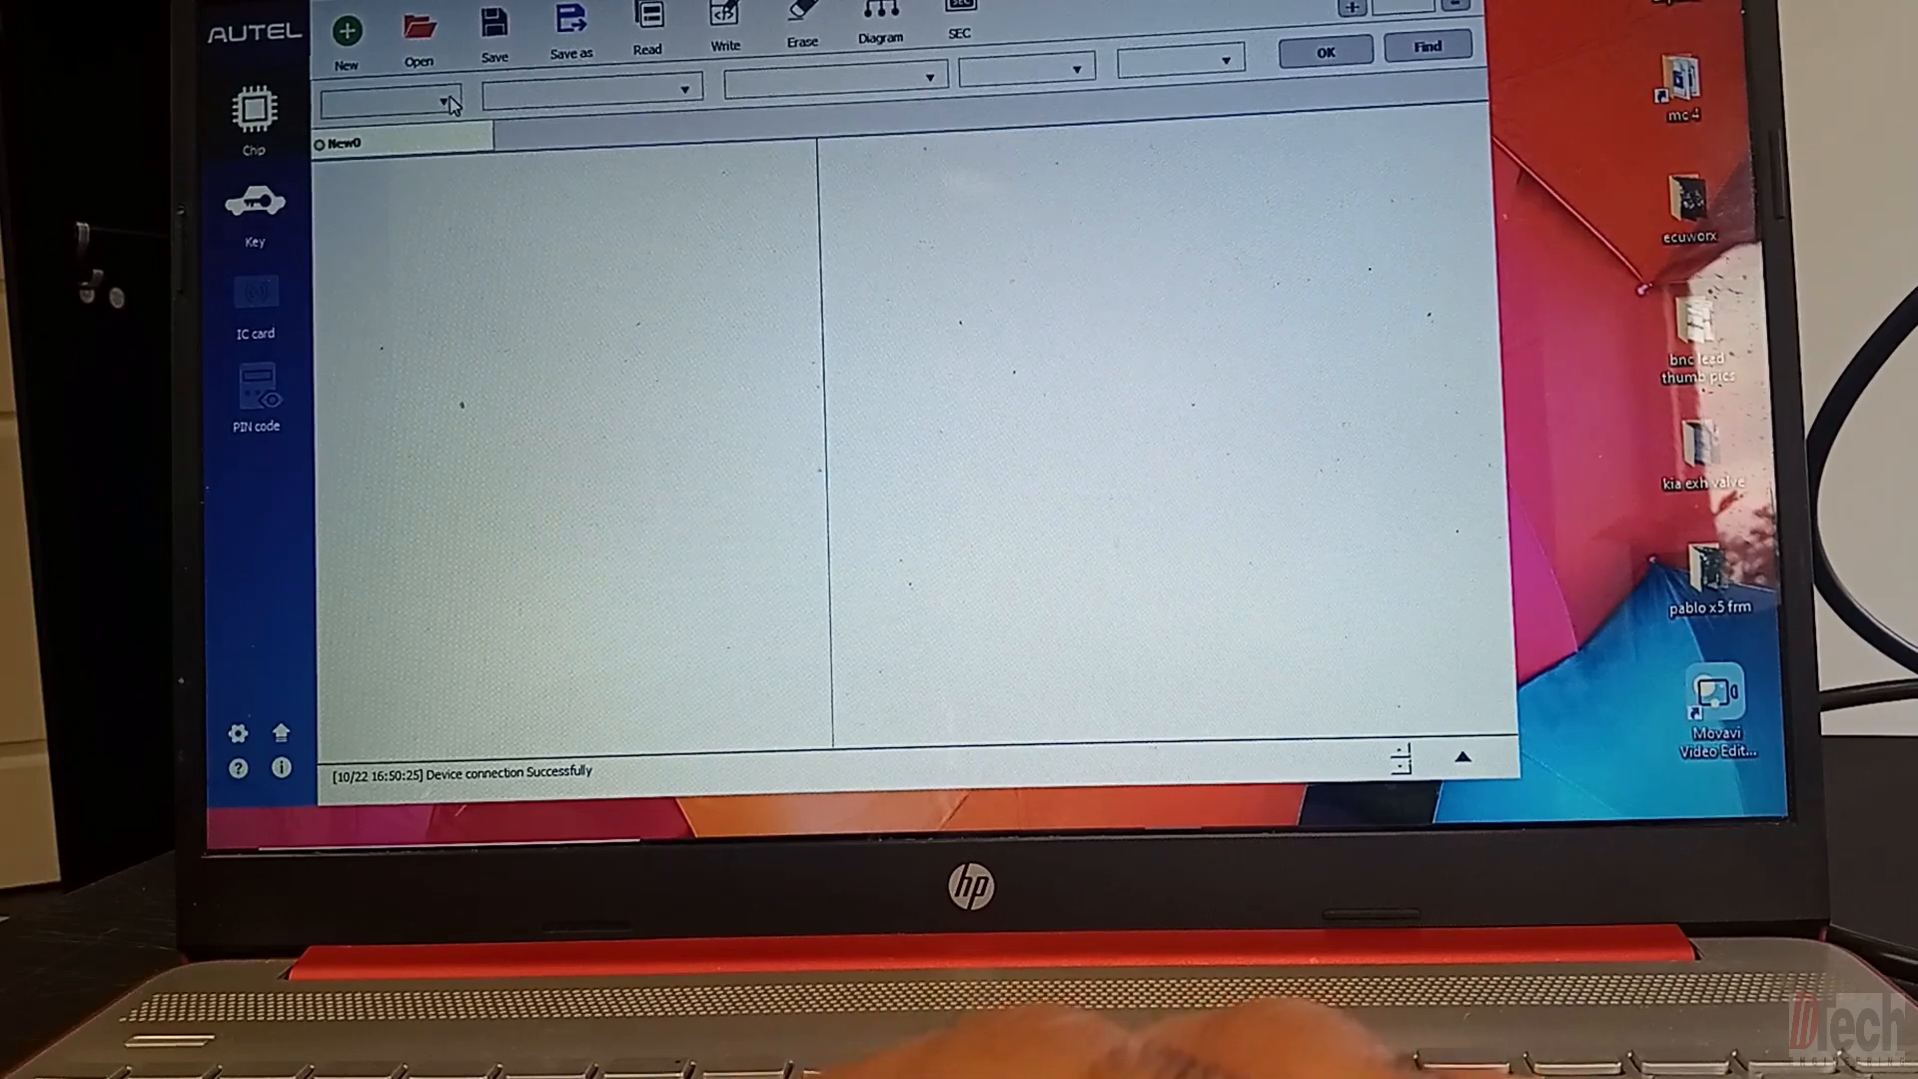
{"action": "left_click", "coordinate": [443, 98]}
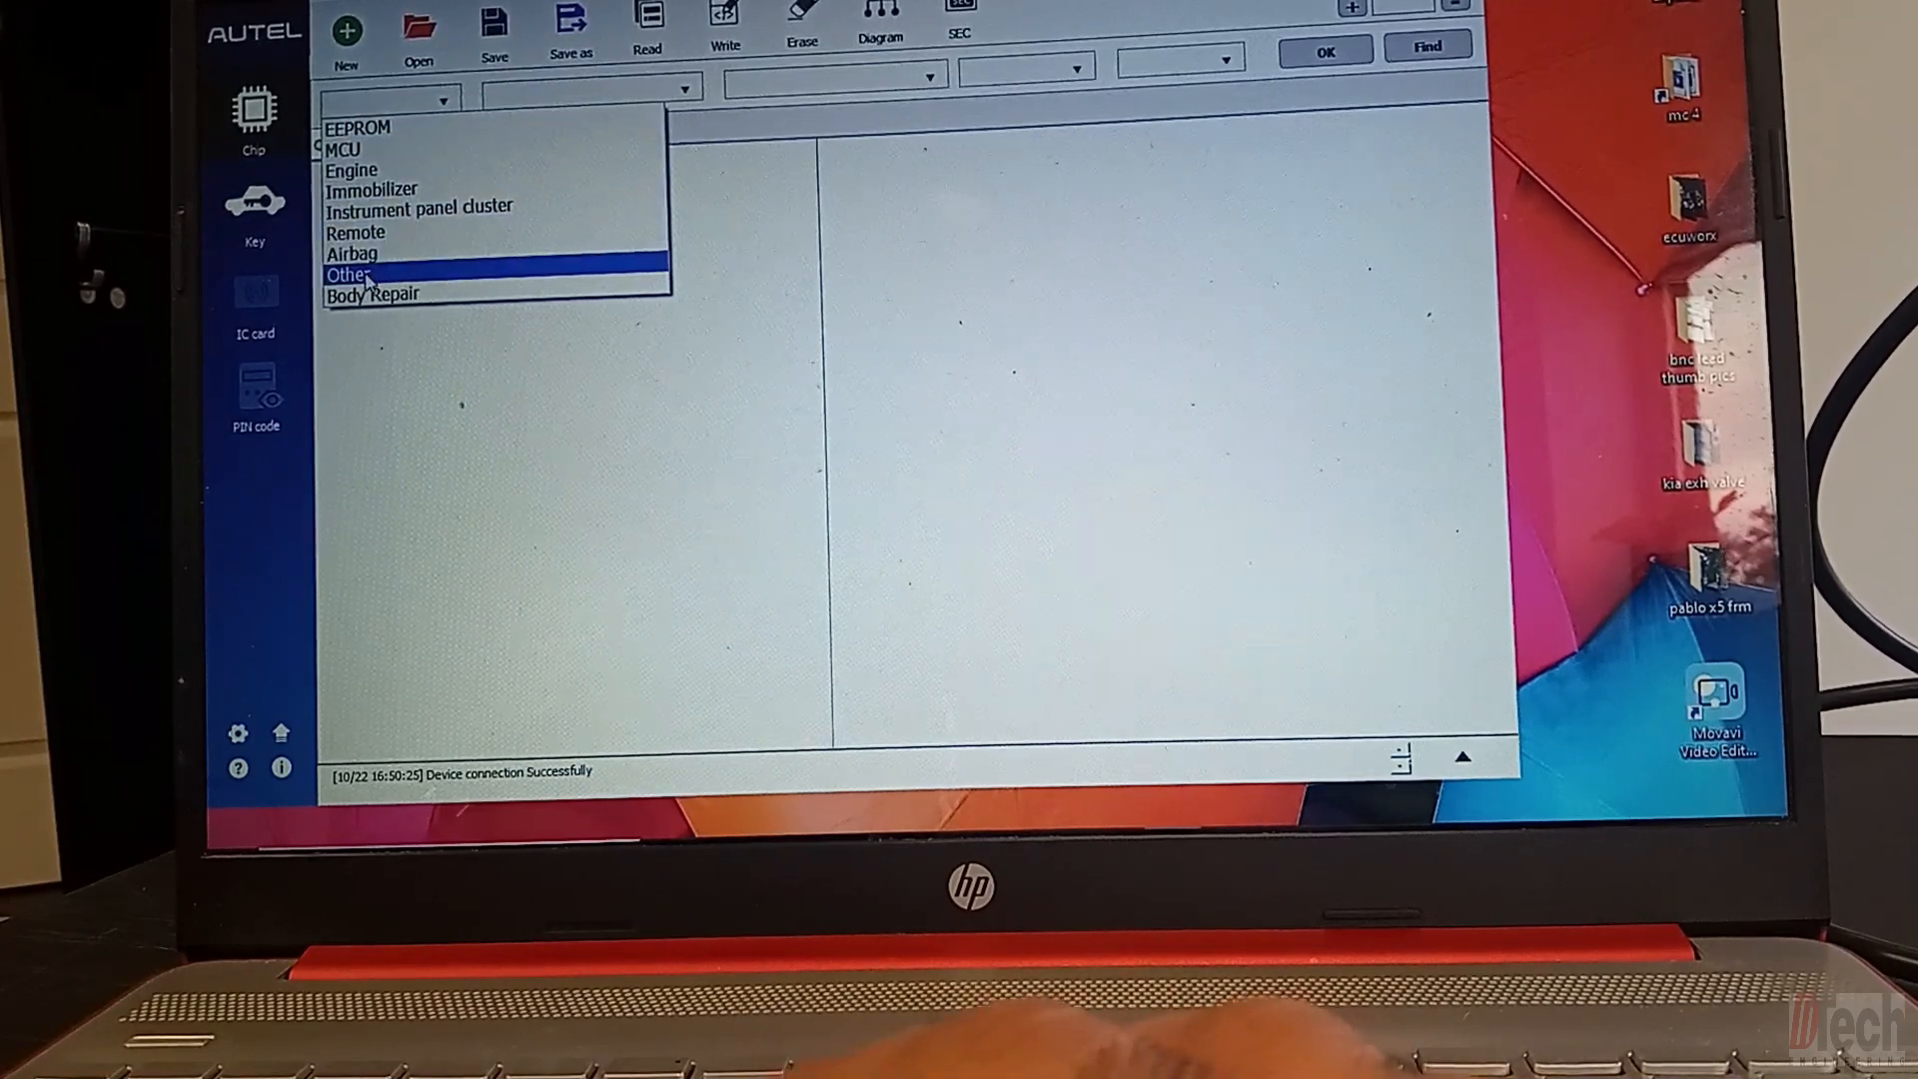
{"action": "left_click", "coordinate": [351, 274]}
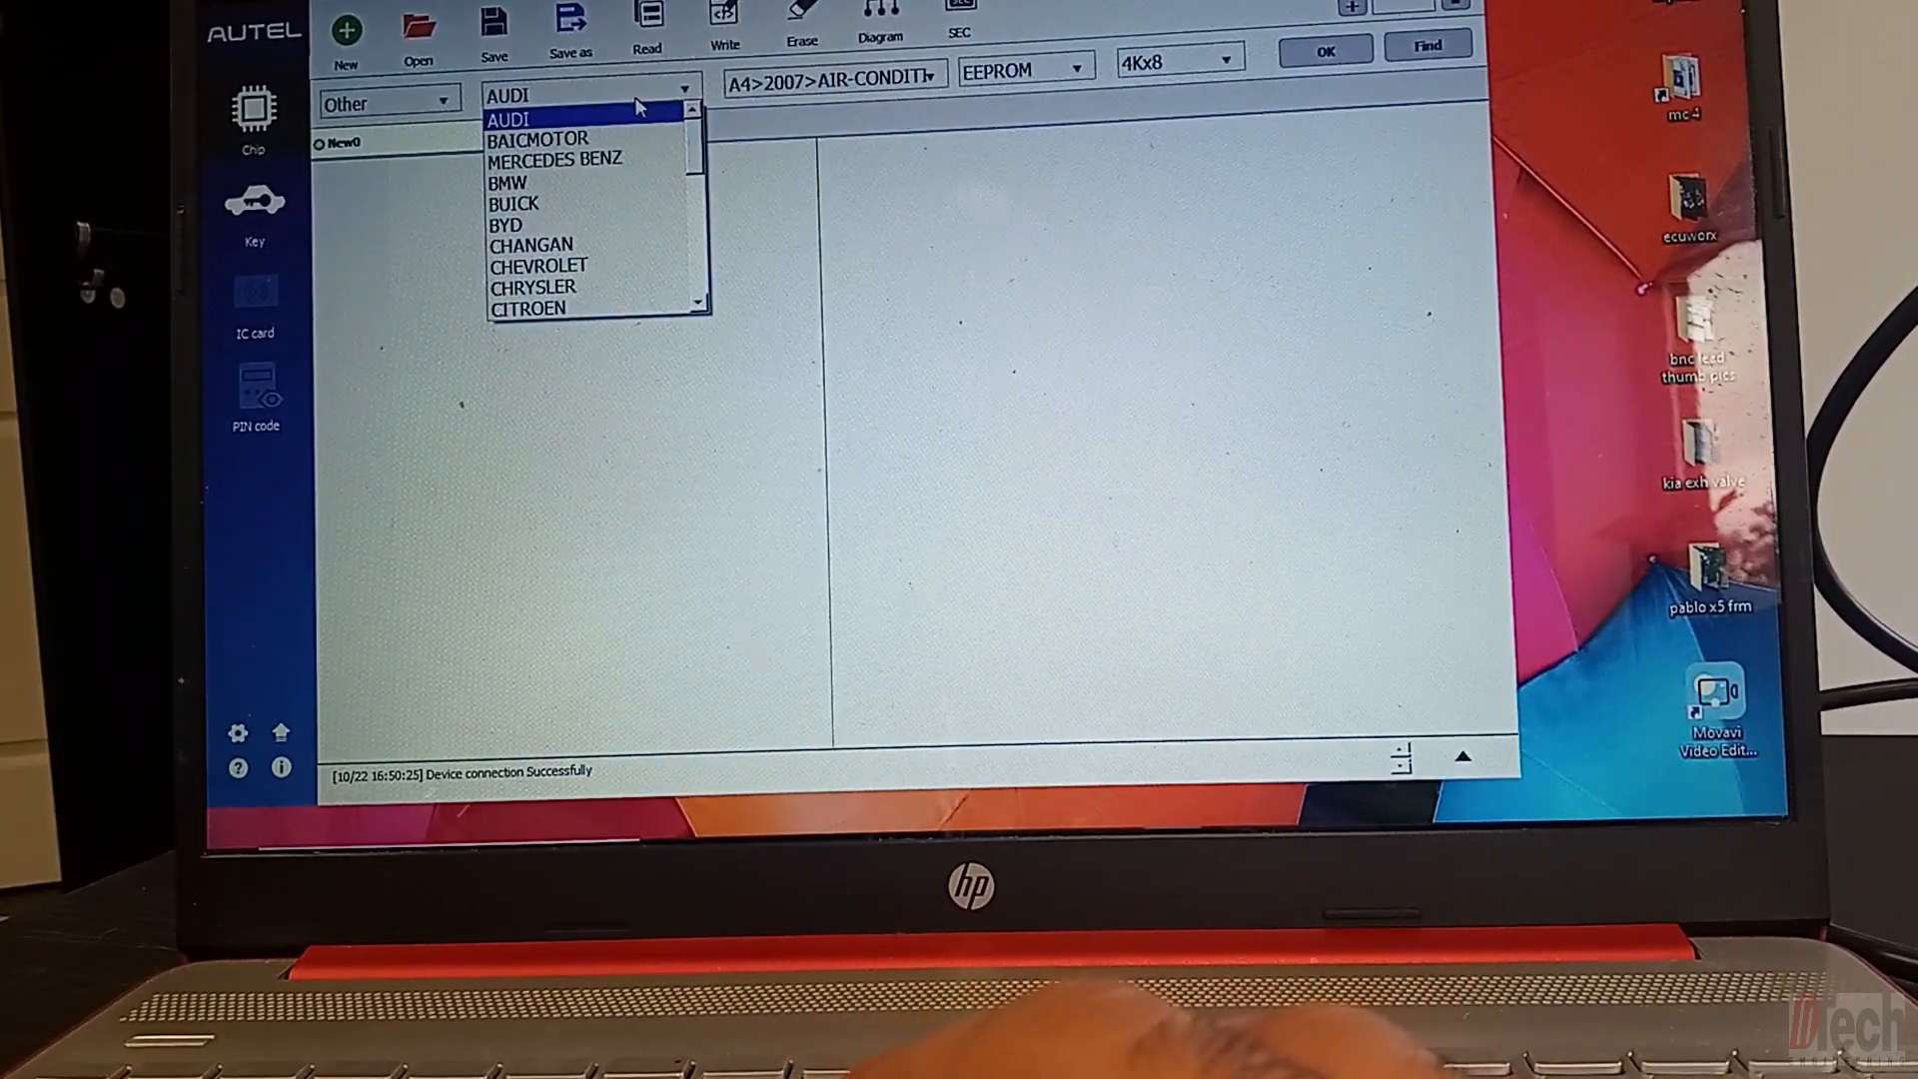
{"action": "left_click", "coordinate": [509, 181]}
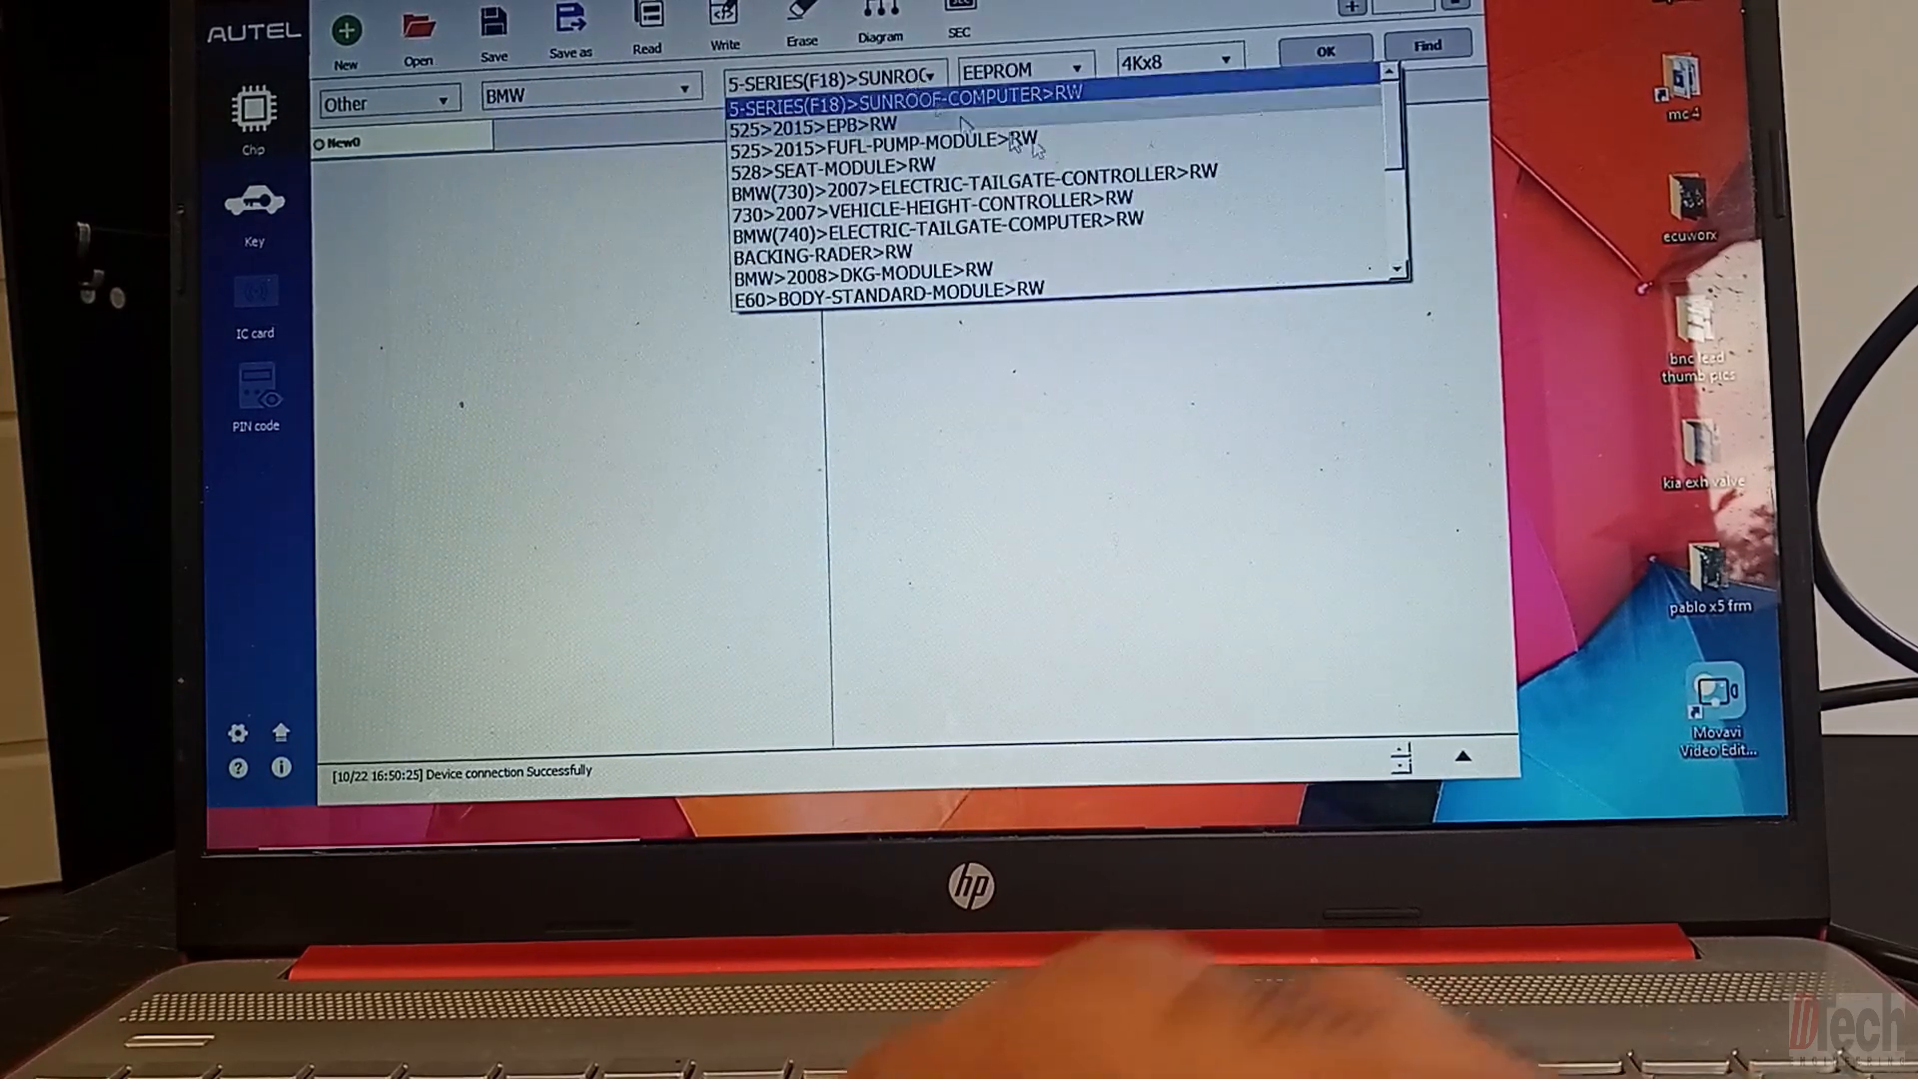
{"action": "scroll", "scroll_direction": "down", "scroll_amount": 3}
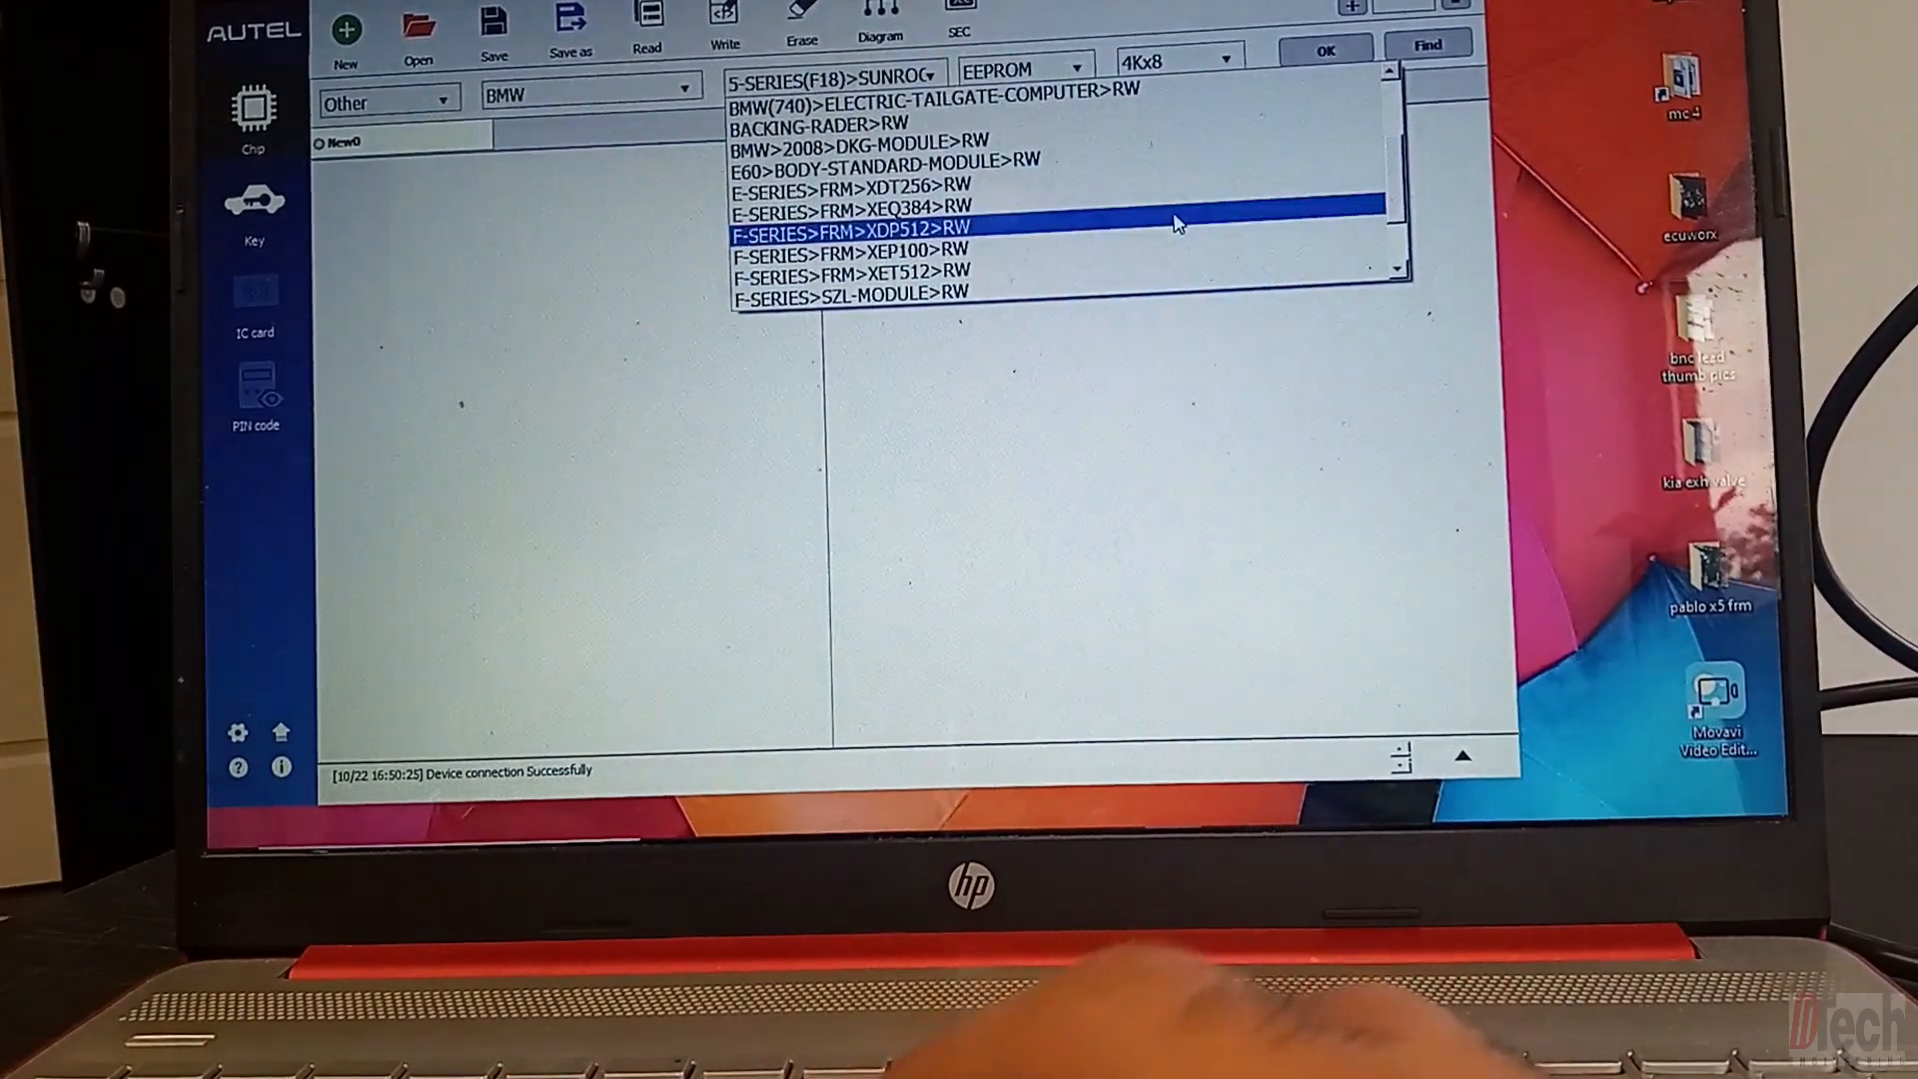
{"action": "left_click", "coordinate": [881, 211]}
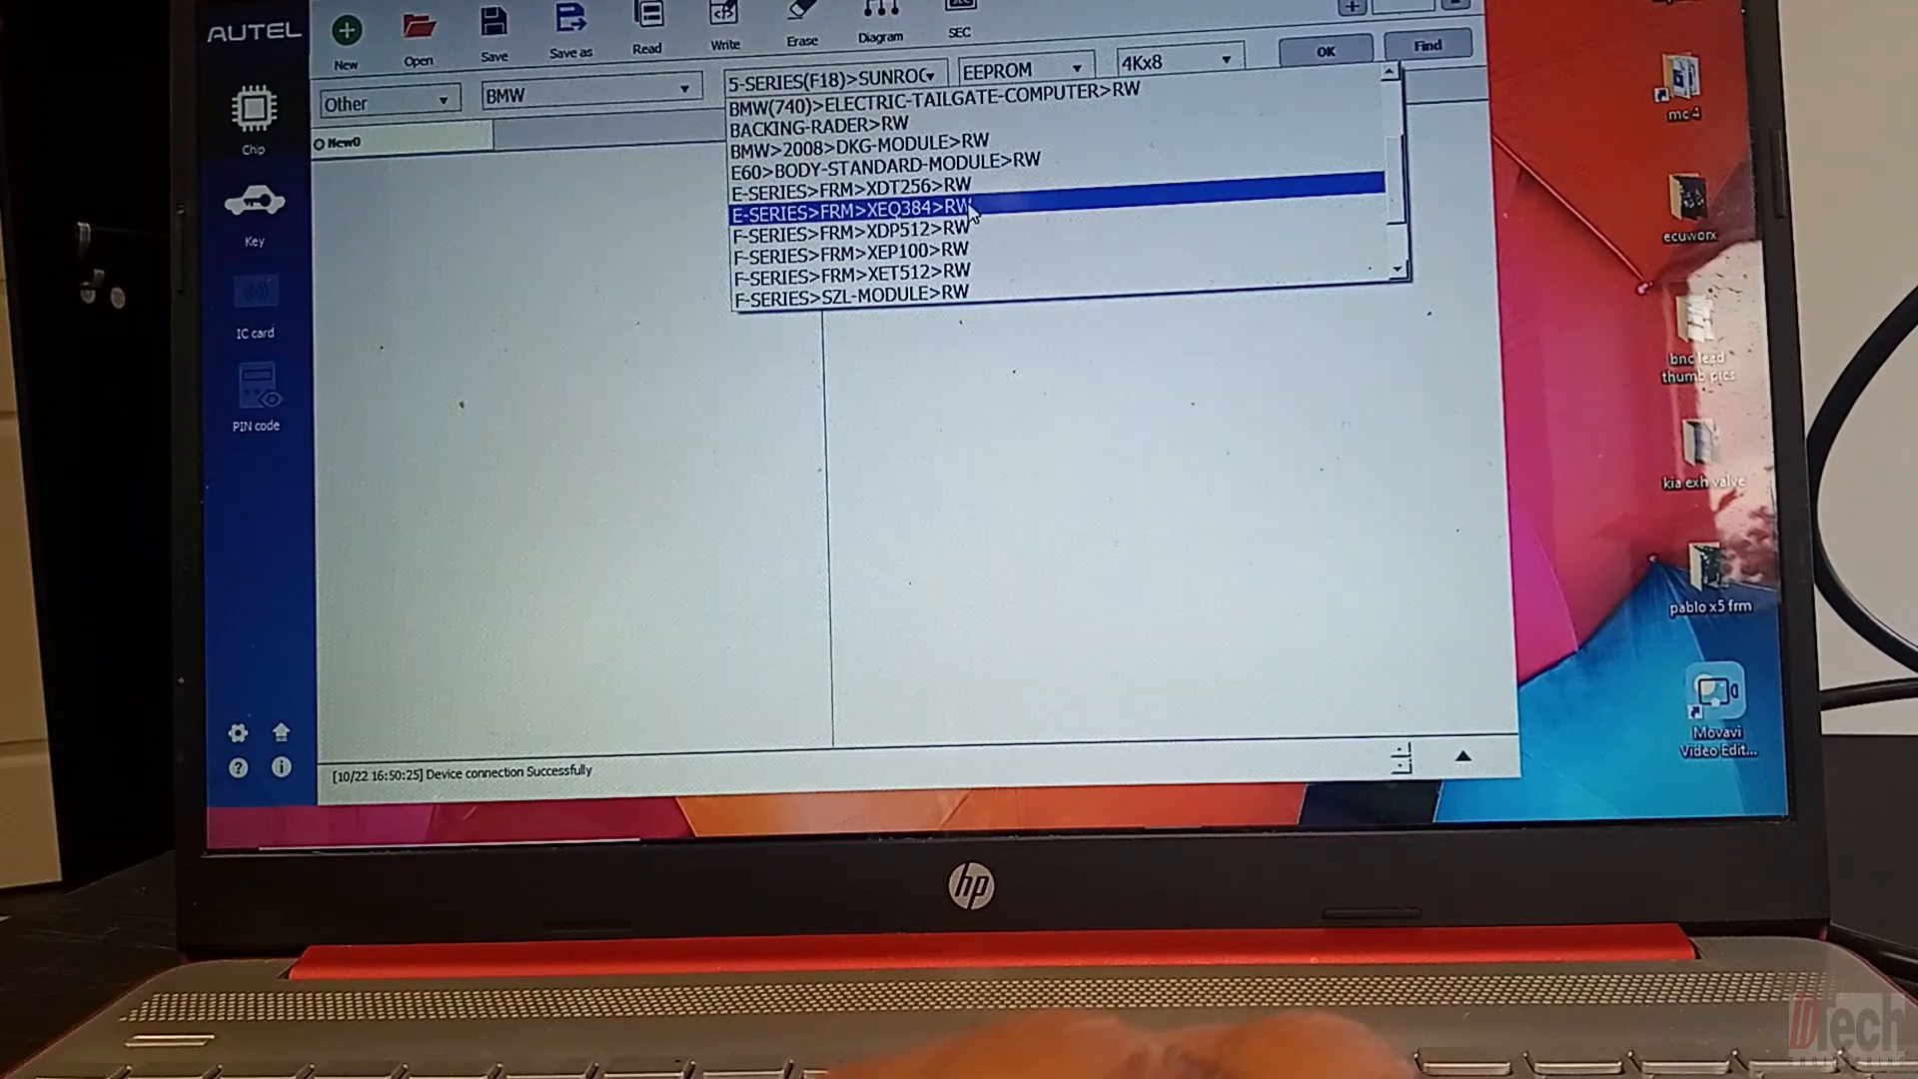
{"action": "left_click", "coordinate": [856, 209]}
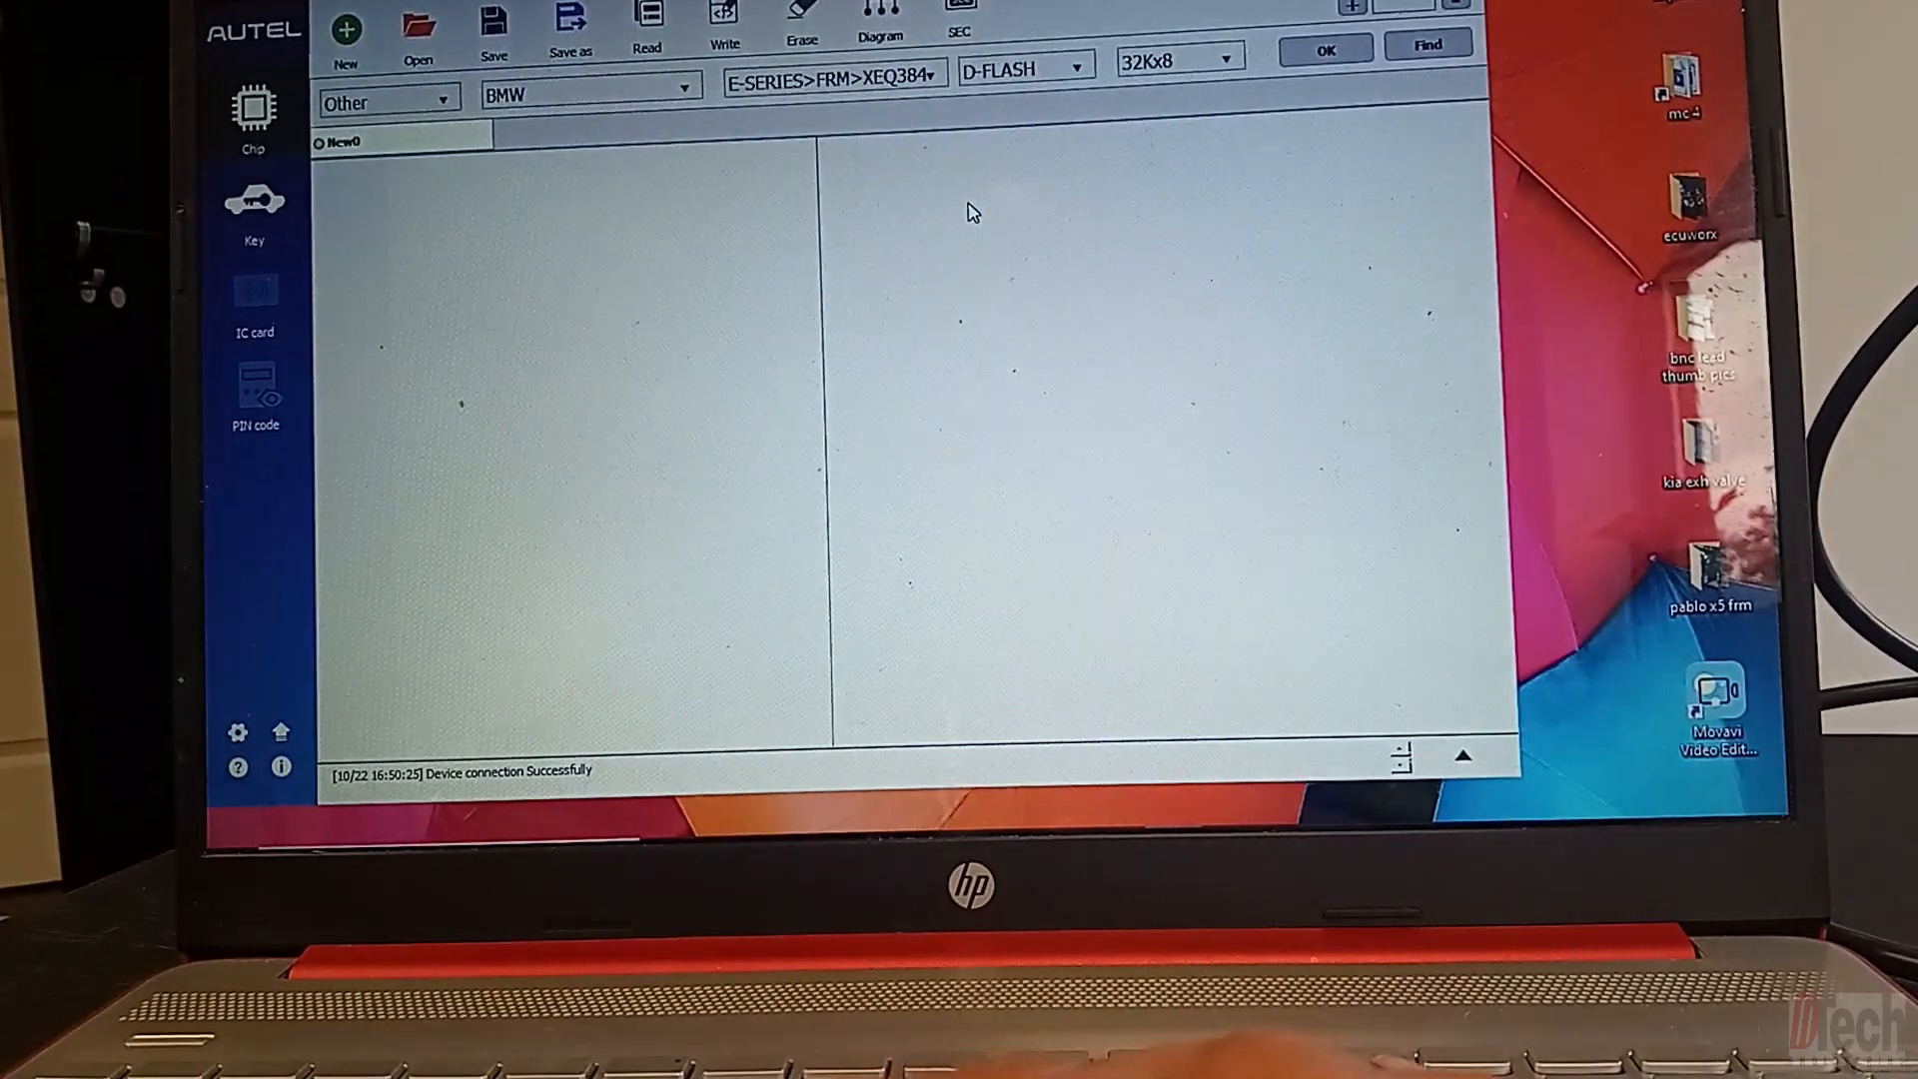
Step: Load the XEQ384 module, attempt a D-FLASH read, and dismiss the Read Failed message
{"action": "left_click", "coordinate": [1074, 66]}
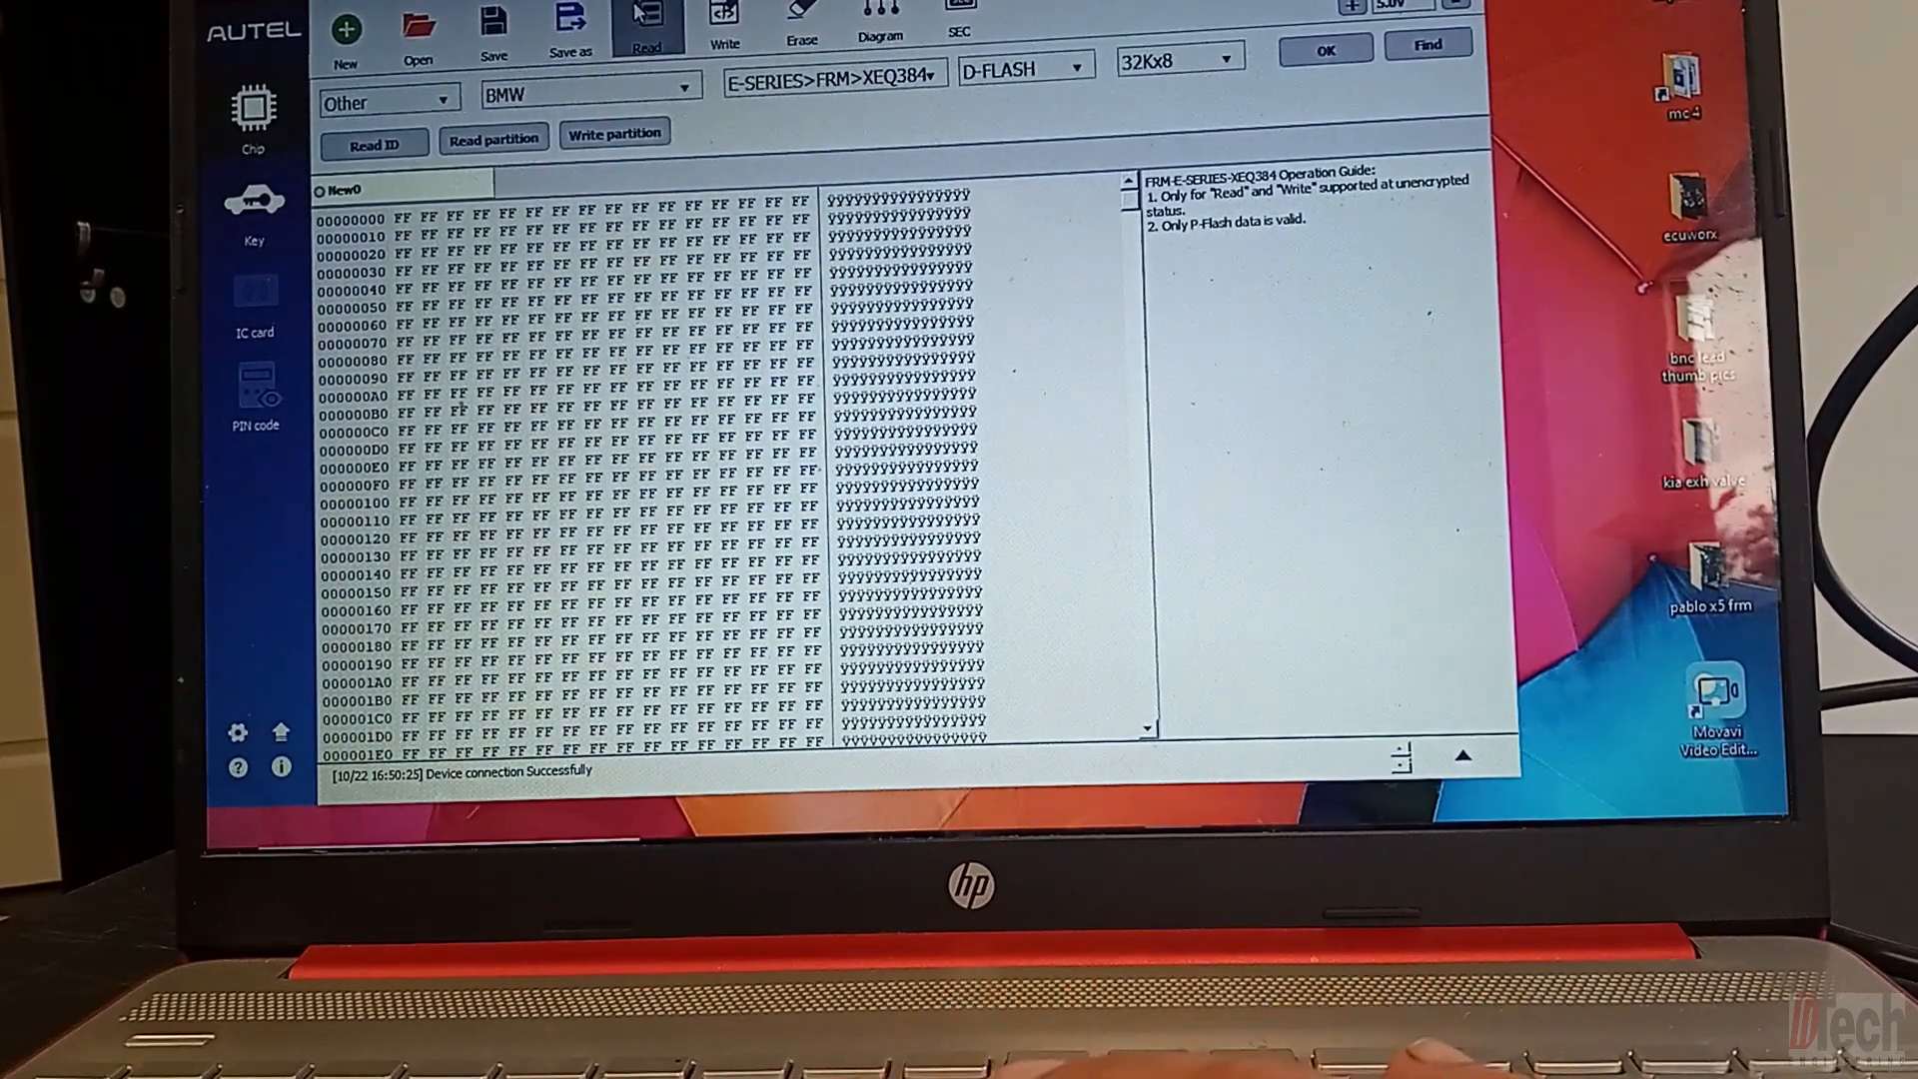
{"action": "left_click", "coordinate": [647, 21]}
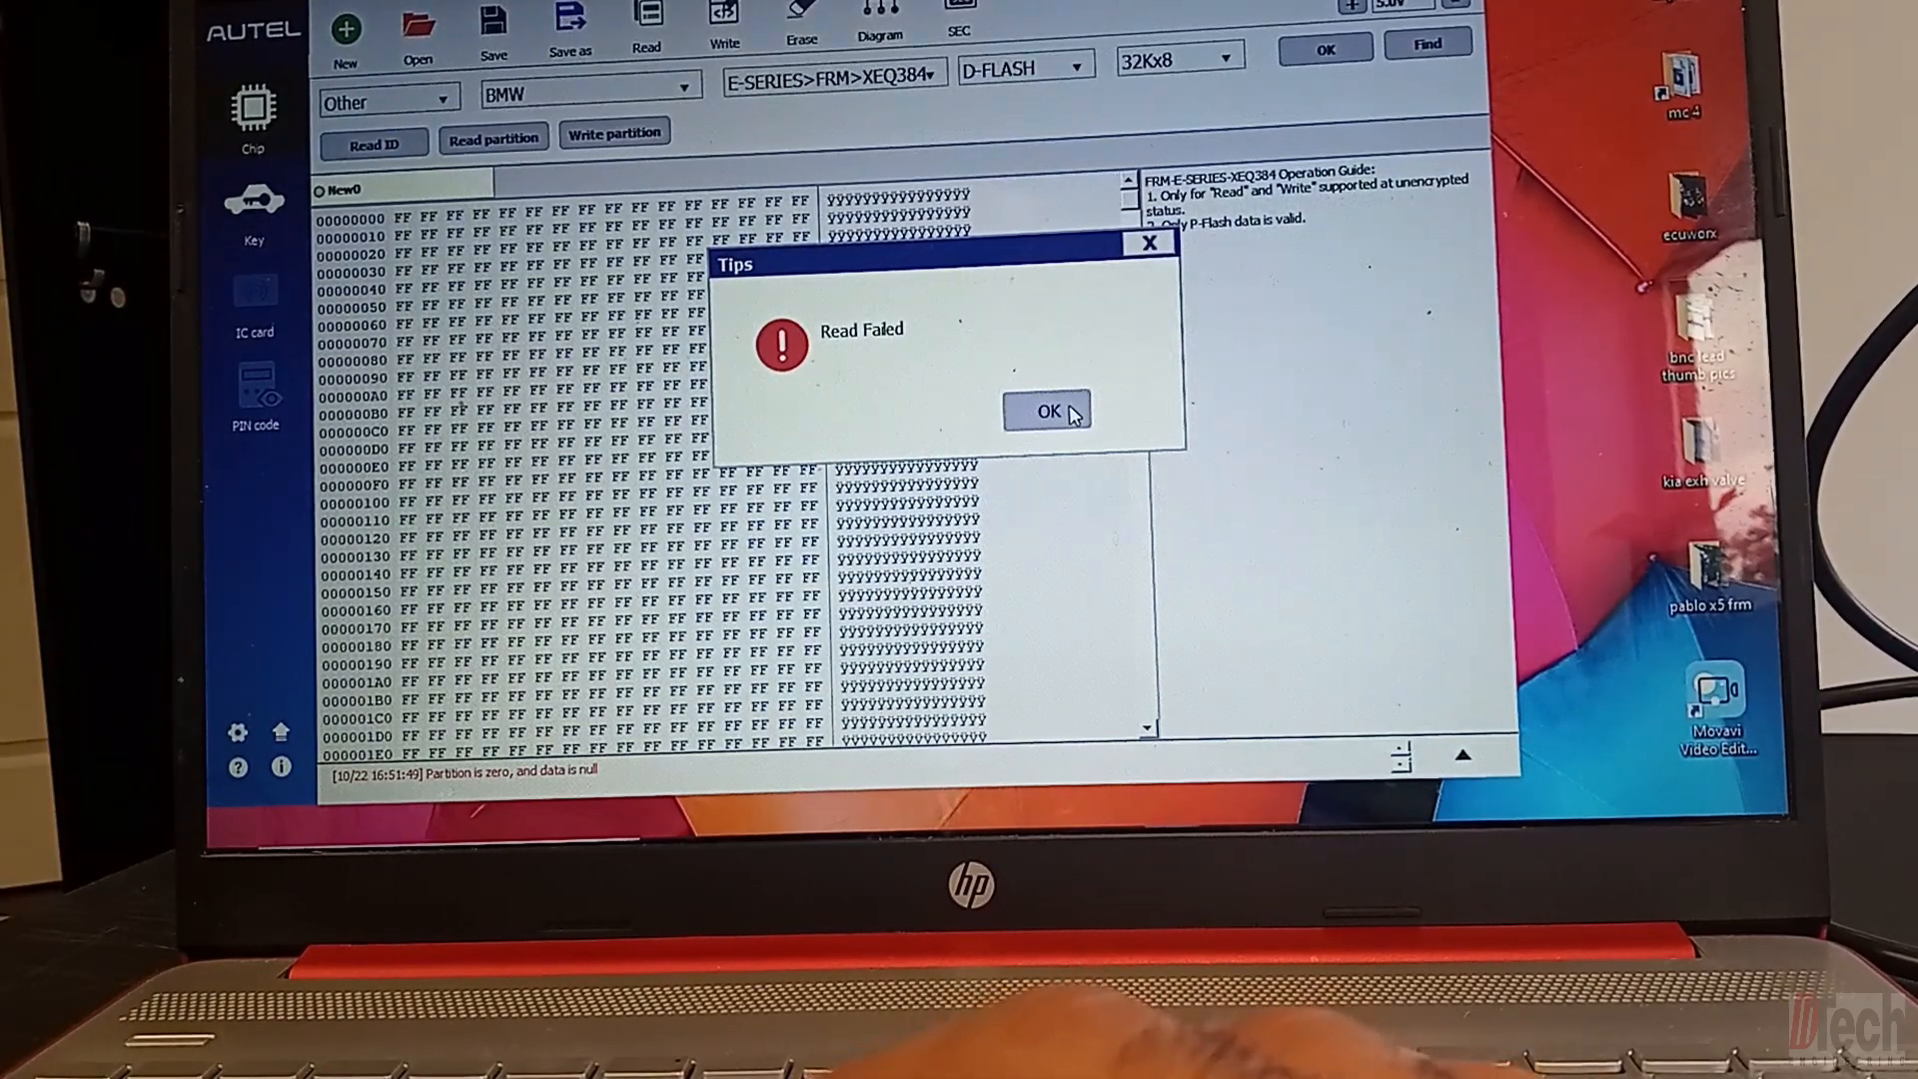
{"action": "left_click", "coordinate": [1042, 411]}
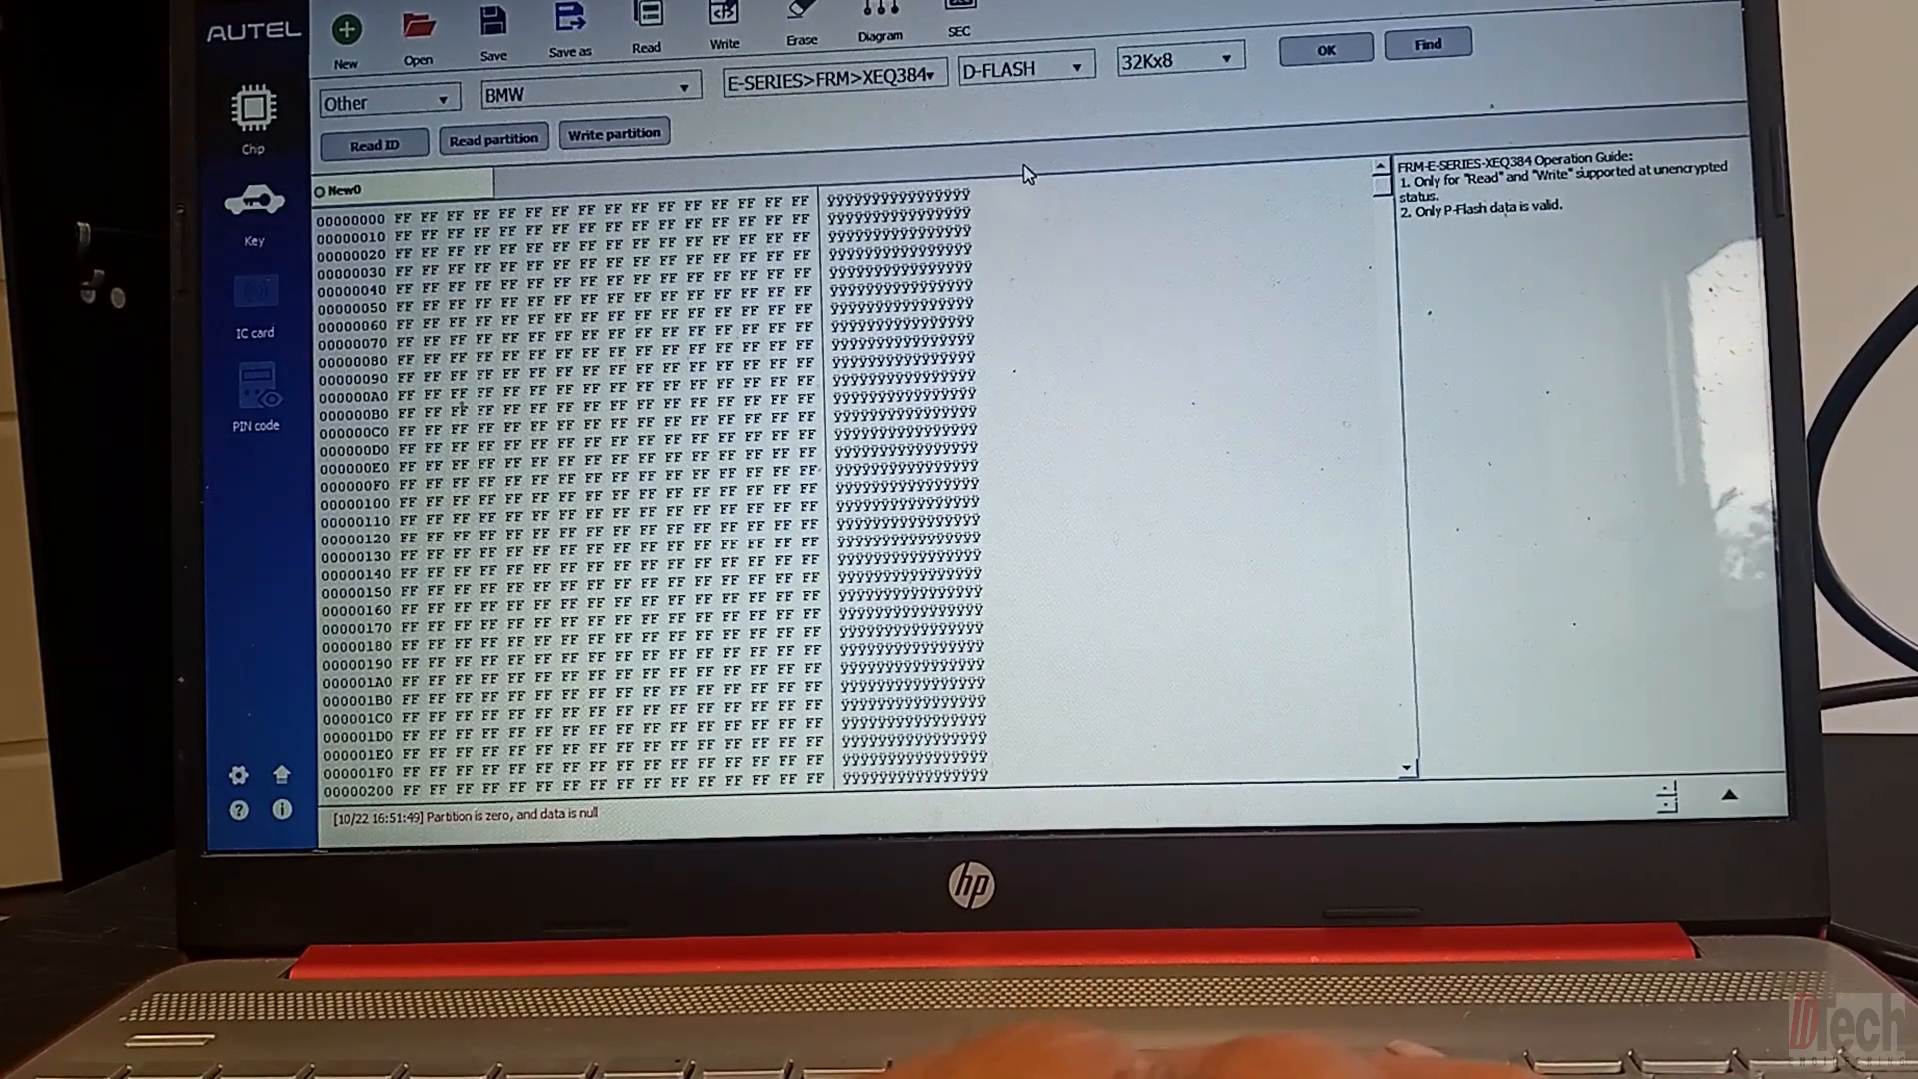
Step: Select EEE memory at 4Kx8, attempt a read, and dismiss the Read Failed message
{"action": "left_click", "coordinate": [1074, 66]}
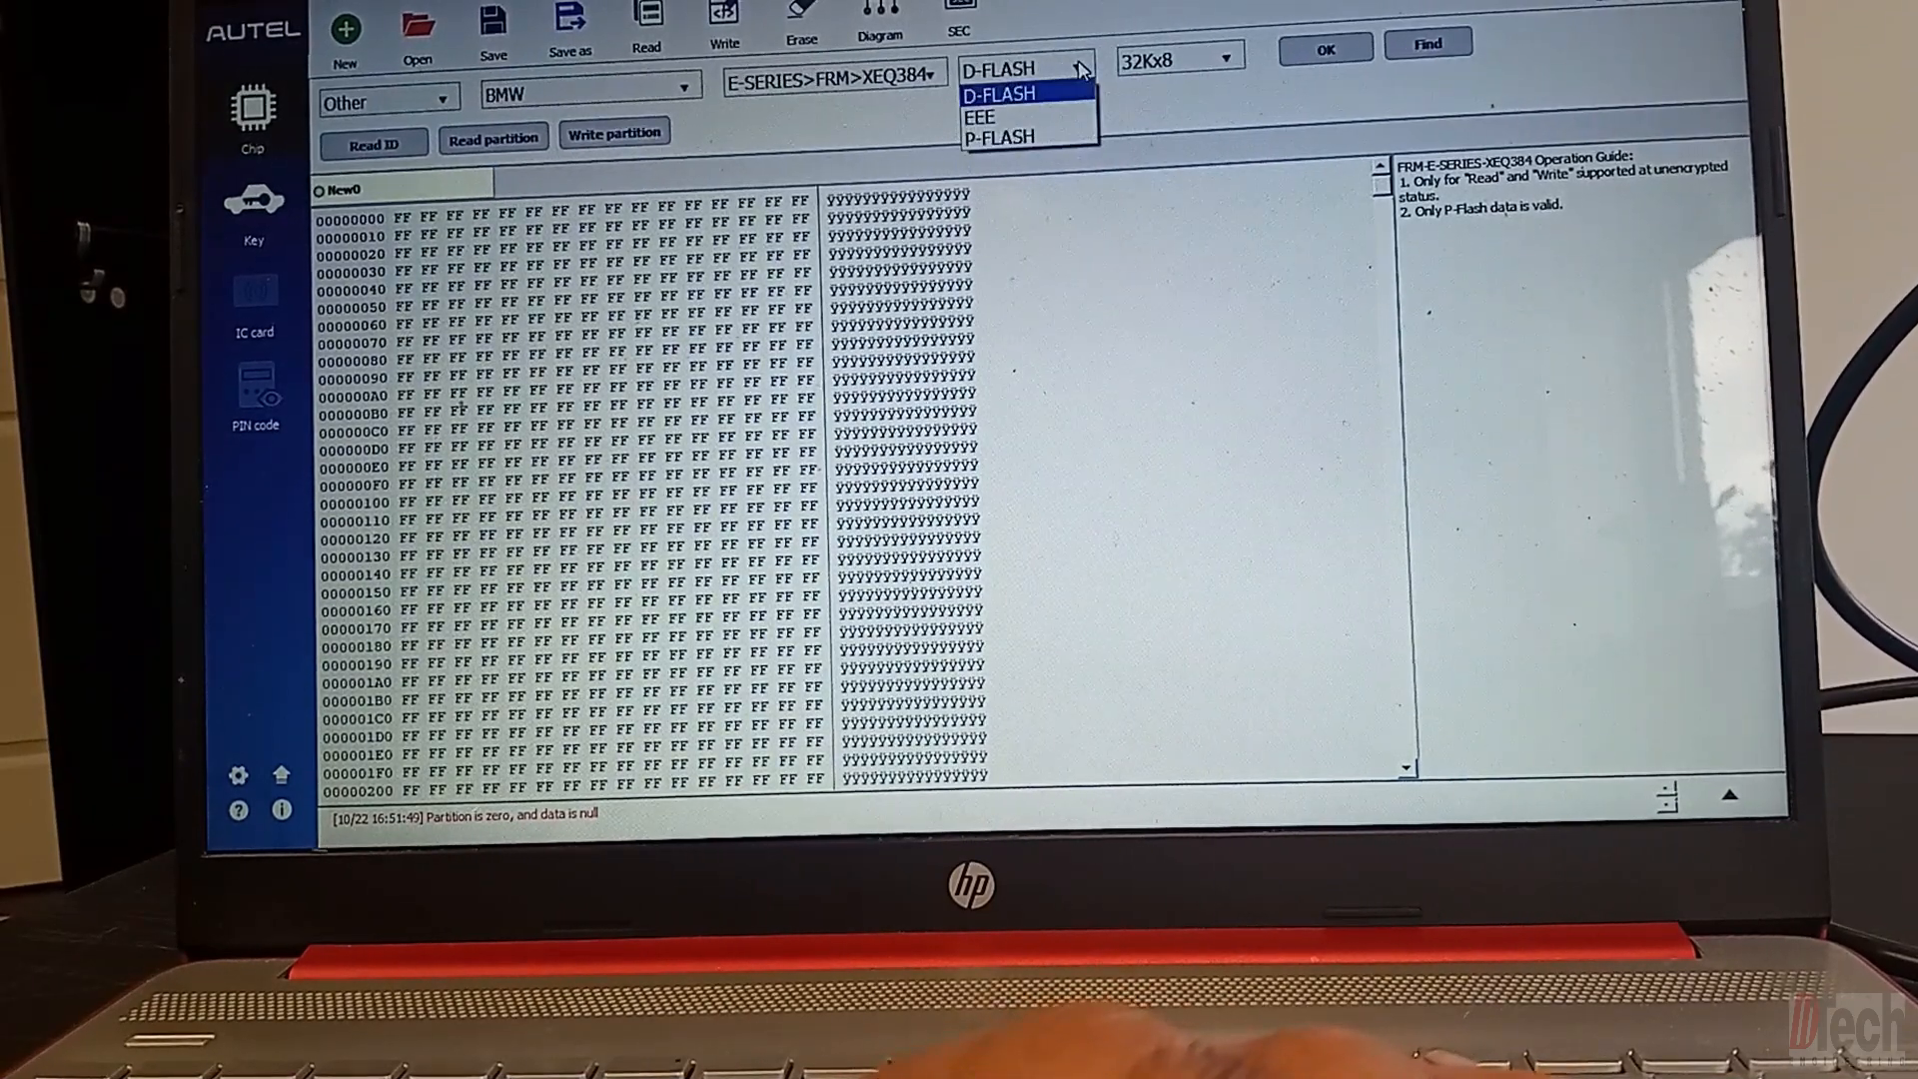
{"action": "left_click", "coordinate": [980, 115]}
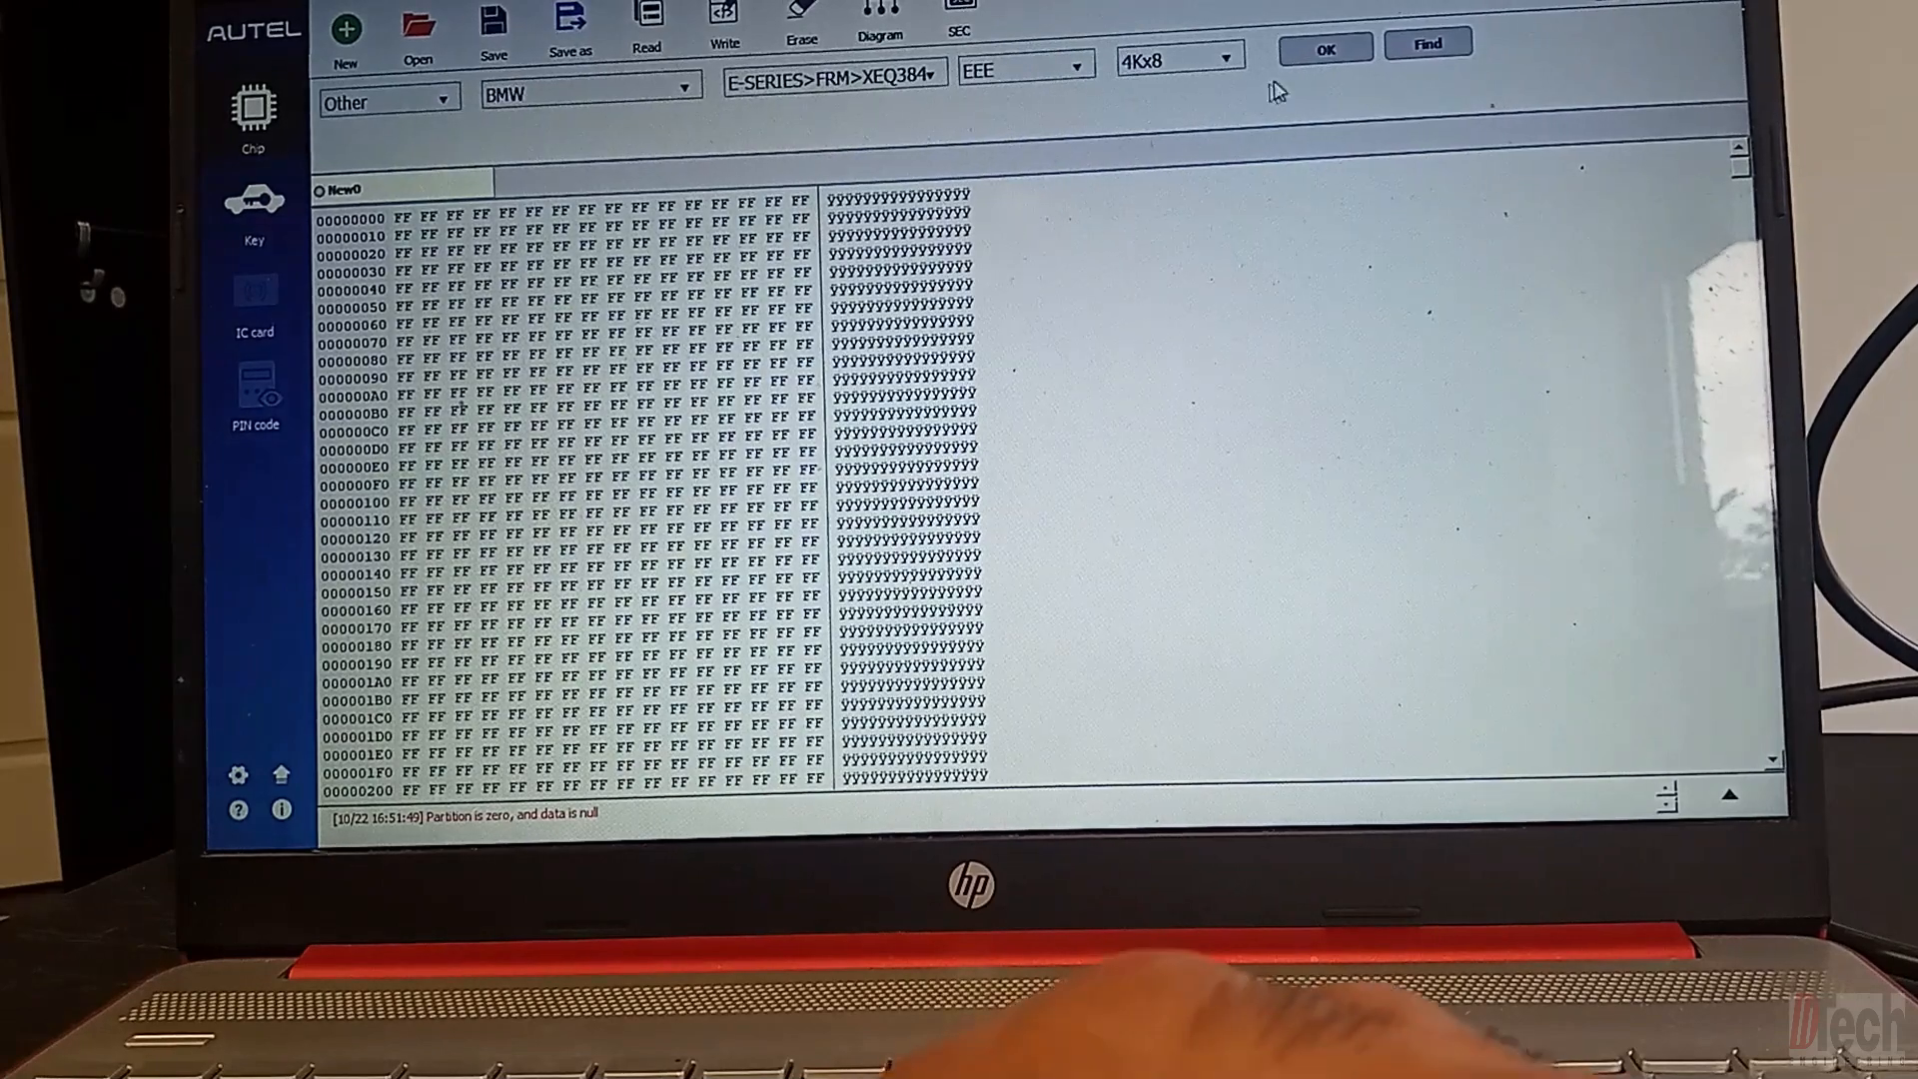
{"action": "left_click", "coordinate": [1325, 51]}
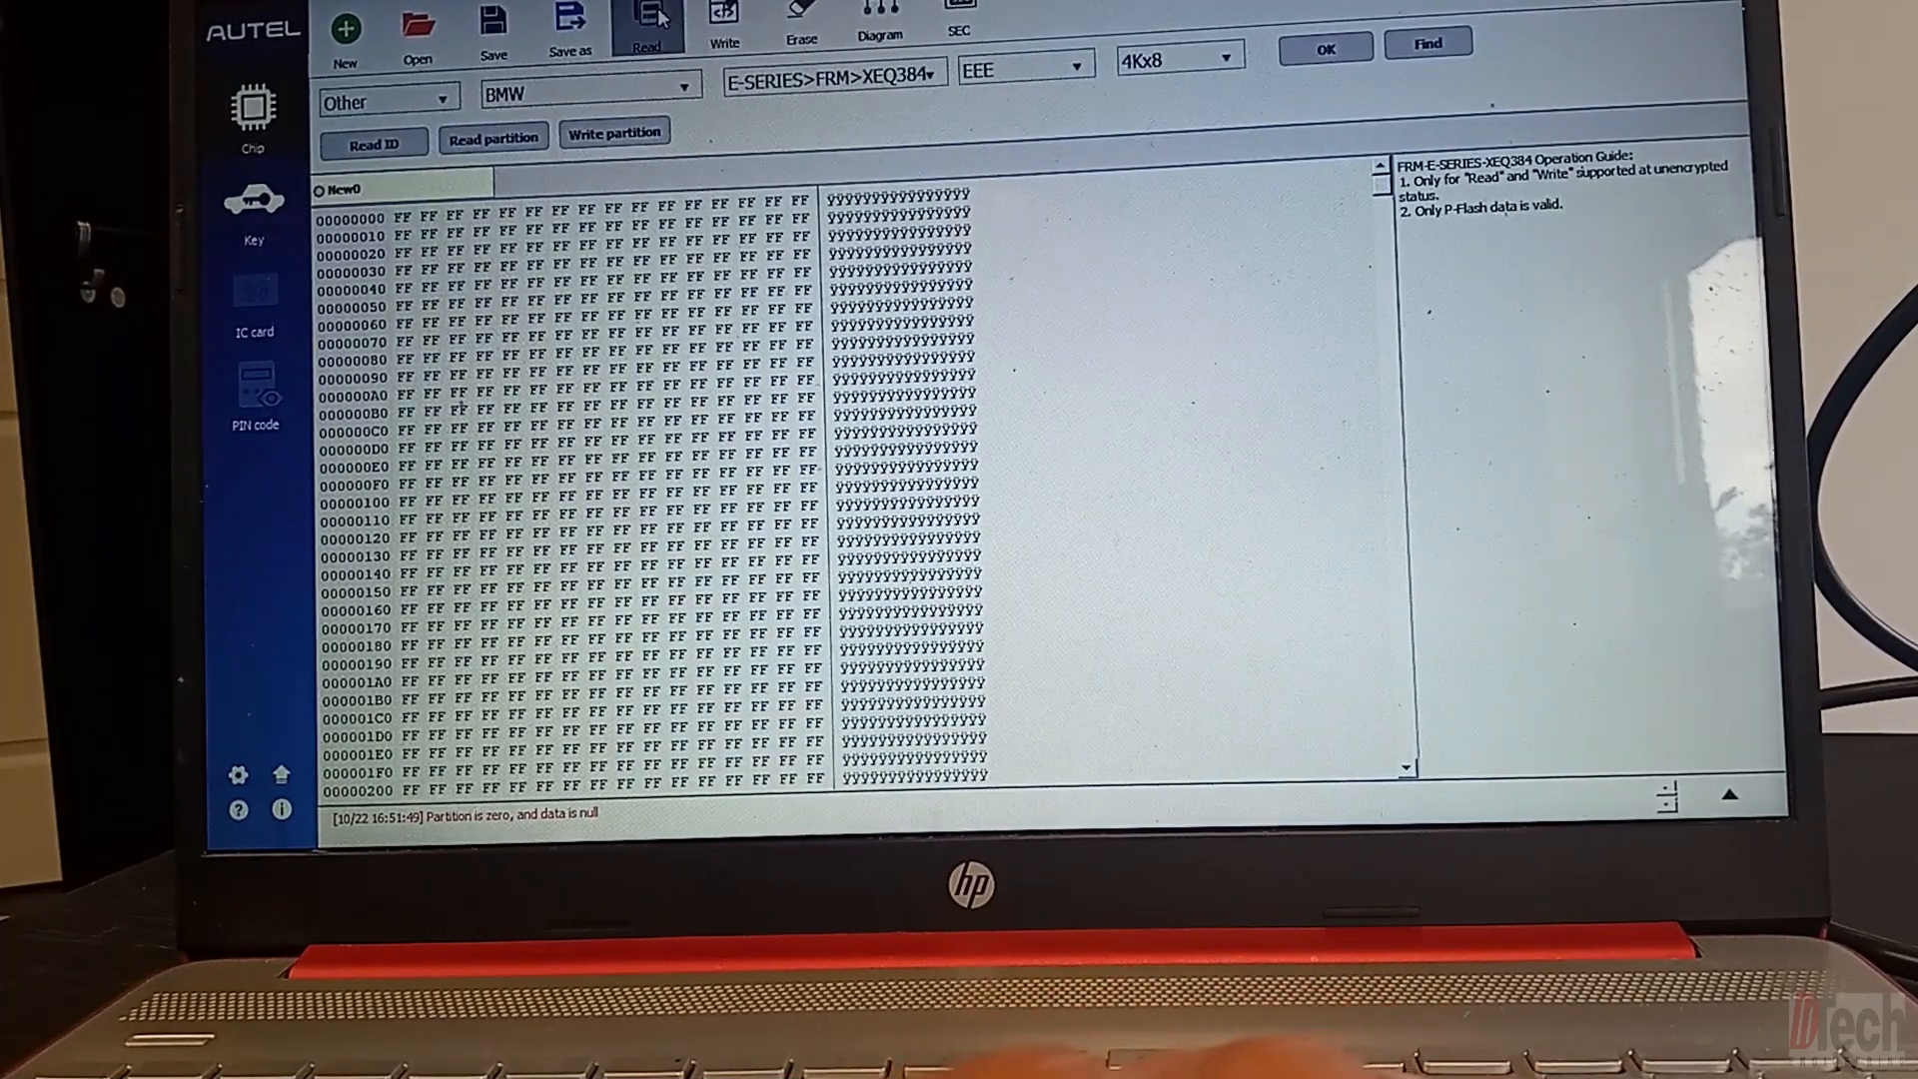
{"action": "left_click", "coordinate": [646, 24]}
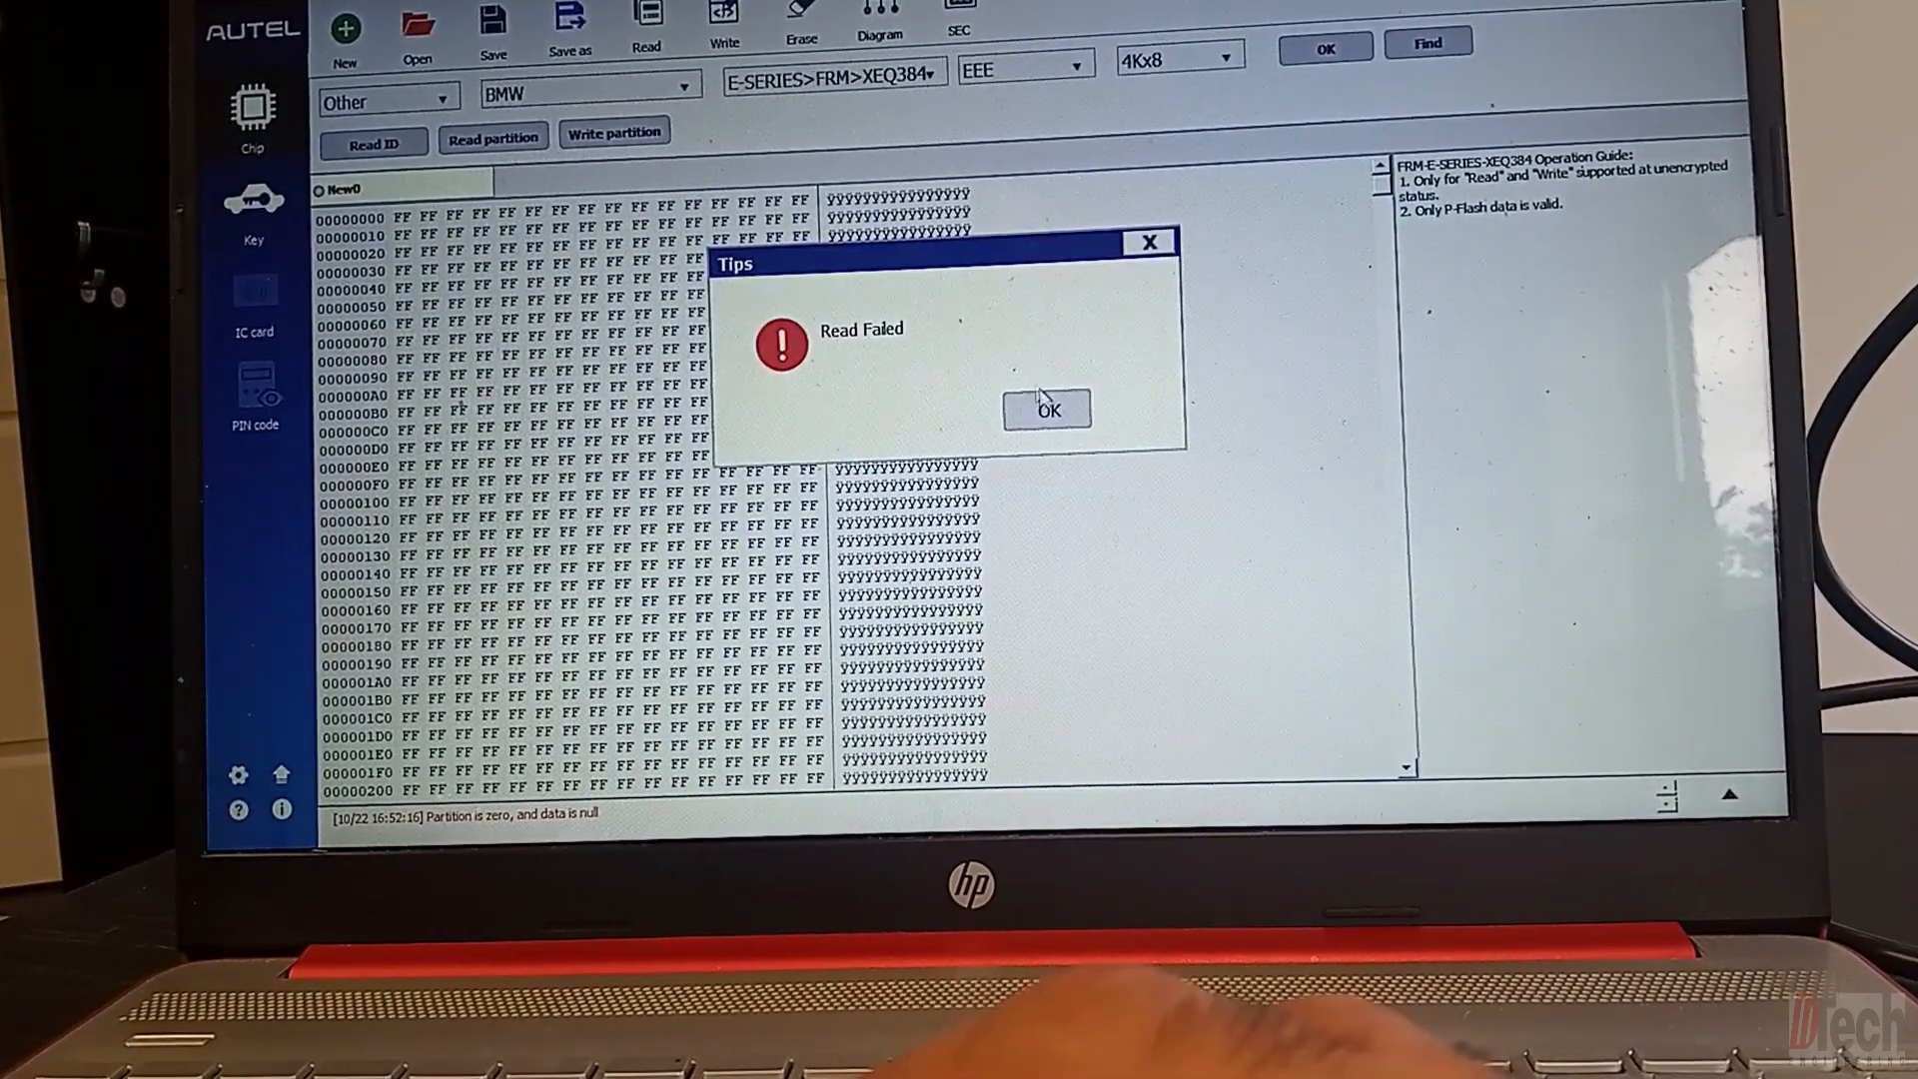
{"action": "left_click", "coordinate": [1046, 409]}
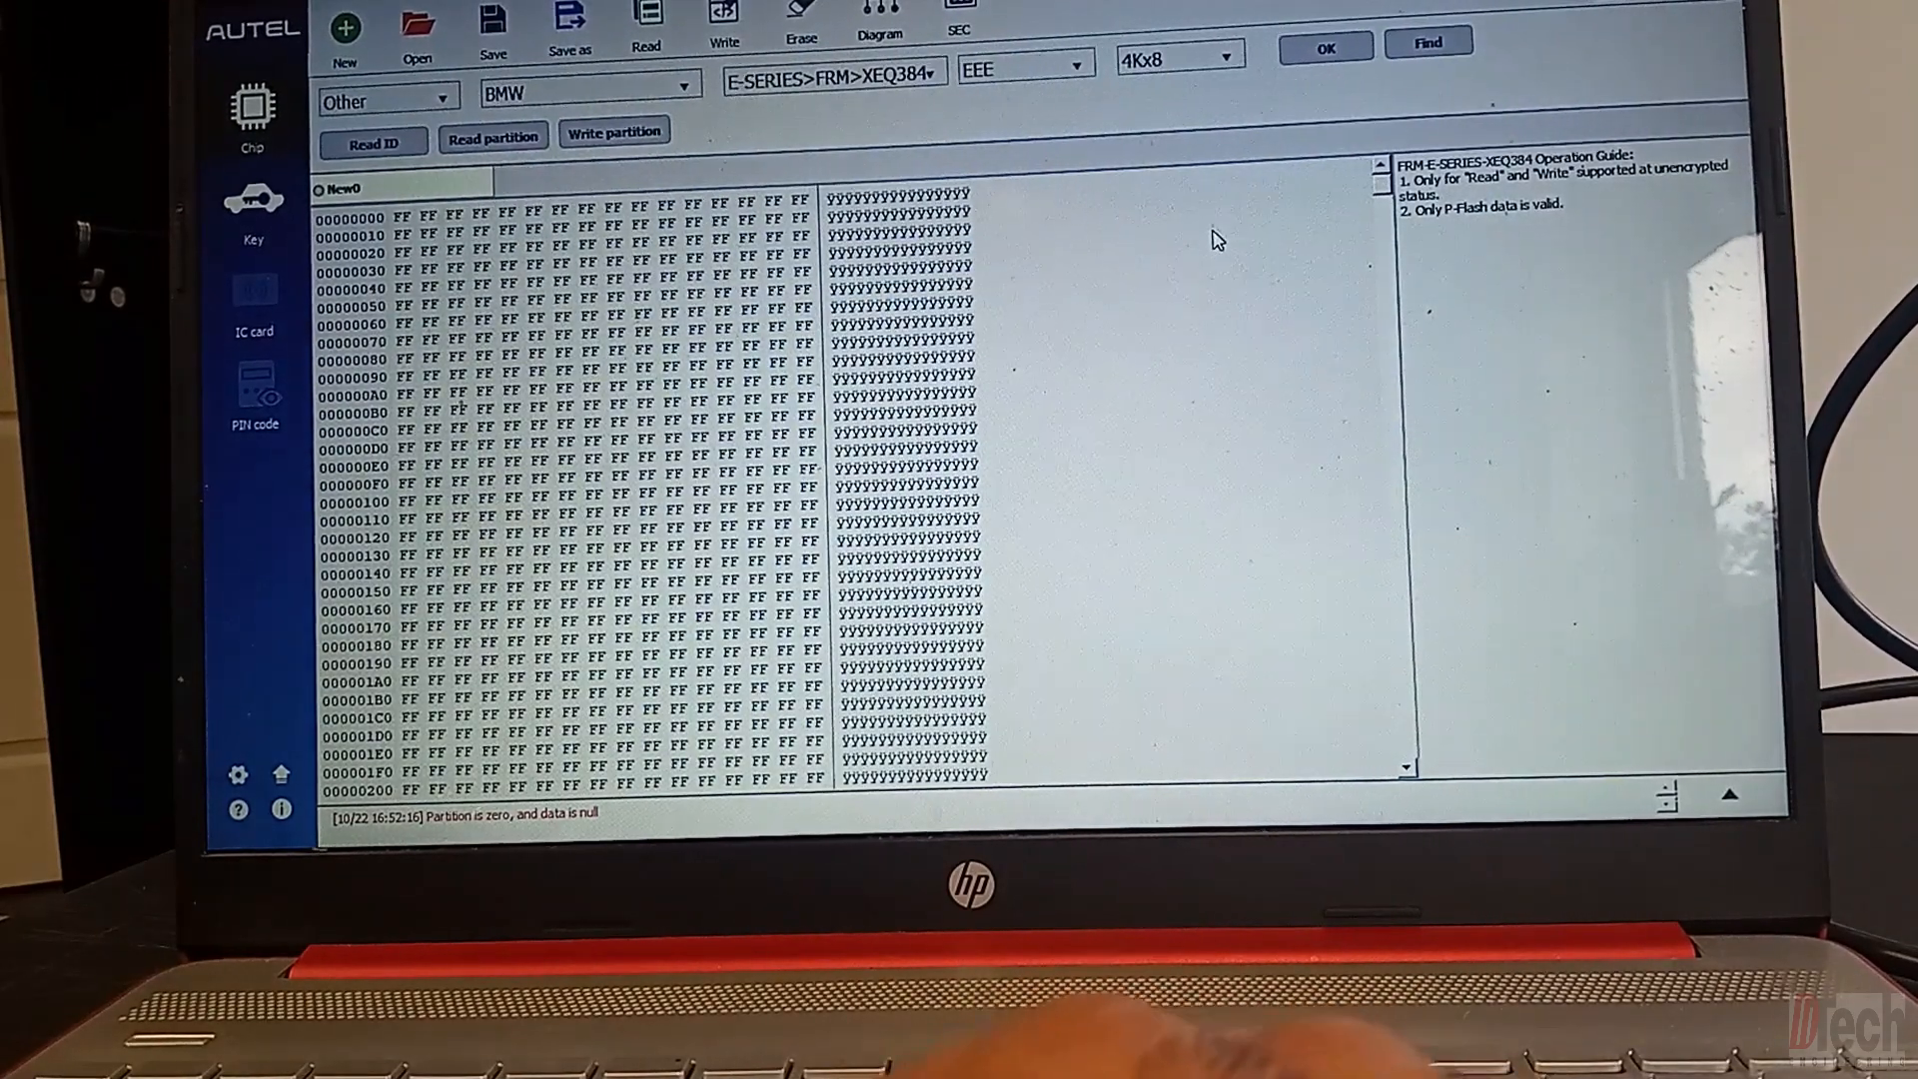
Step: Select P-FLASH at 384Kx8, read it successfully, and dismiss the success message
{"action": "left_click", "coordinate": [1021, 69]}
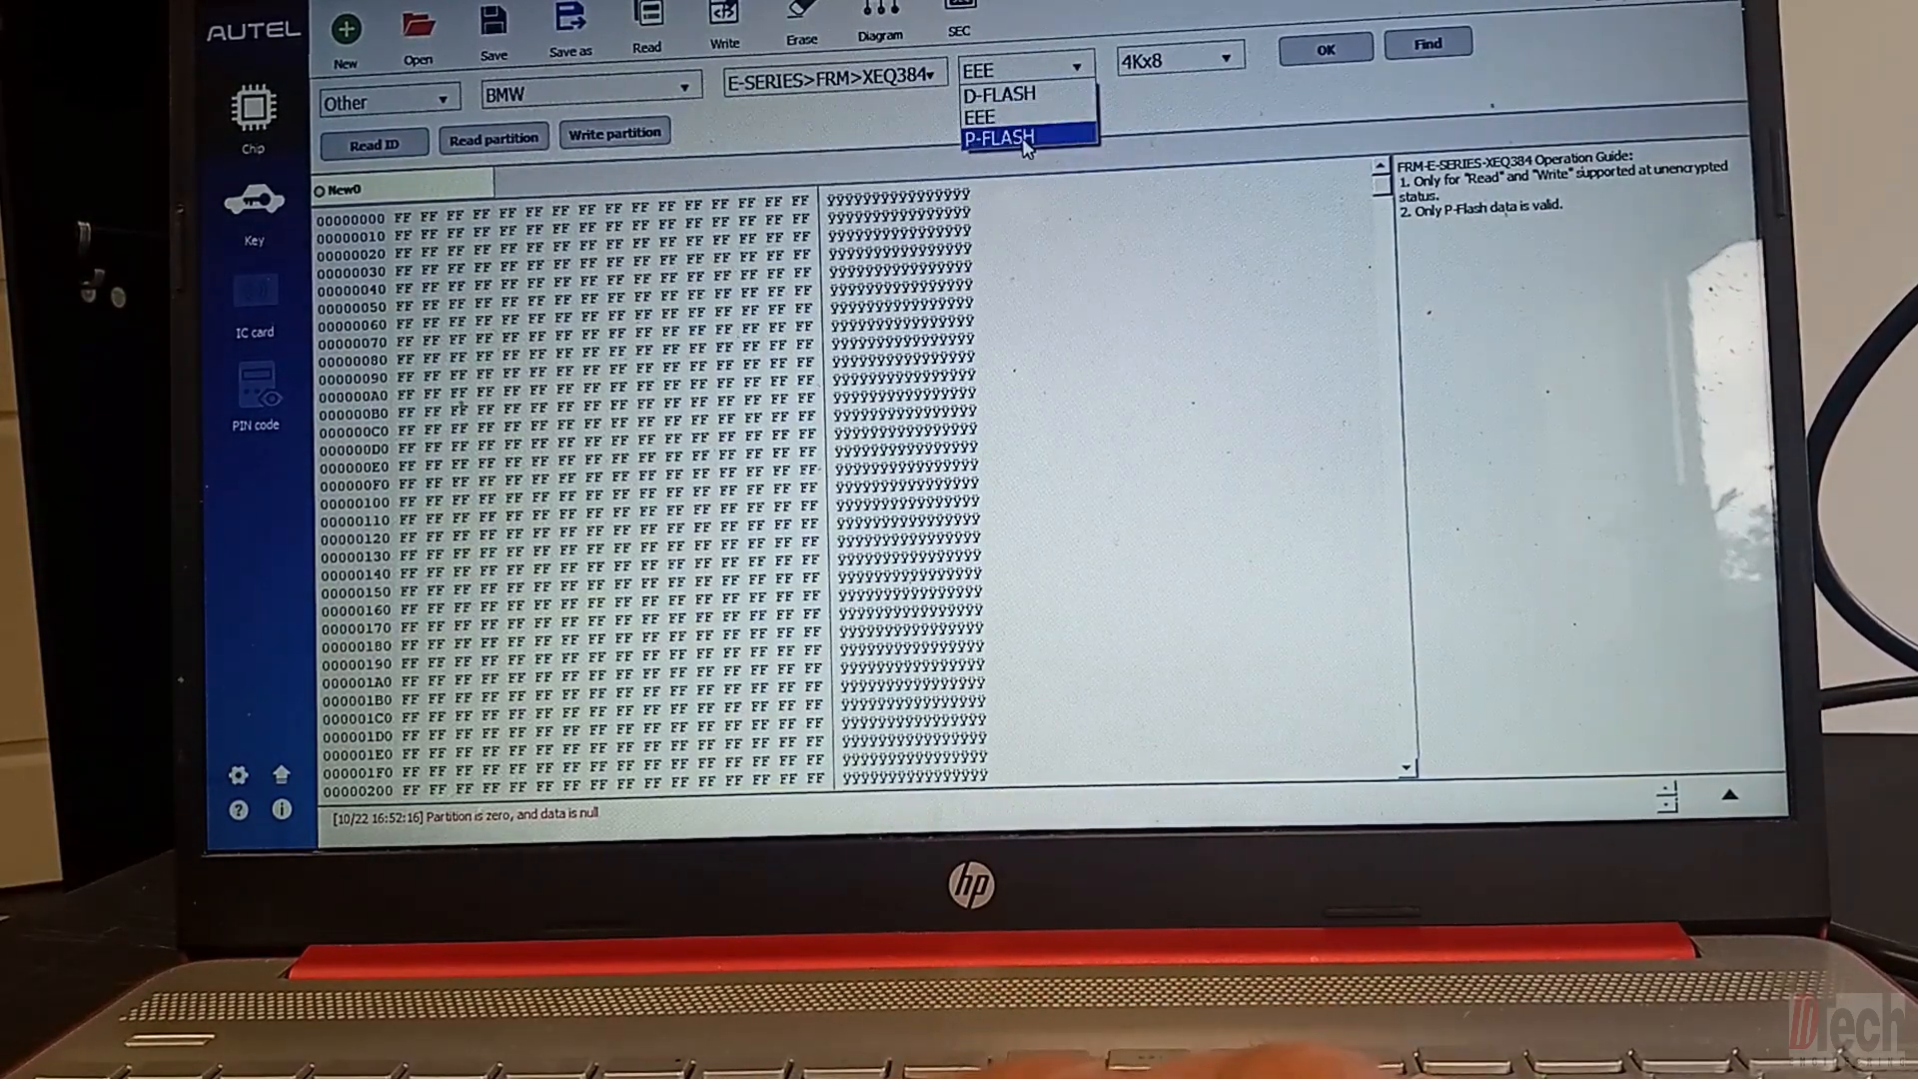
{"action": "left_click", "coordinate": [1028, 136]}
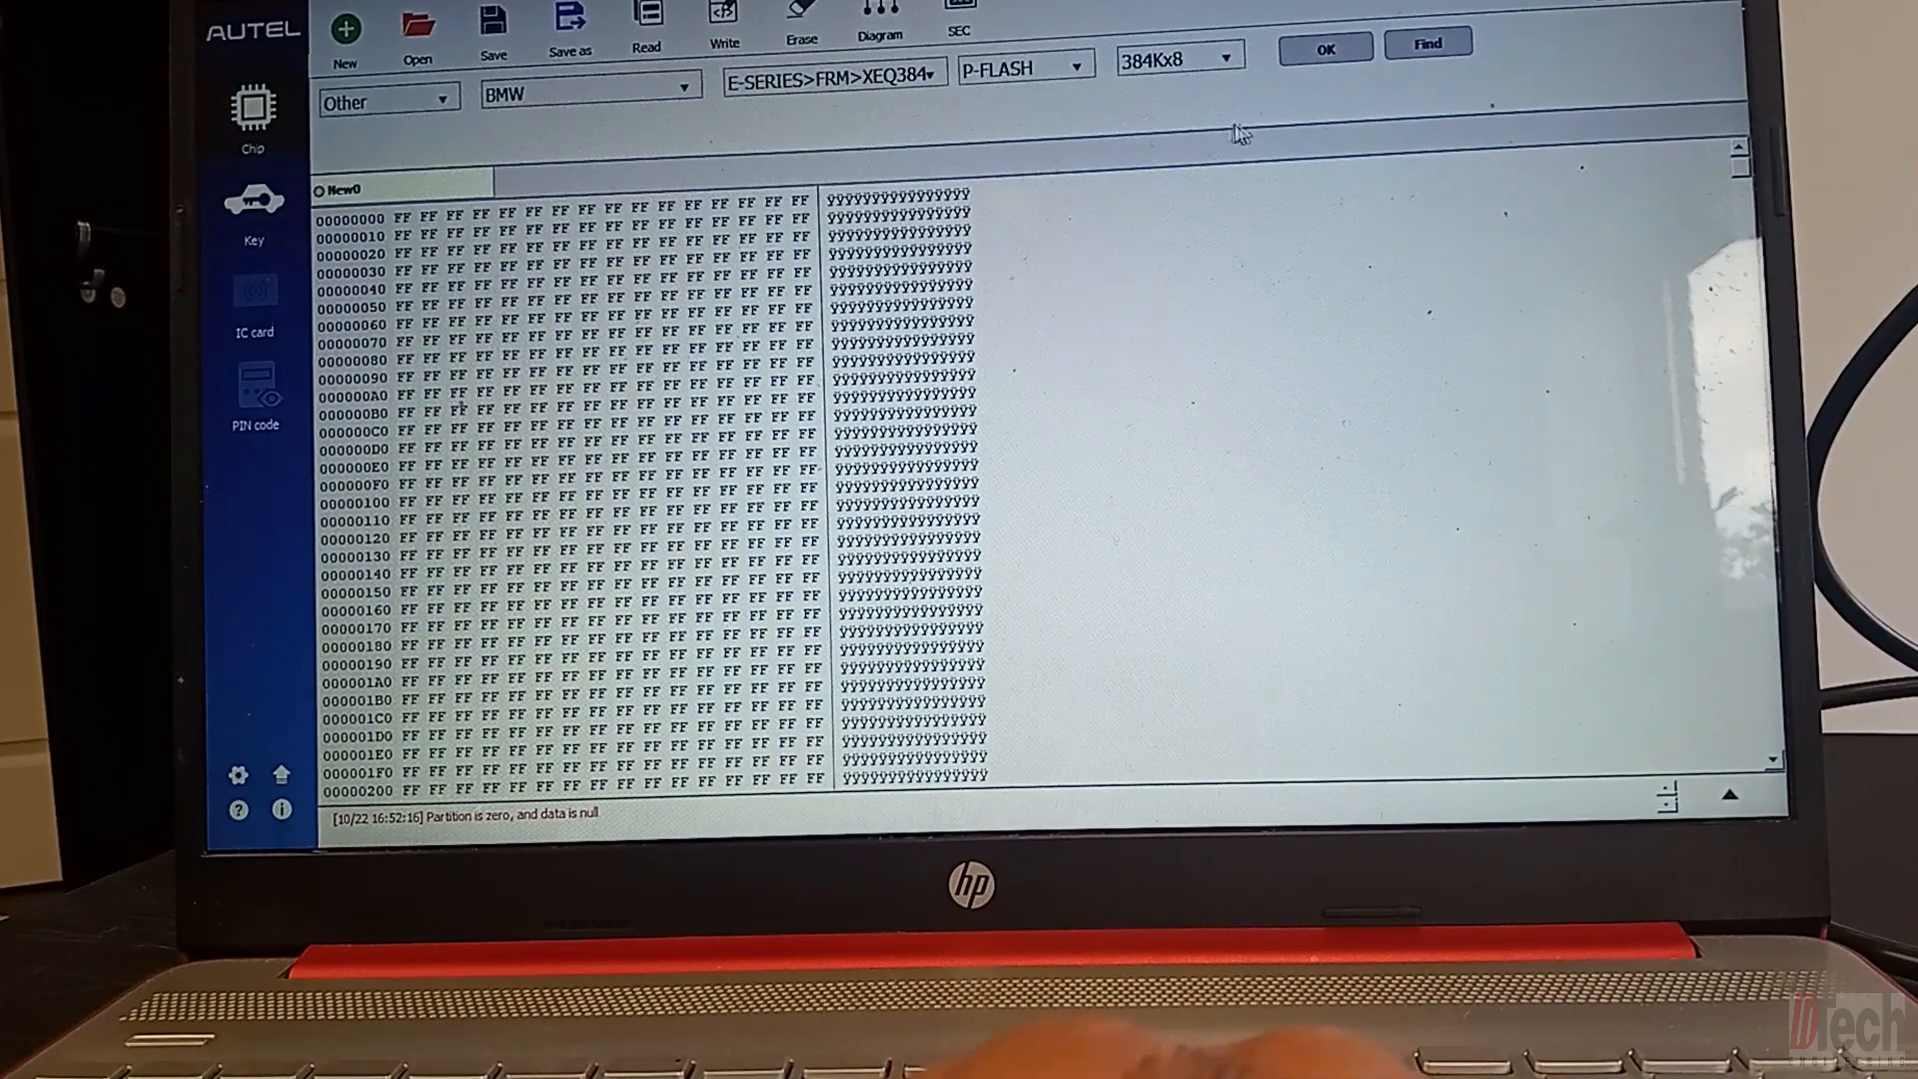
{"action": "left_click", "coordinate": [1323, 49]}
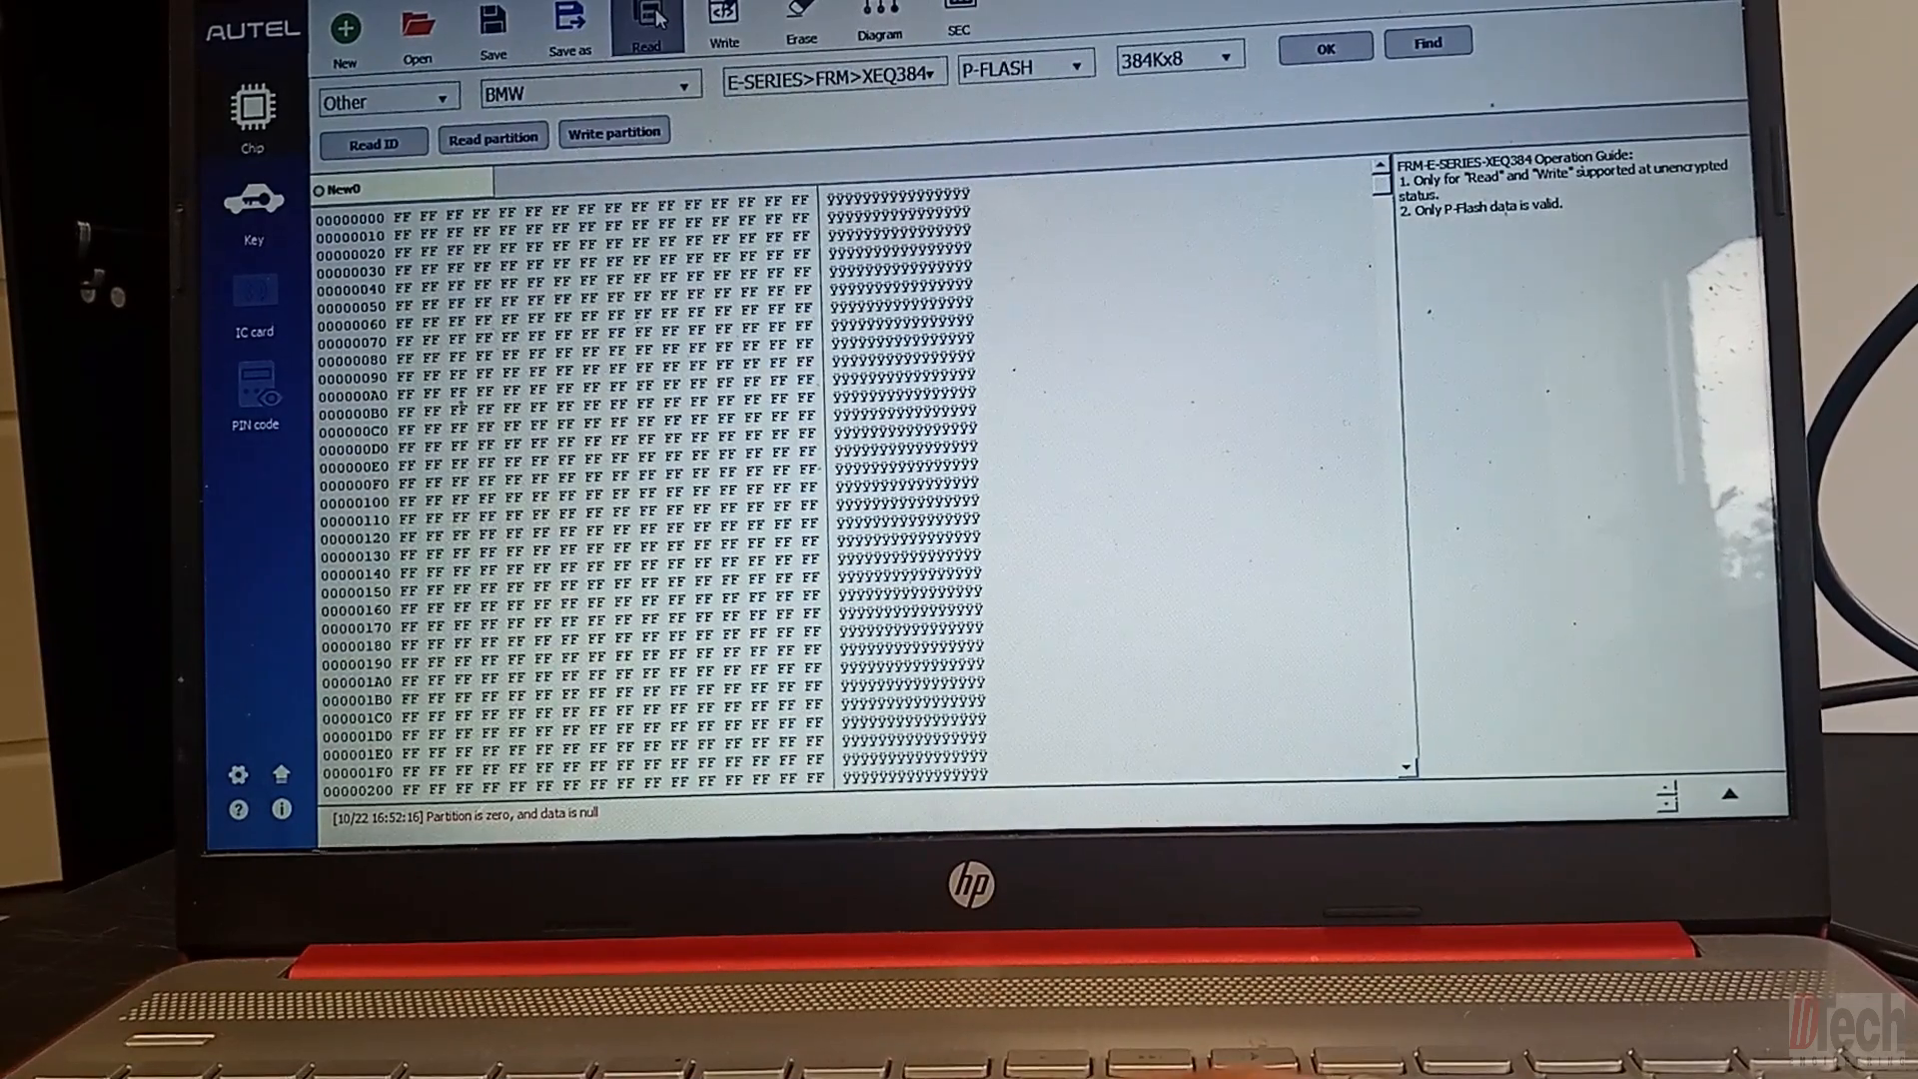
{"action": "left_click", "coordinate": [648, 24]}
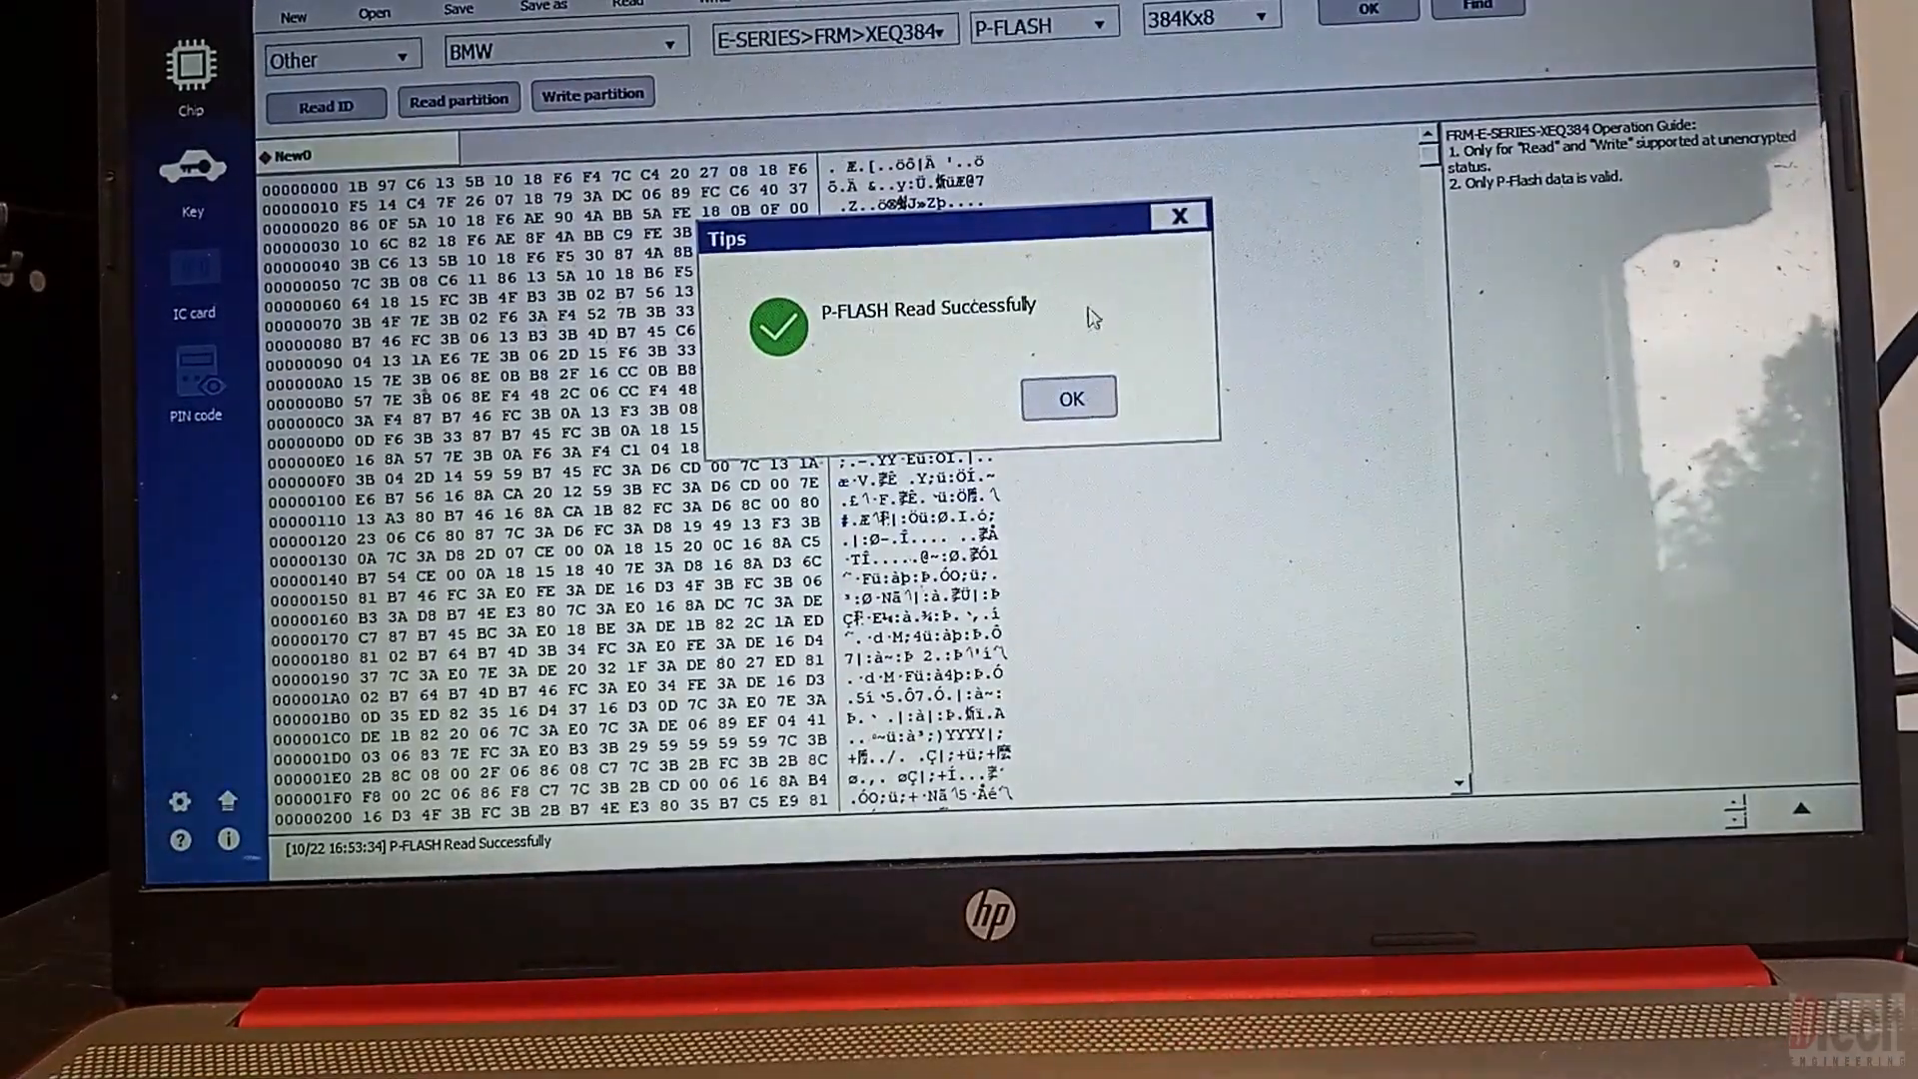
{"action": "left_click", "coordinate": [1070, 399]}
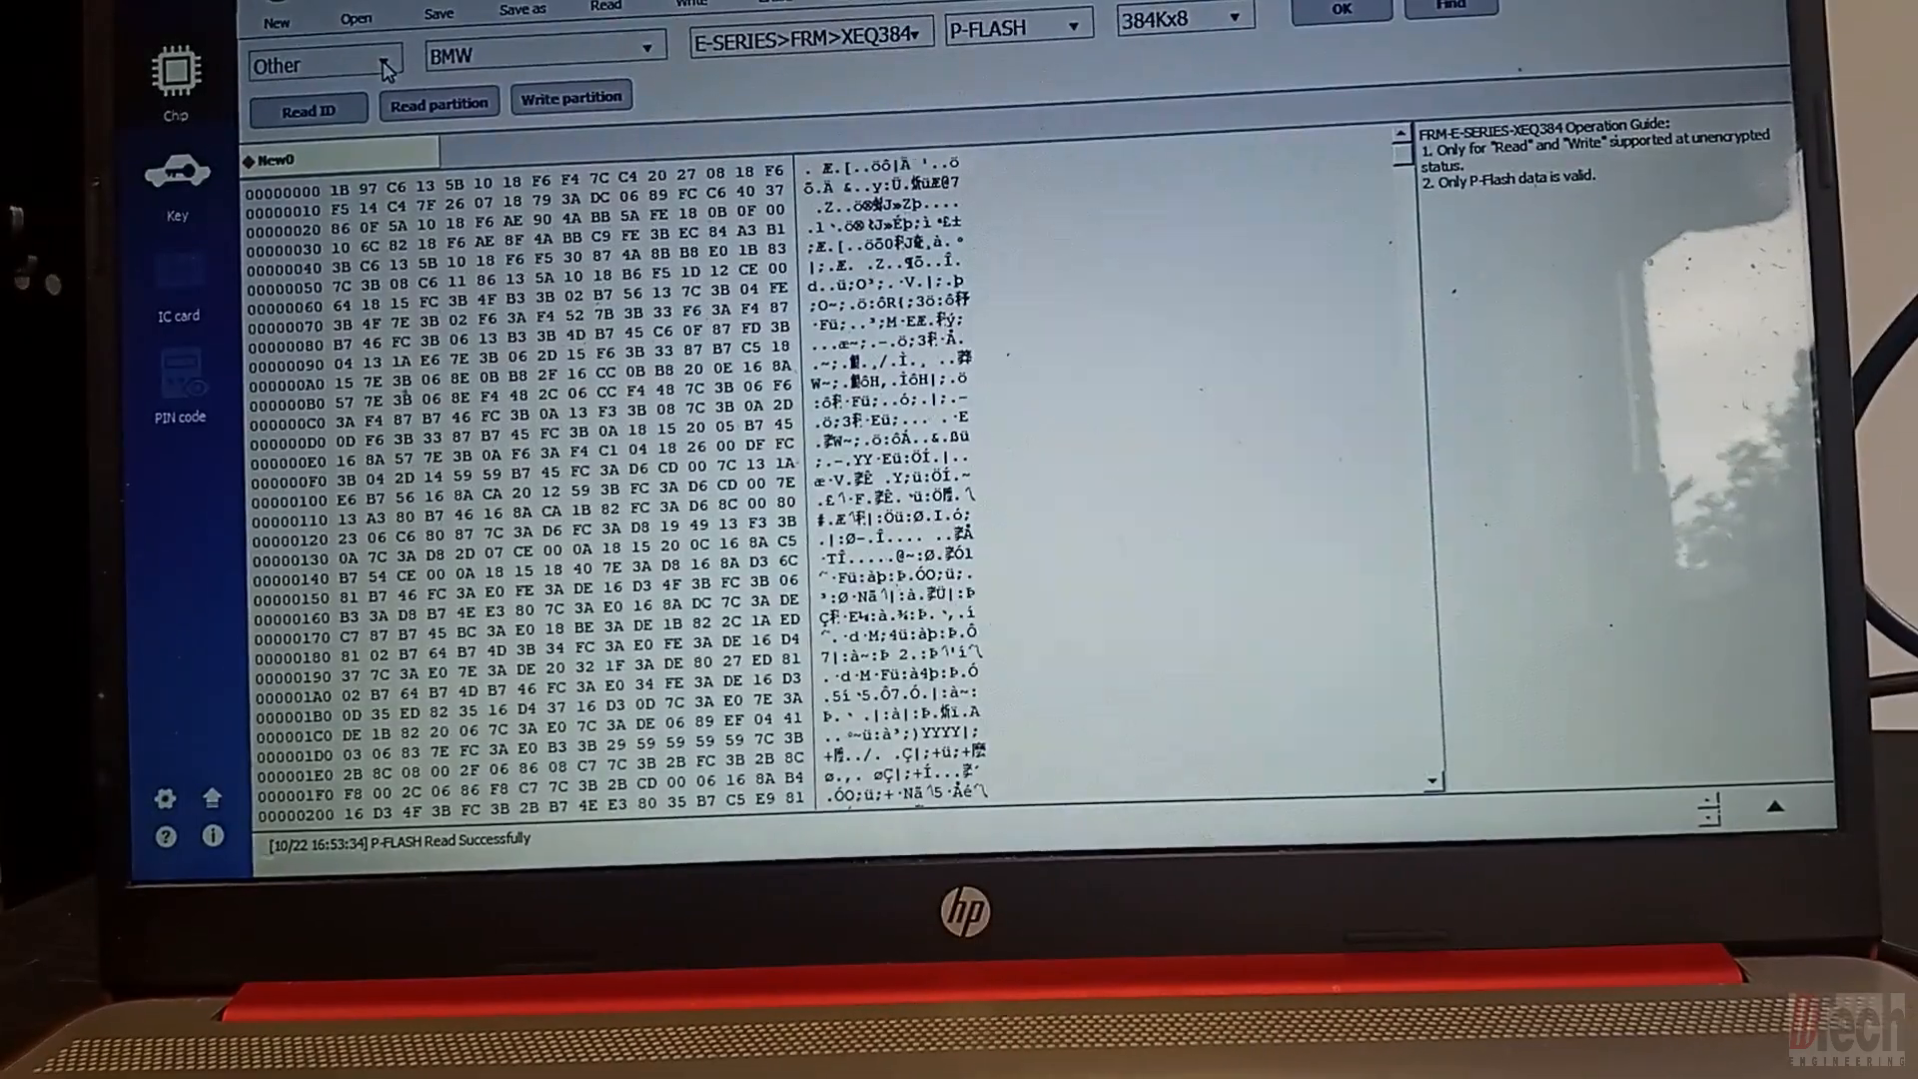
Step: Choose Body Repair and the BMW FRM>E70>XE>XEQ384 EEE 4Kx8 module profile
{"action": "left_click", "coordinate": [322, 64]}
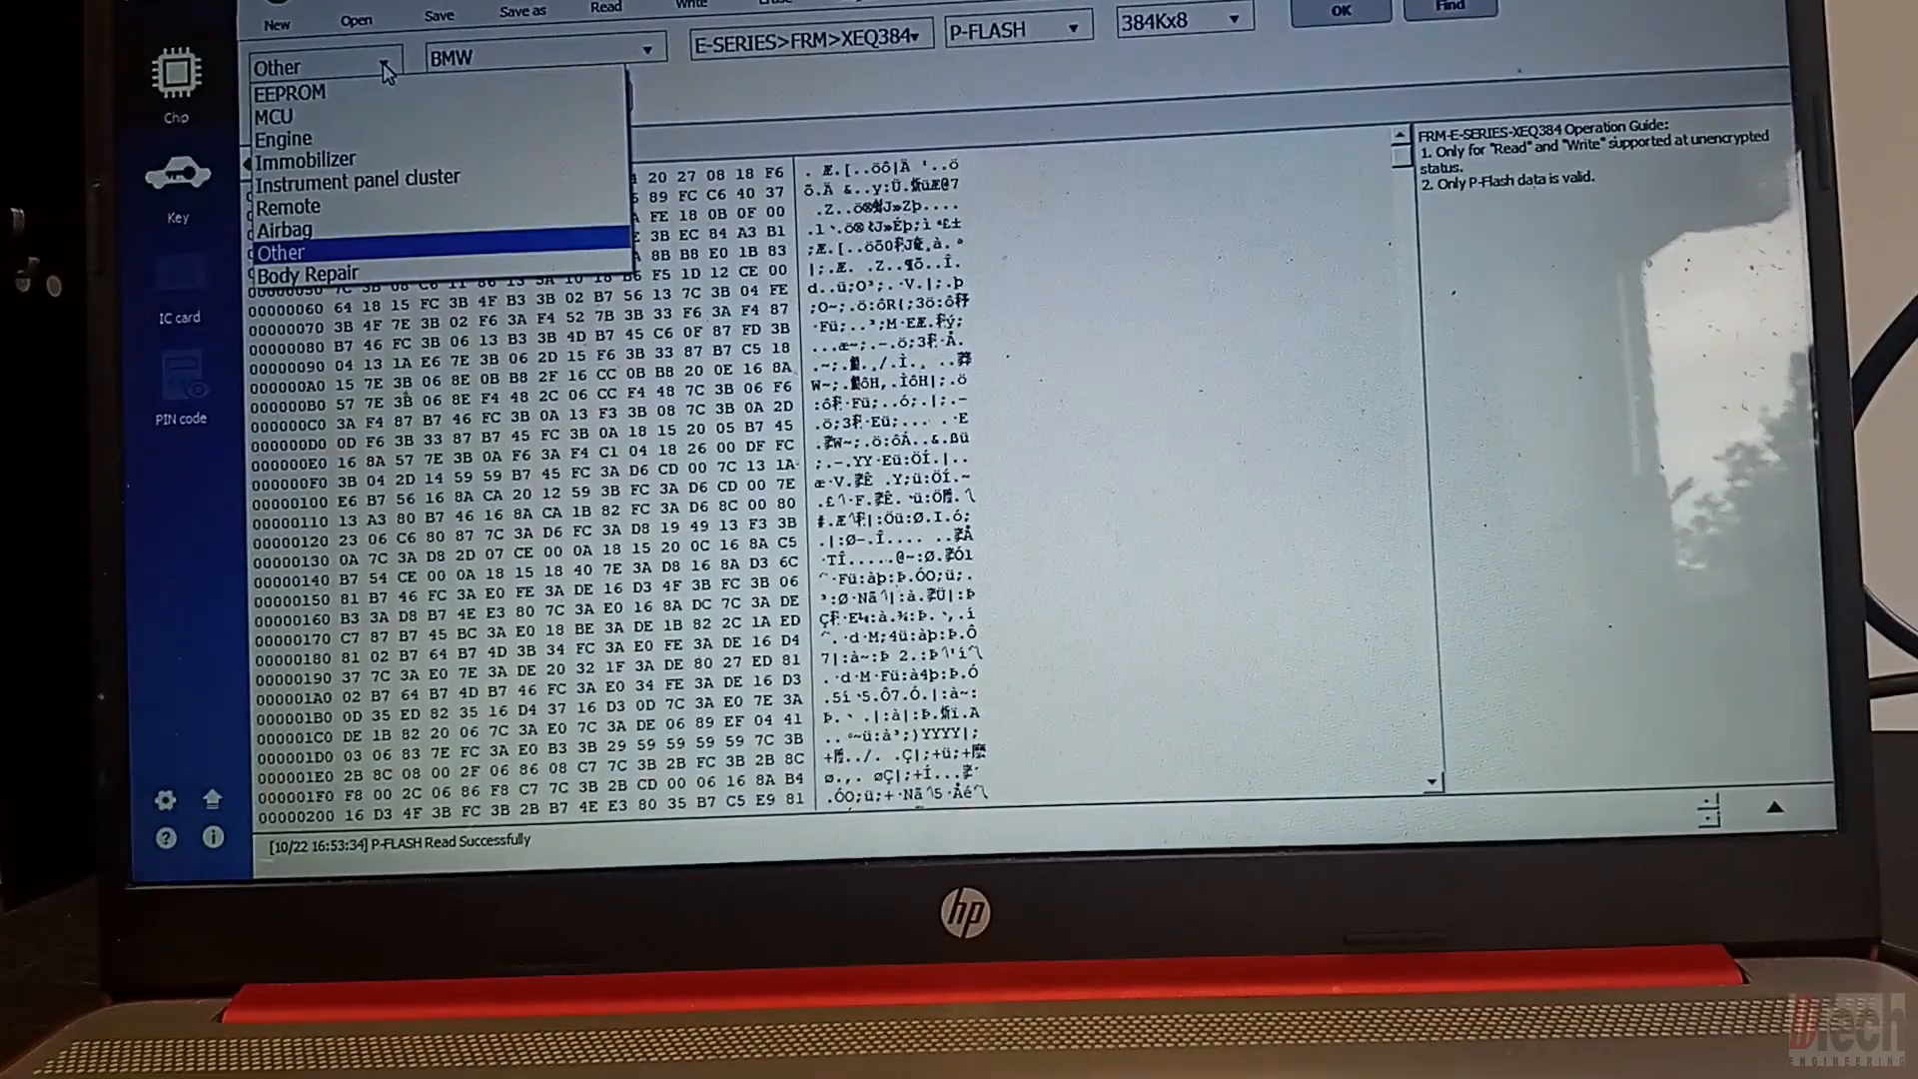
{"action": "mouse_move", "coordinate": [361, 178]}
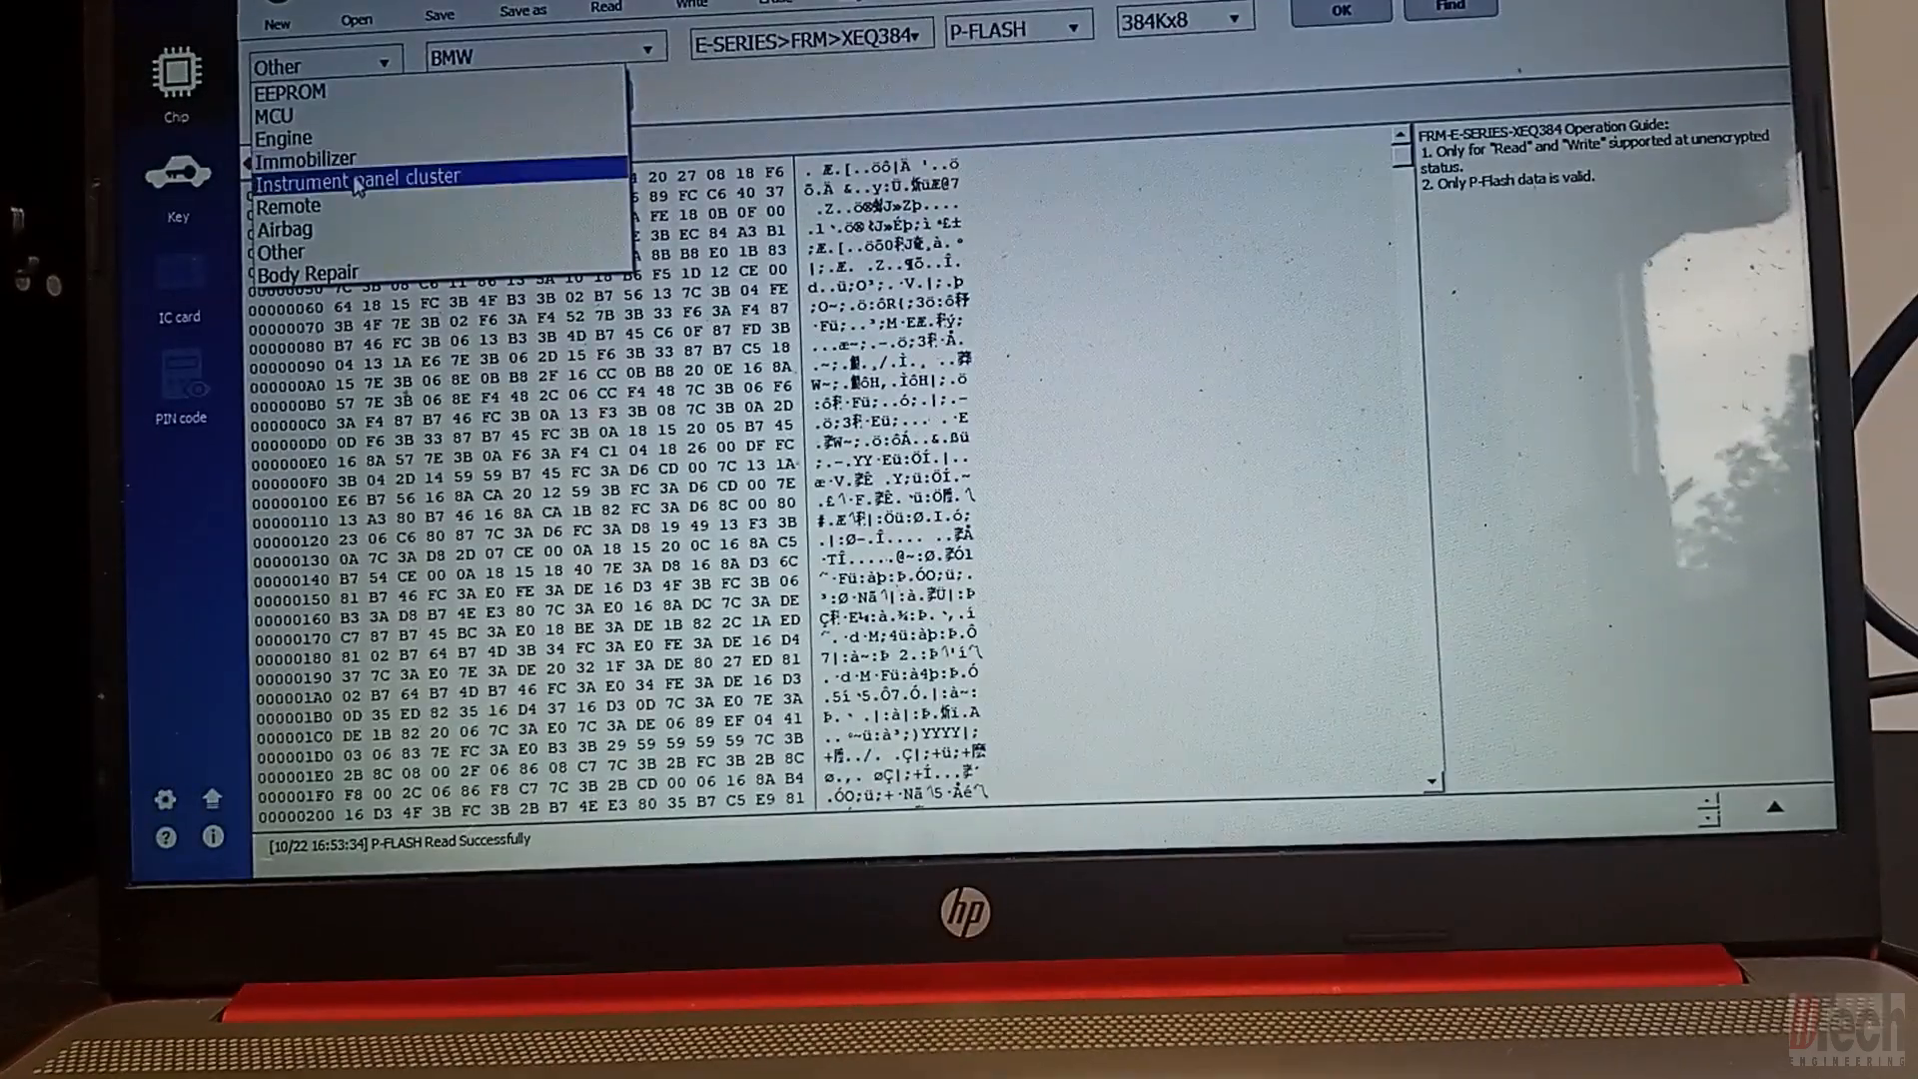
{"action": "mouse_move", "coordinate": [309, 271]}
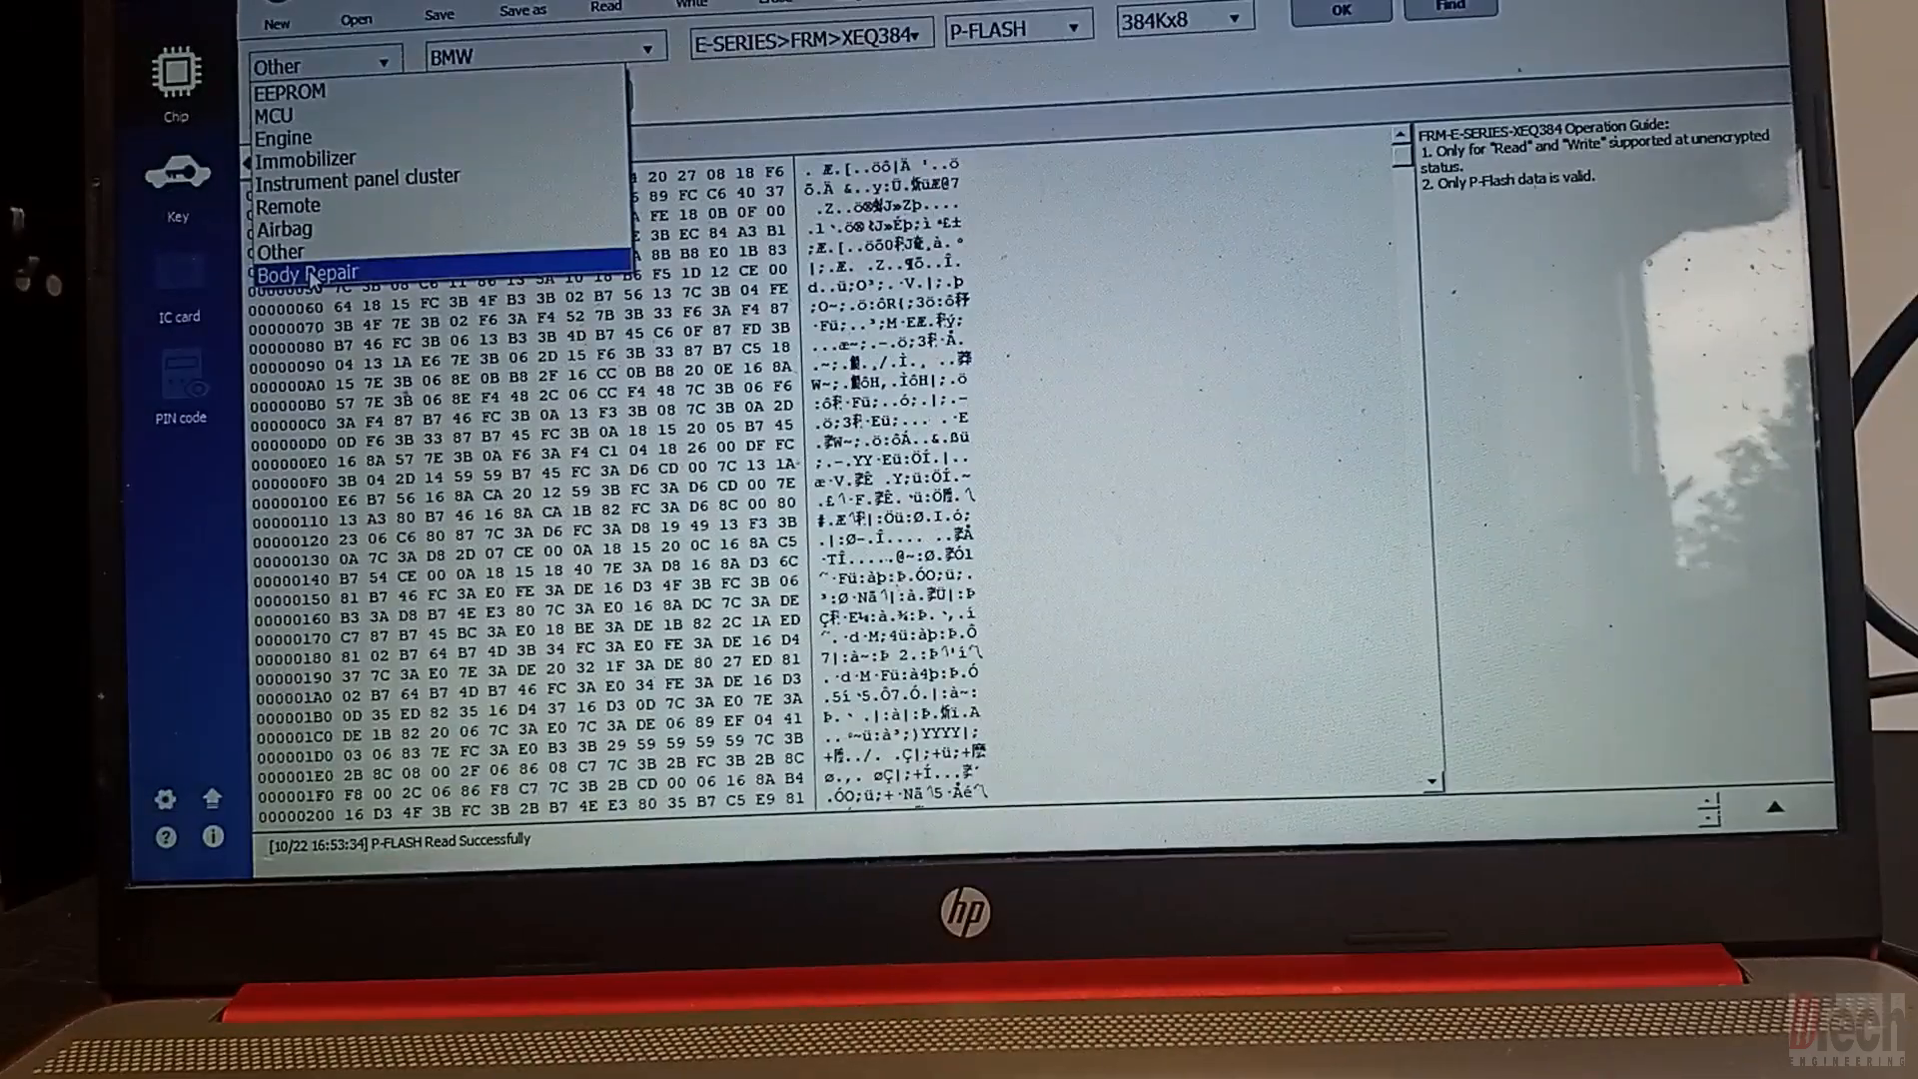
{"action": "left_click", "coordinate": [306, 271]}
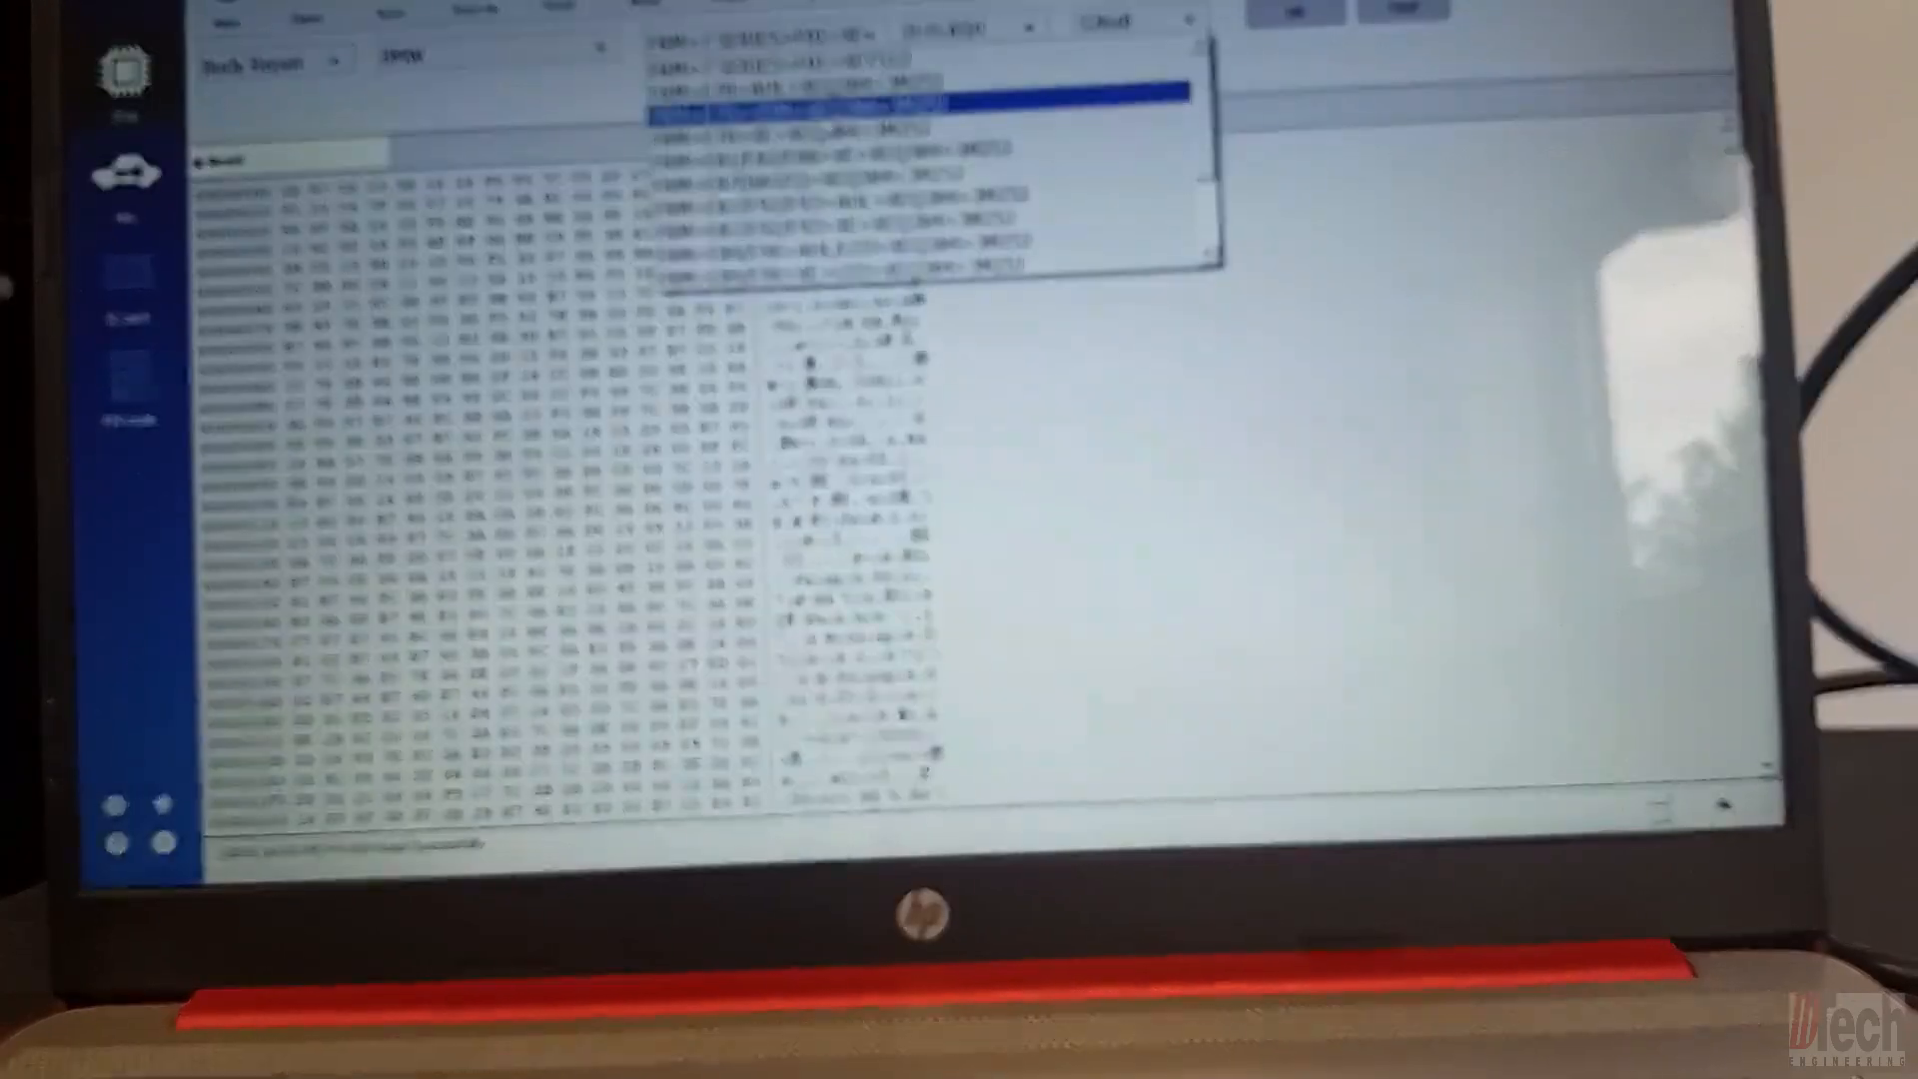
{"action": "left_click", "coordinate": [795, 108]}
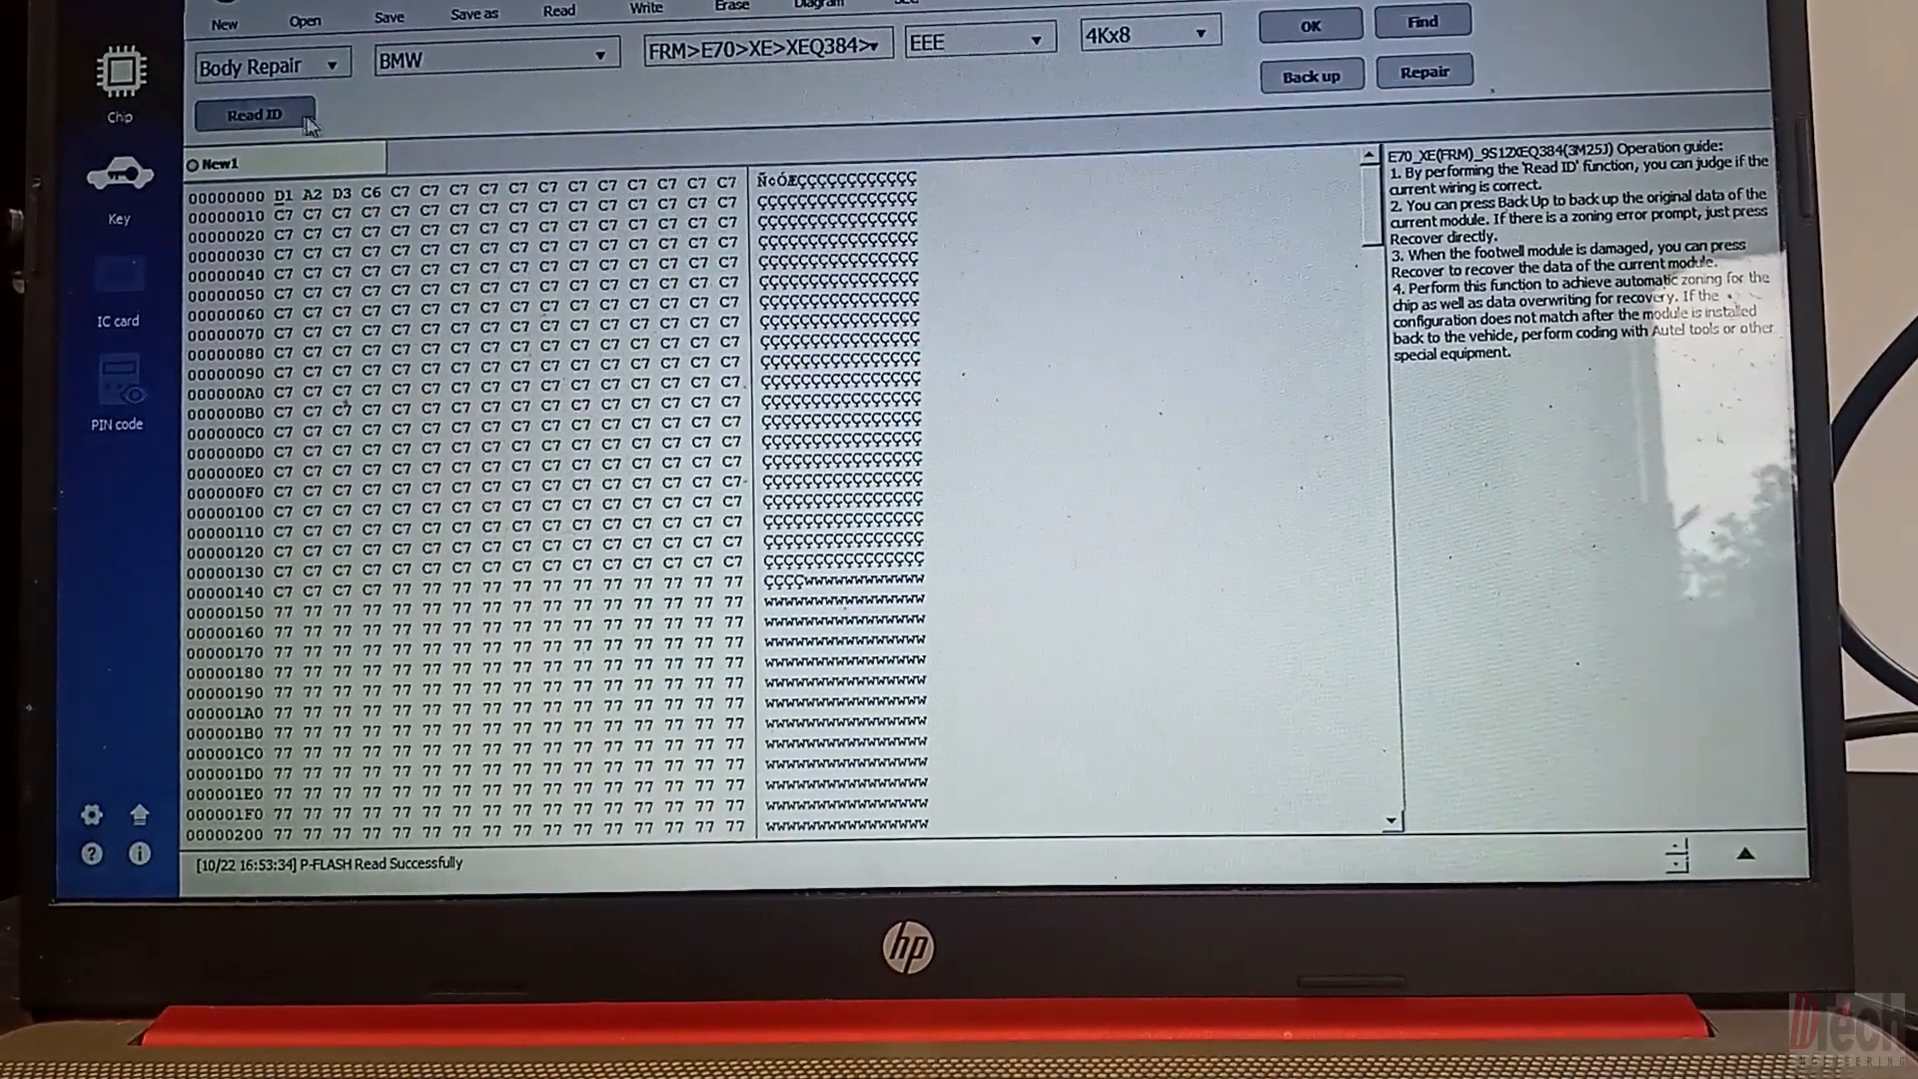
Step: Read the footwell module's ID and dismiss the Read ID Successfully message
{"action": "left_click", "coordinate": [253, 114]}
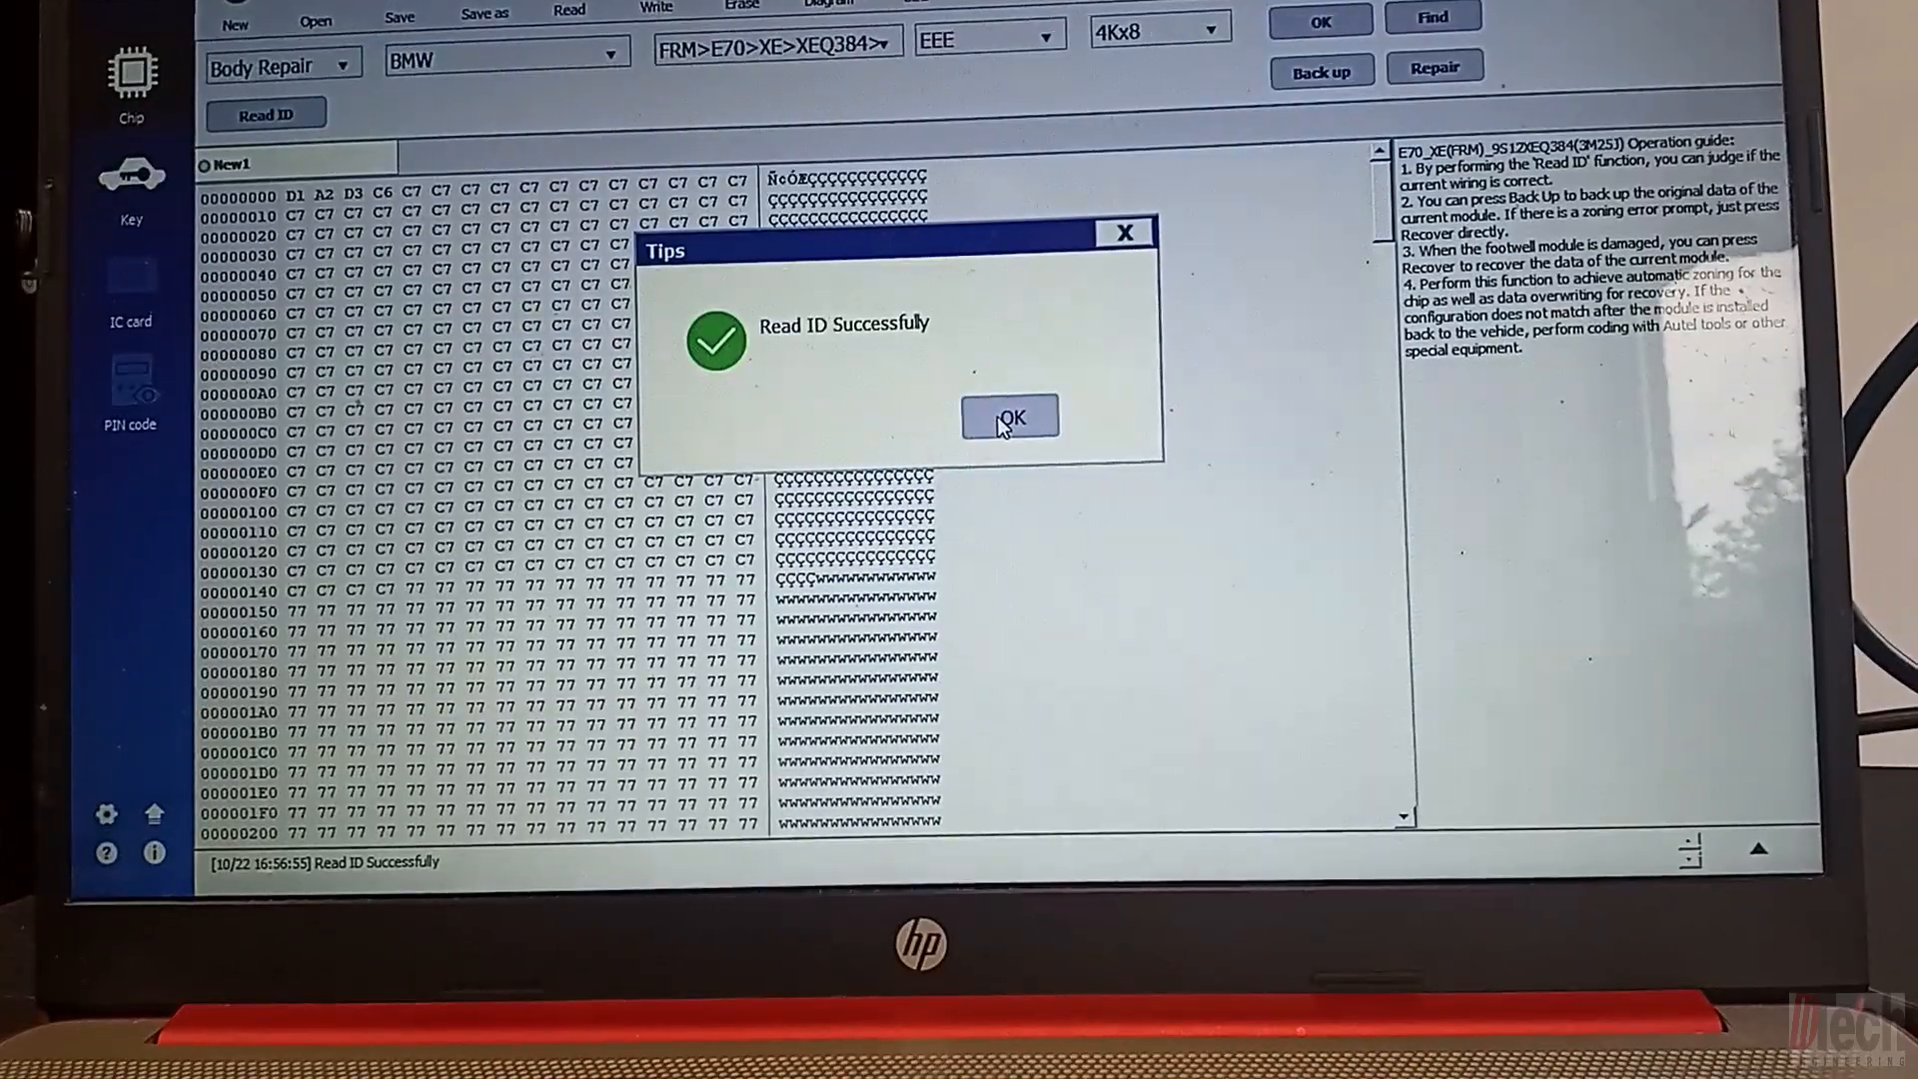
{"action": "left_click", "coordinate": [1009, 418]}
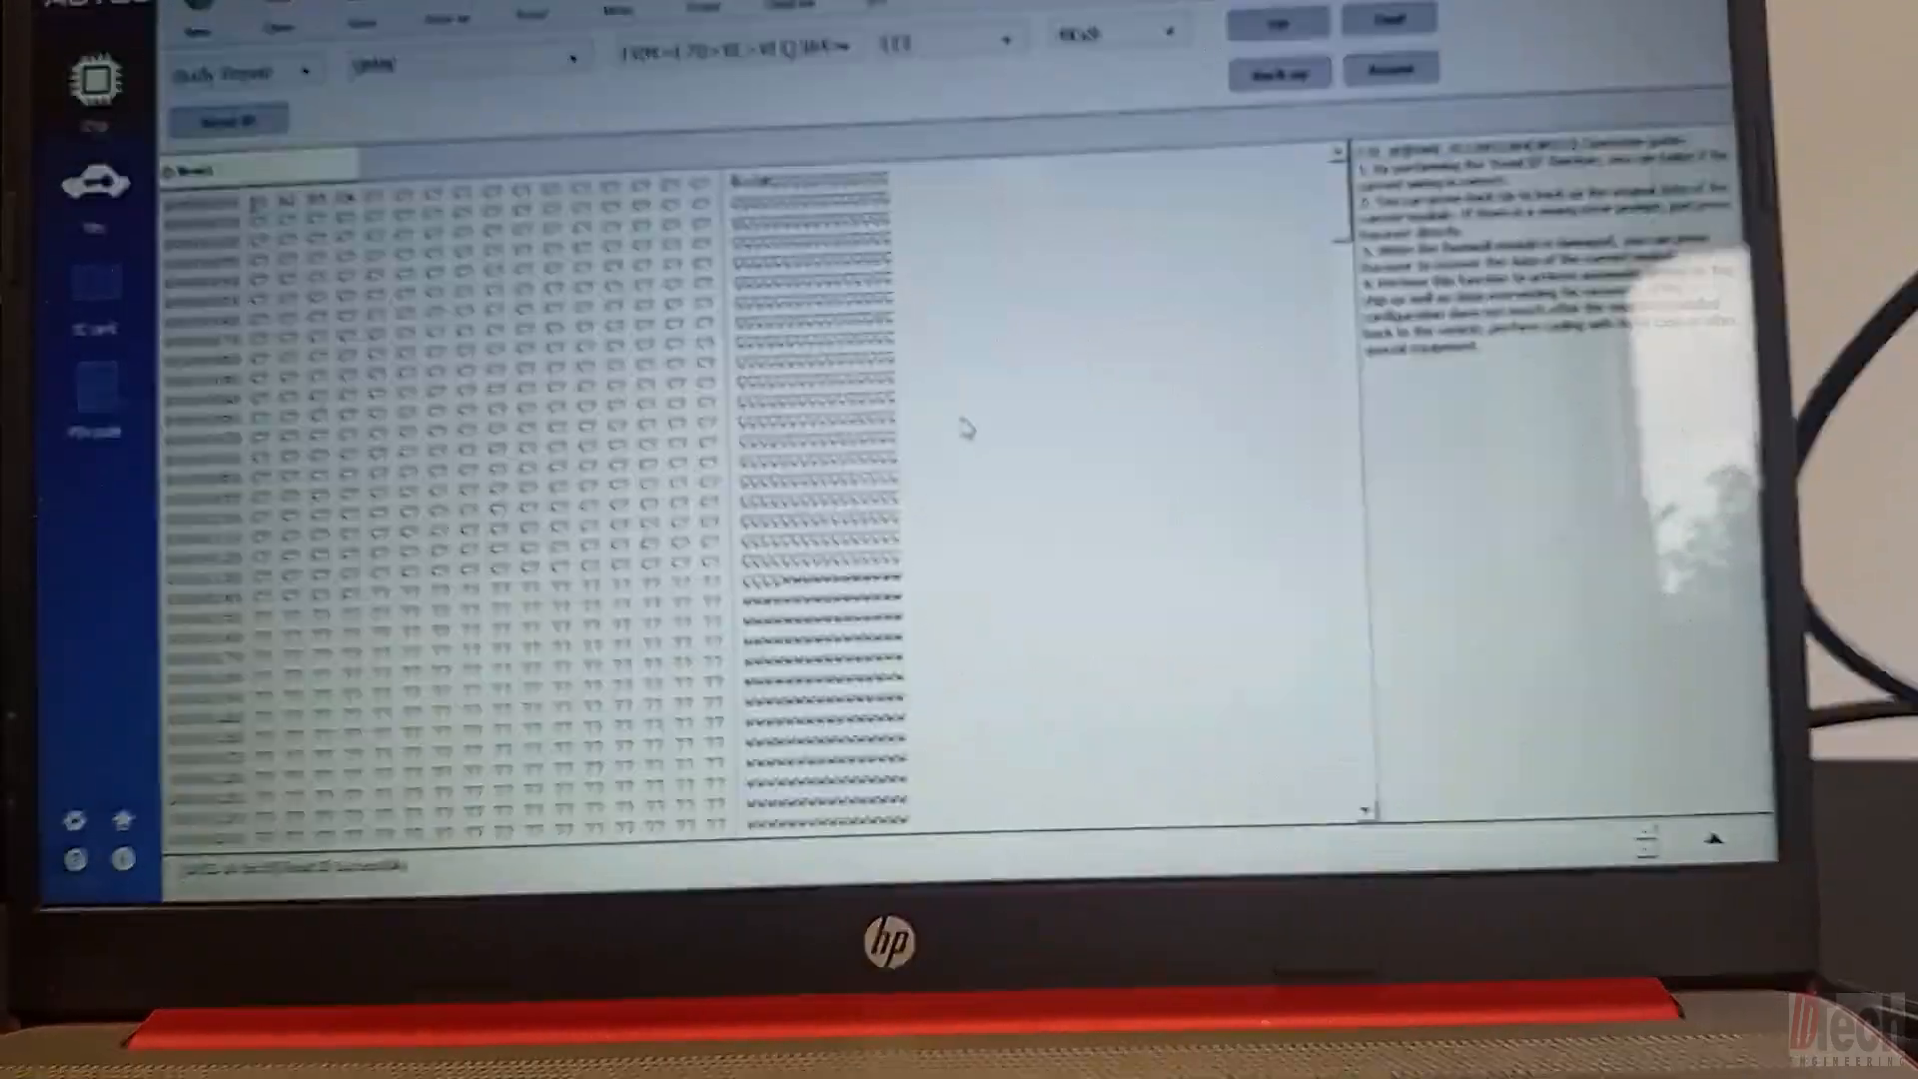
Step: Write the EEE data to the module, confirm, and dismiss the success message
{"action": "left_click", "coordinate": [1277, 71]}
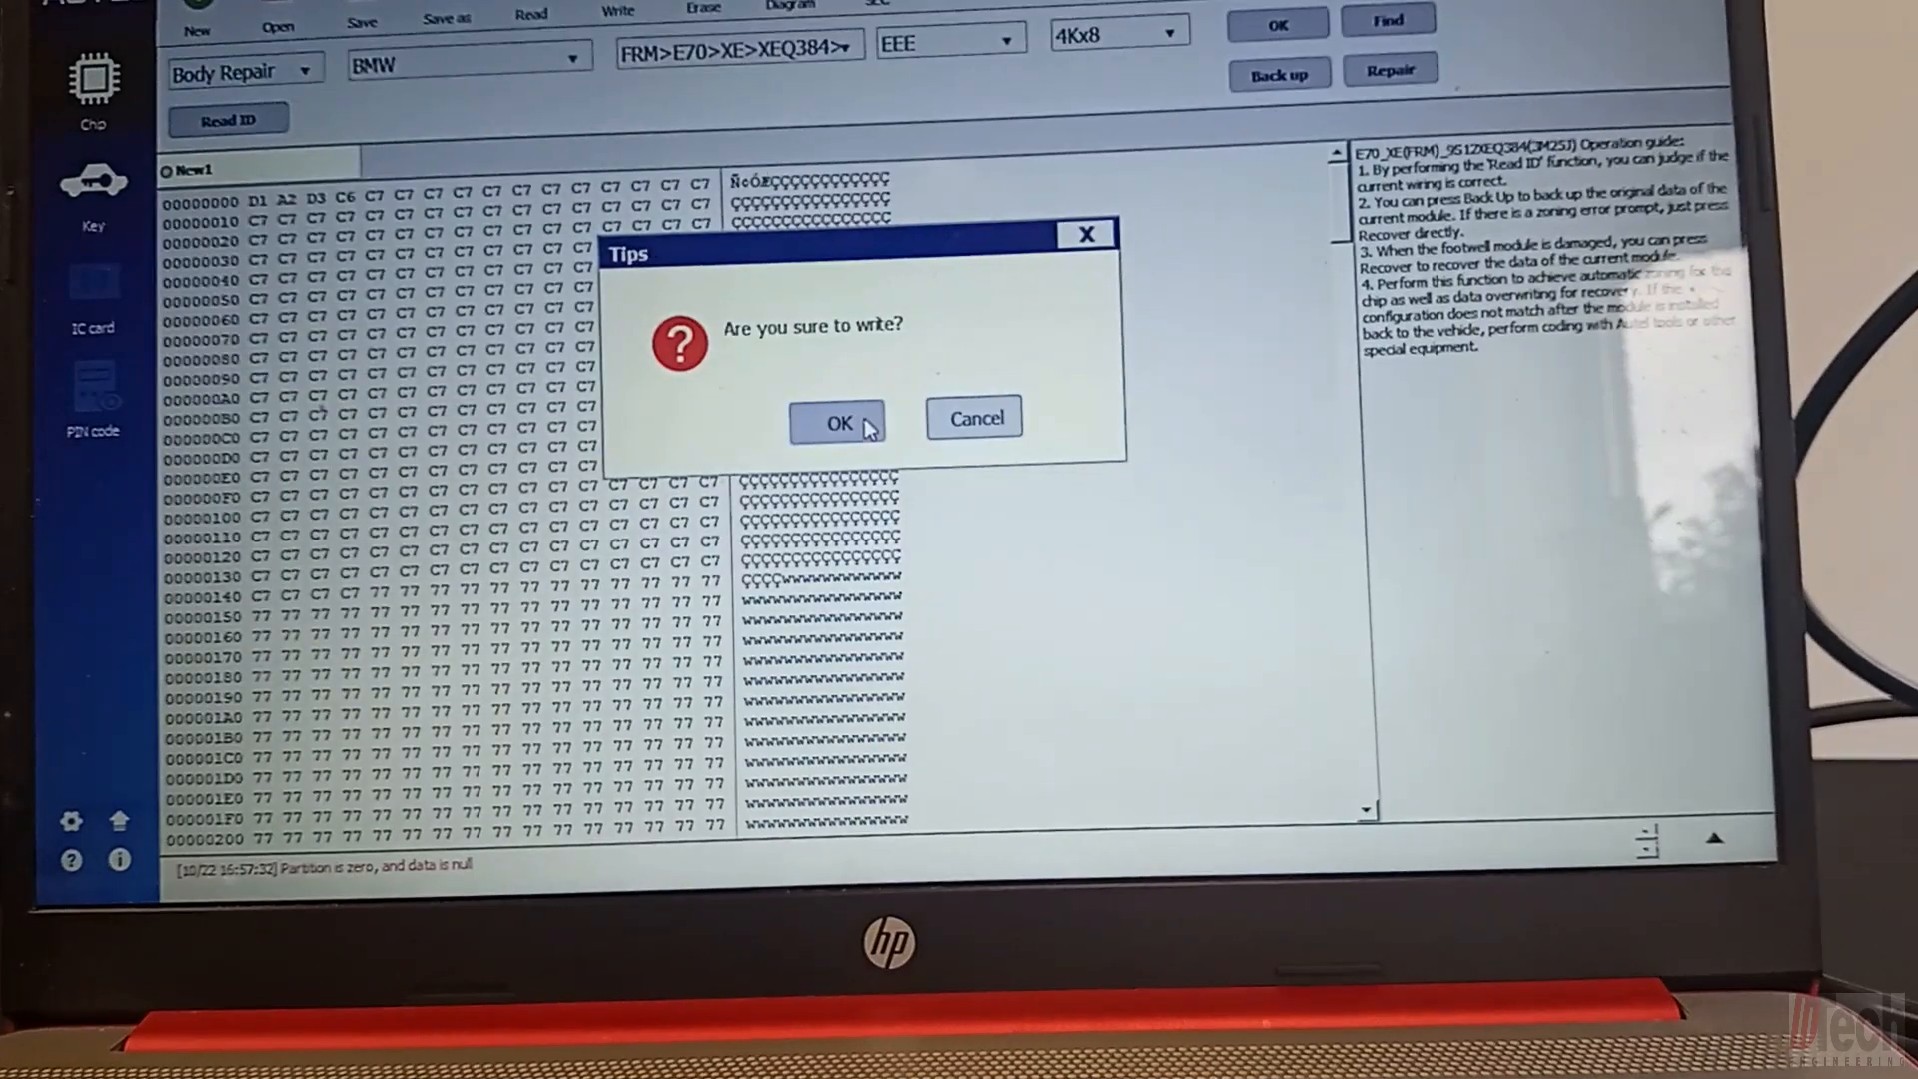
{"action": "left_click", "coordinate": [837, 421]}
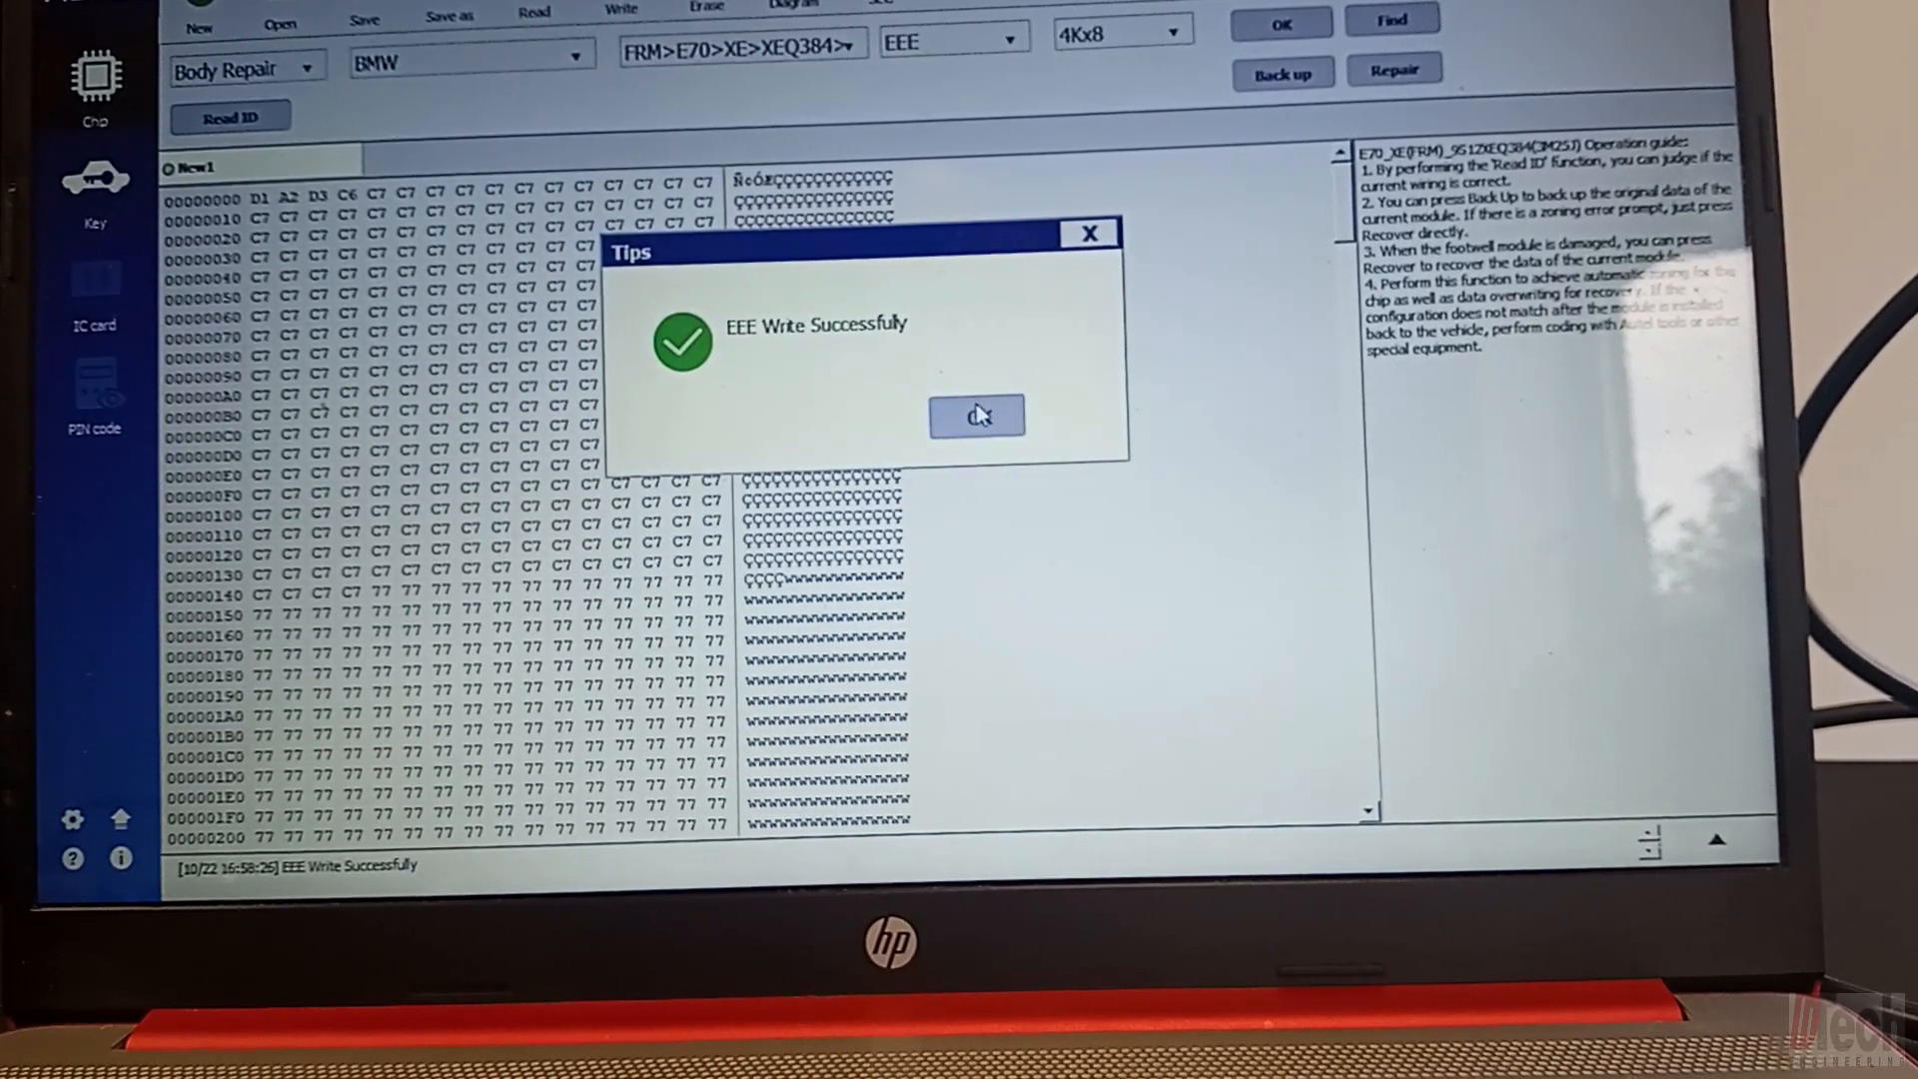
{"action": "left_click", "coordinate": [976, 416]}
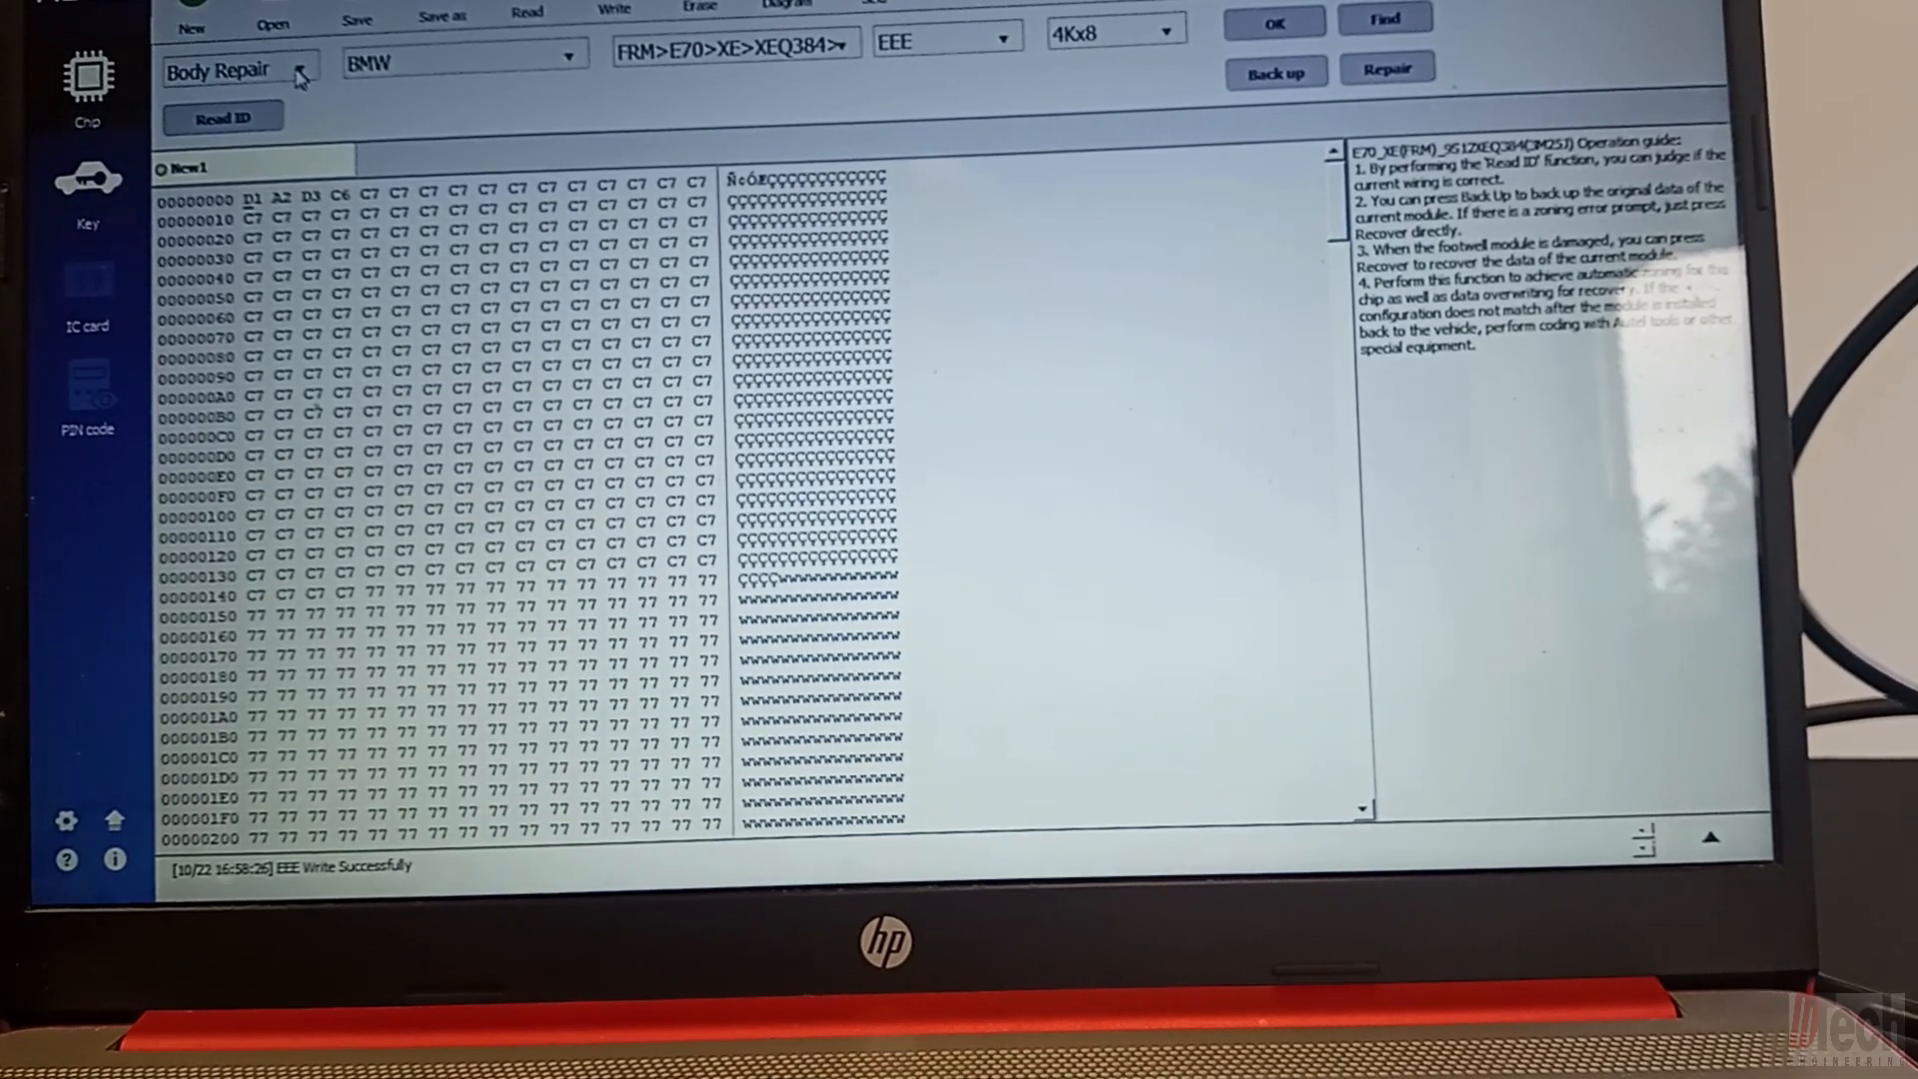
Step: Load the Other, BMW, E-SERIES>FRM>XEQ384>RW profile with D-FLASH 32Kx8
{"action": "left_click", "coordinate": [240, 66]}
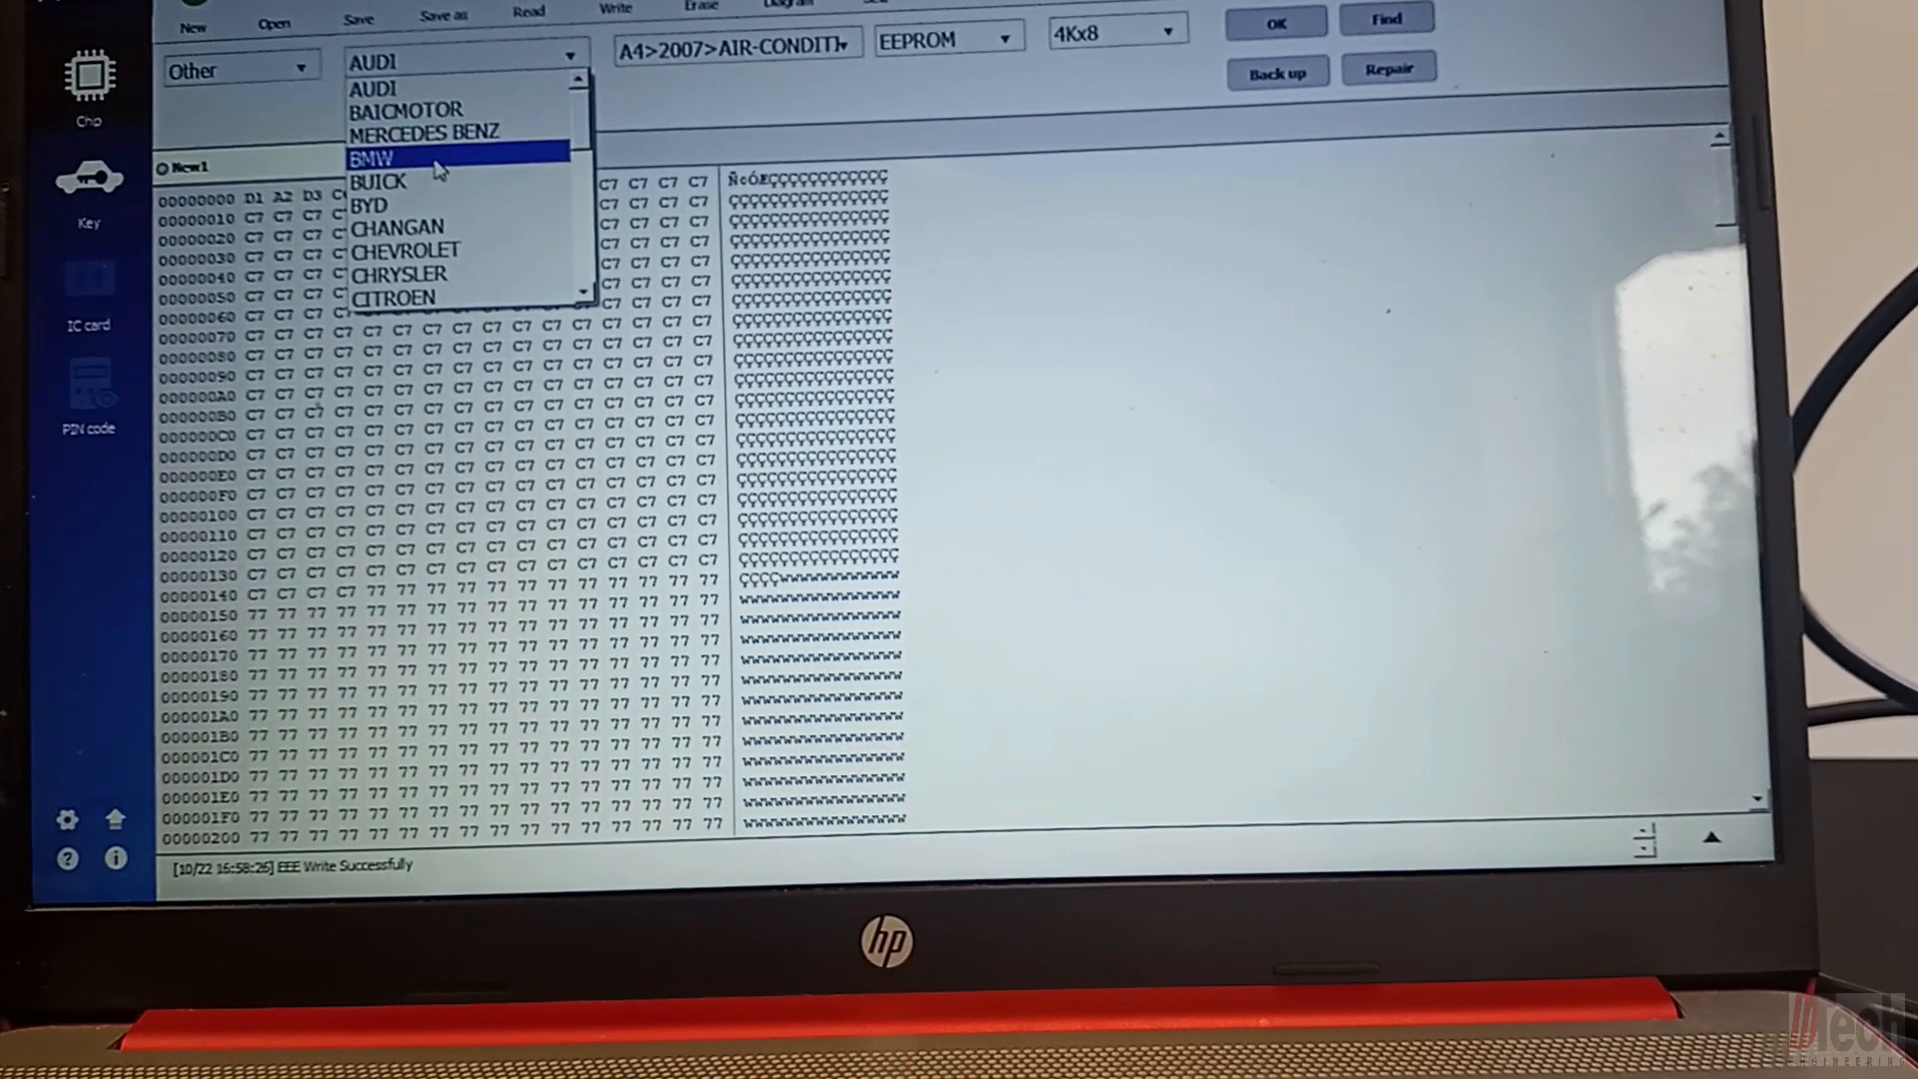
{"action": "left_click", "coordinate": [374, 157]}
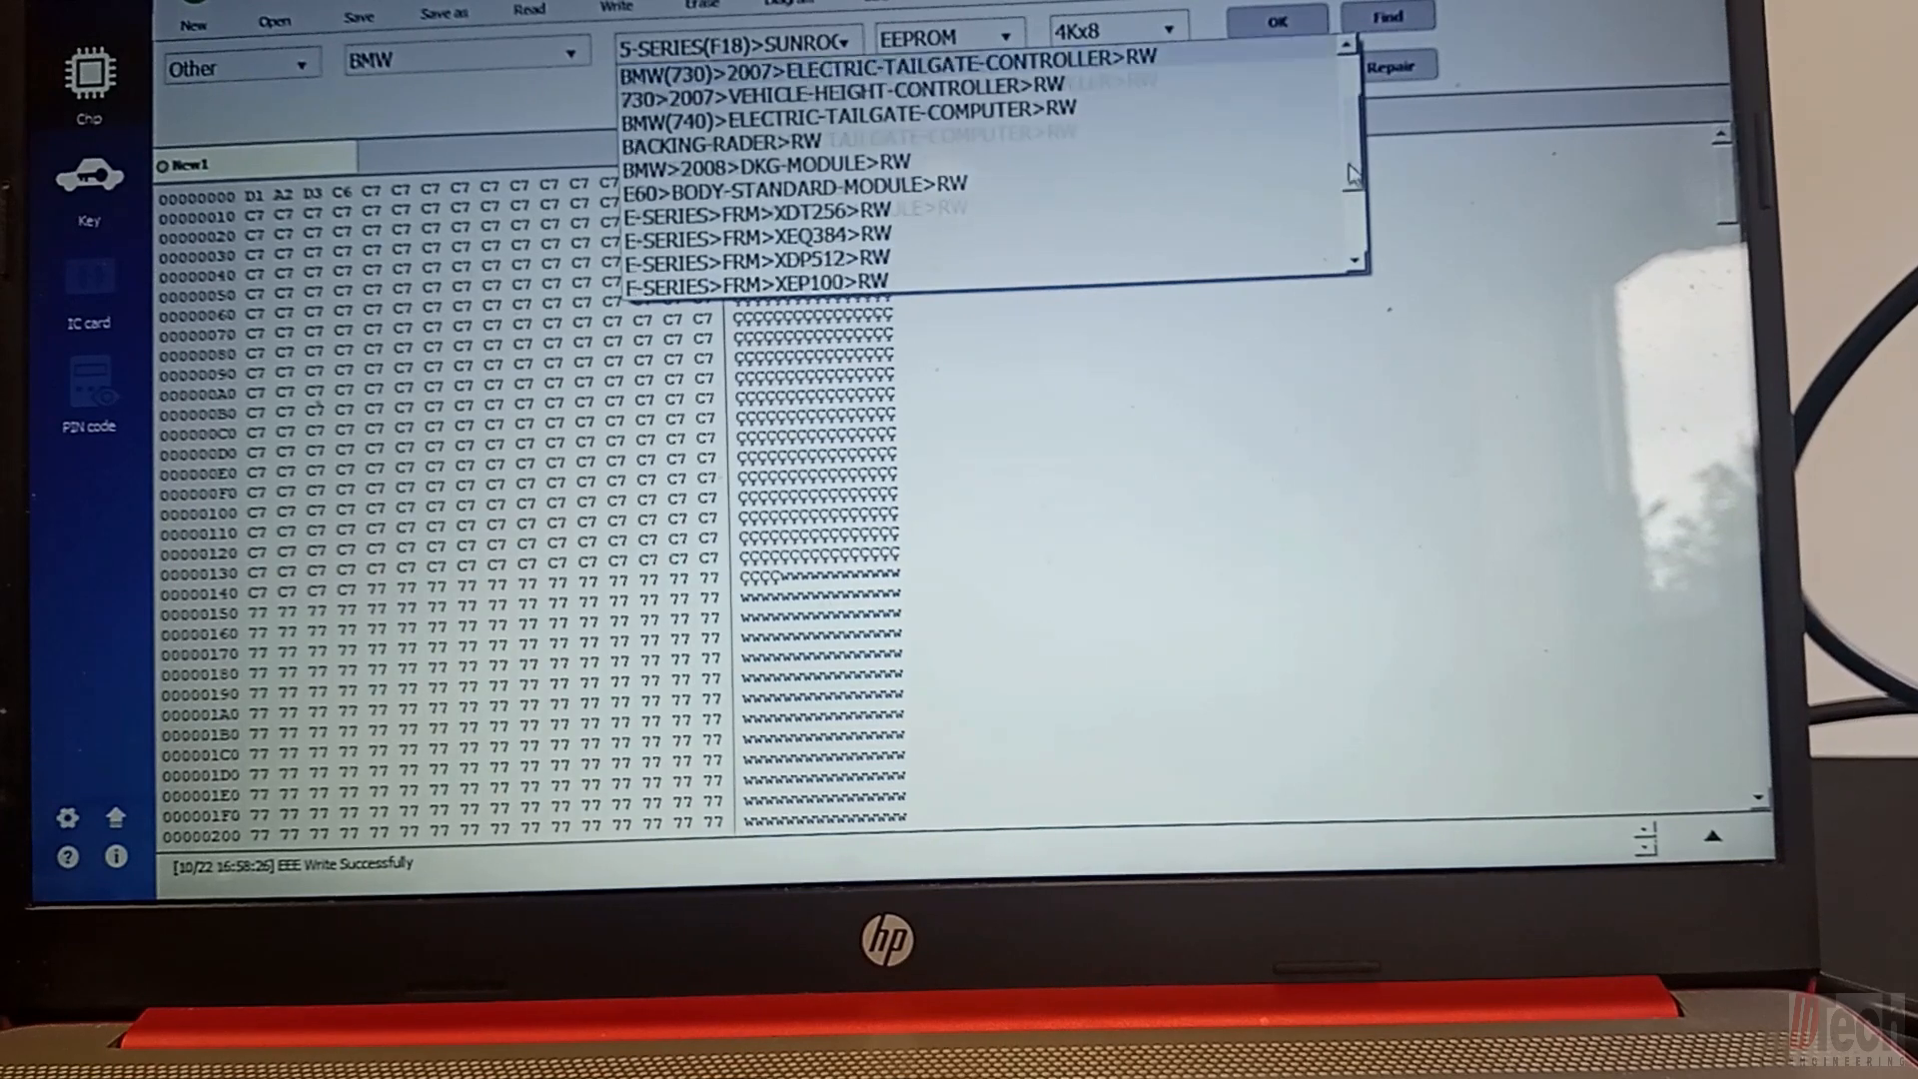
{"action": "scroll", "scroll_direction": "down", "scroll_amount": 3}
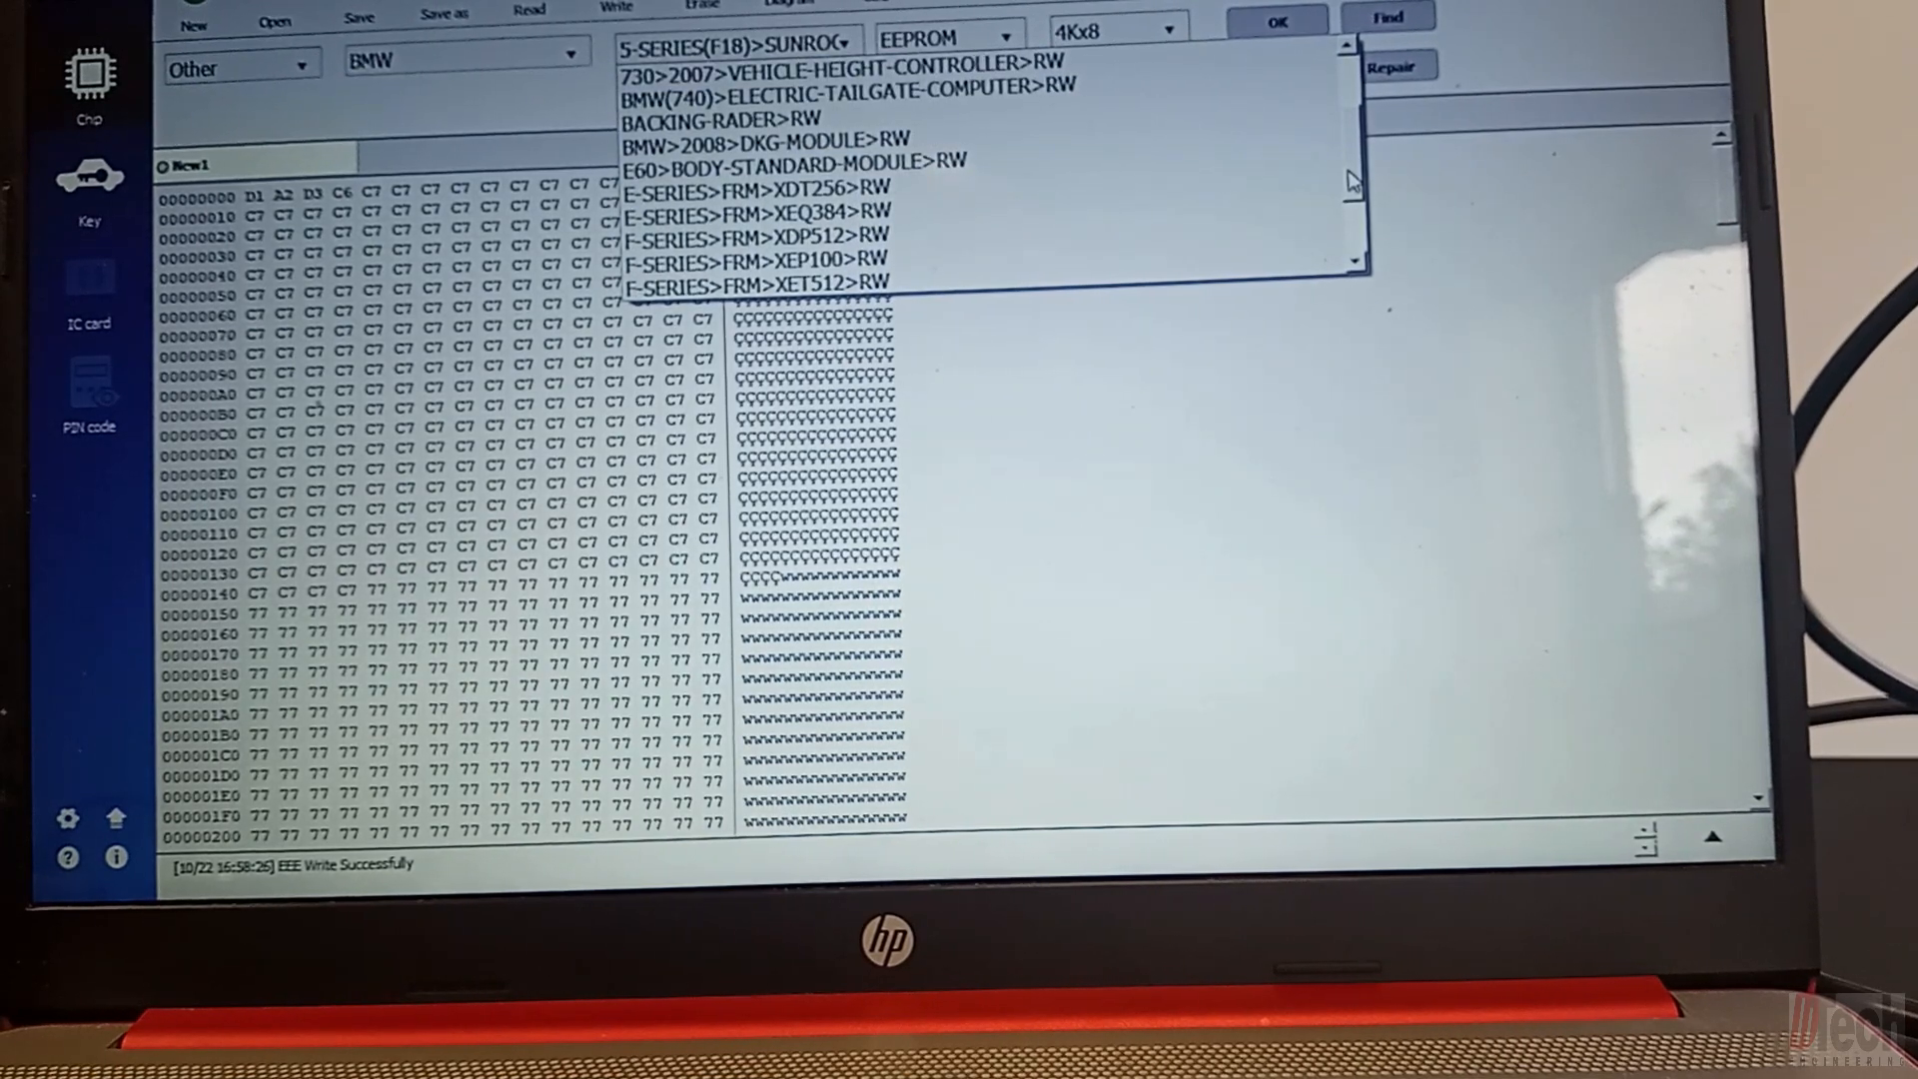
{"action": "left_click", "coordinate": [759, 212]}
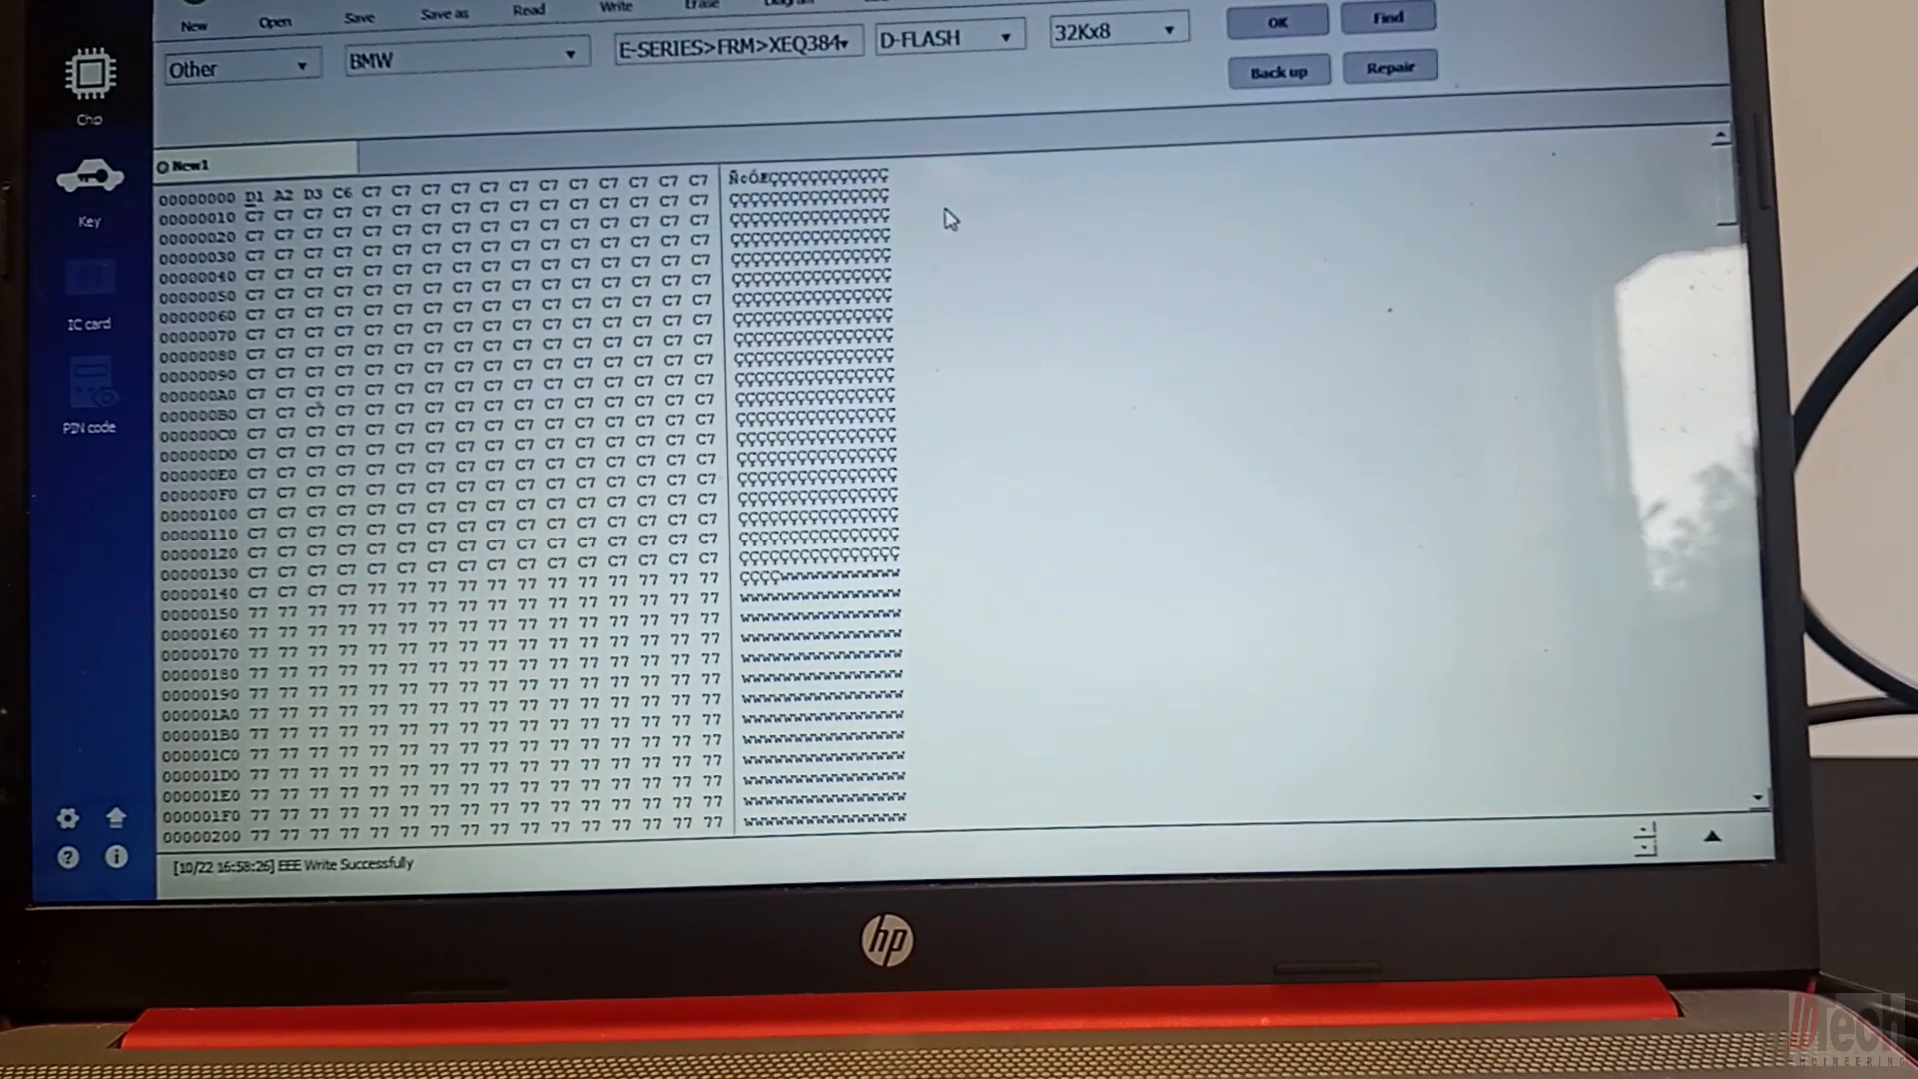
{"action": "left_click", "coordinate": [1276, 21]}
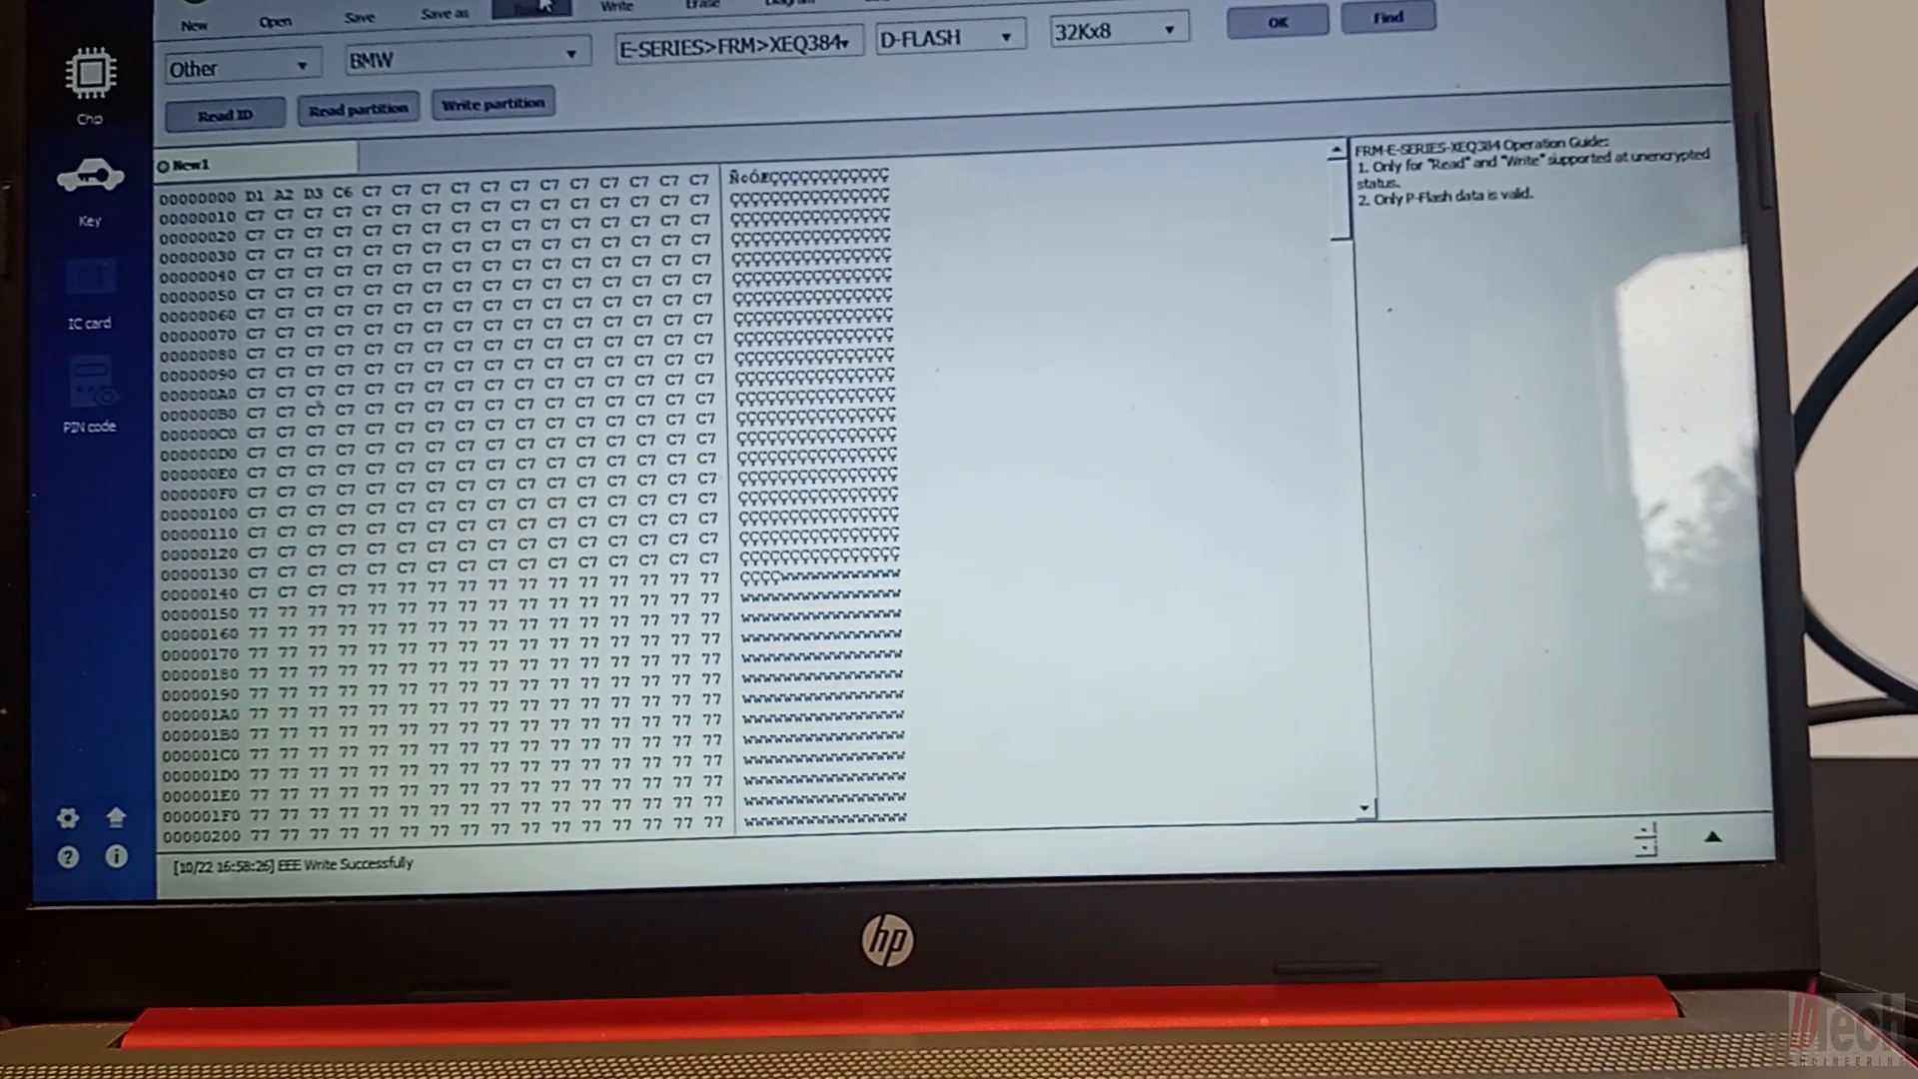
Step: Read the module data, now starting DE AD BE EF, and dismiss the success message
{"action": "left_click", "coordinate": [530, 6]}
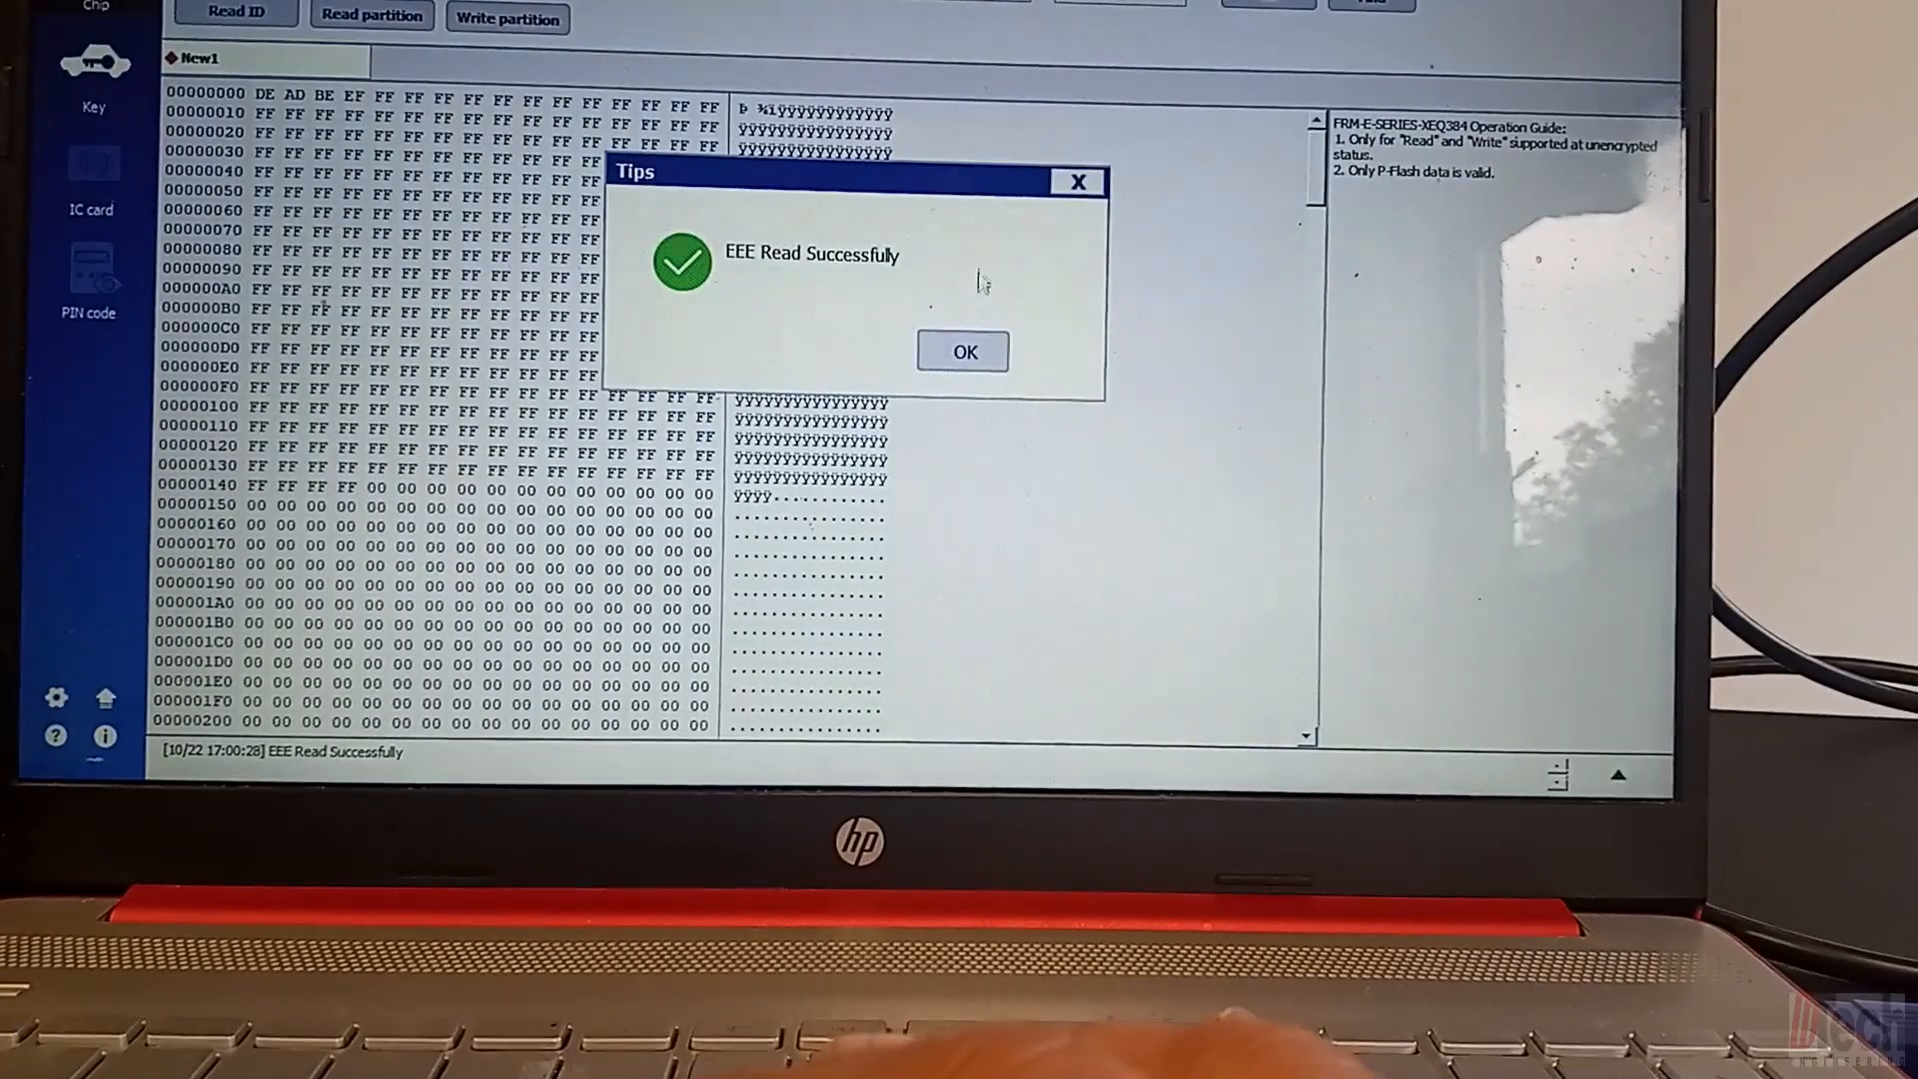
{"action": "left_click", "coordinate": [964, 353]}
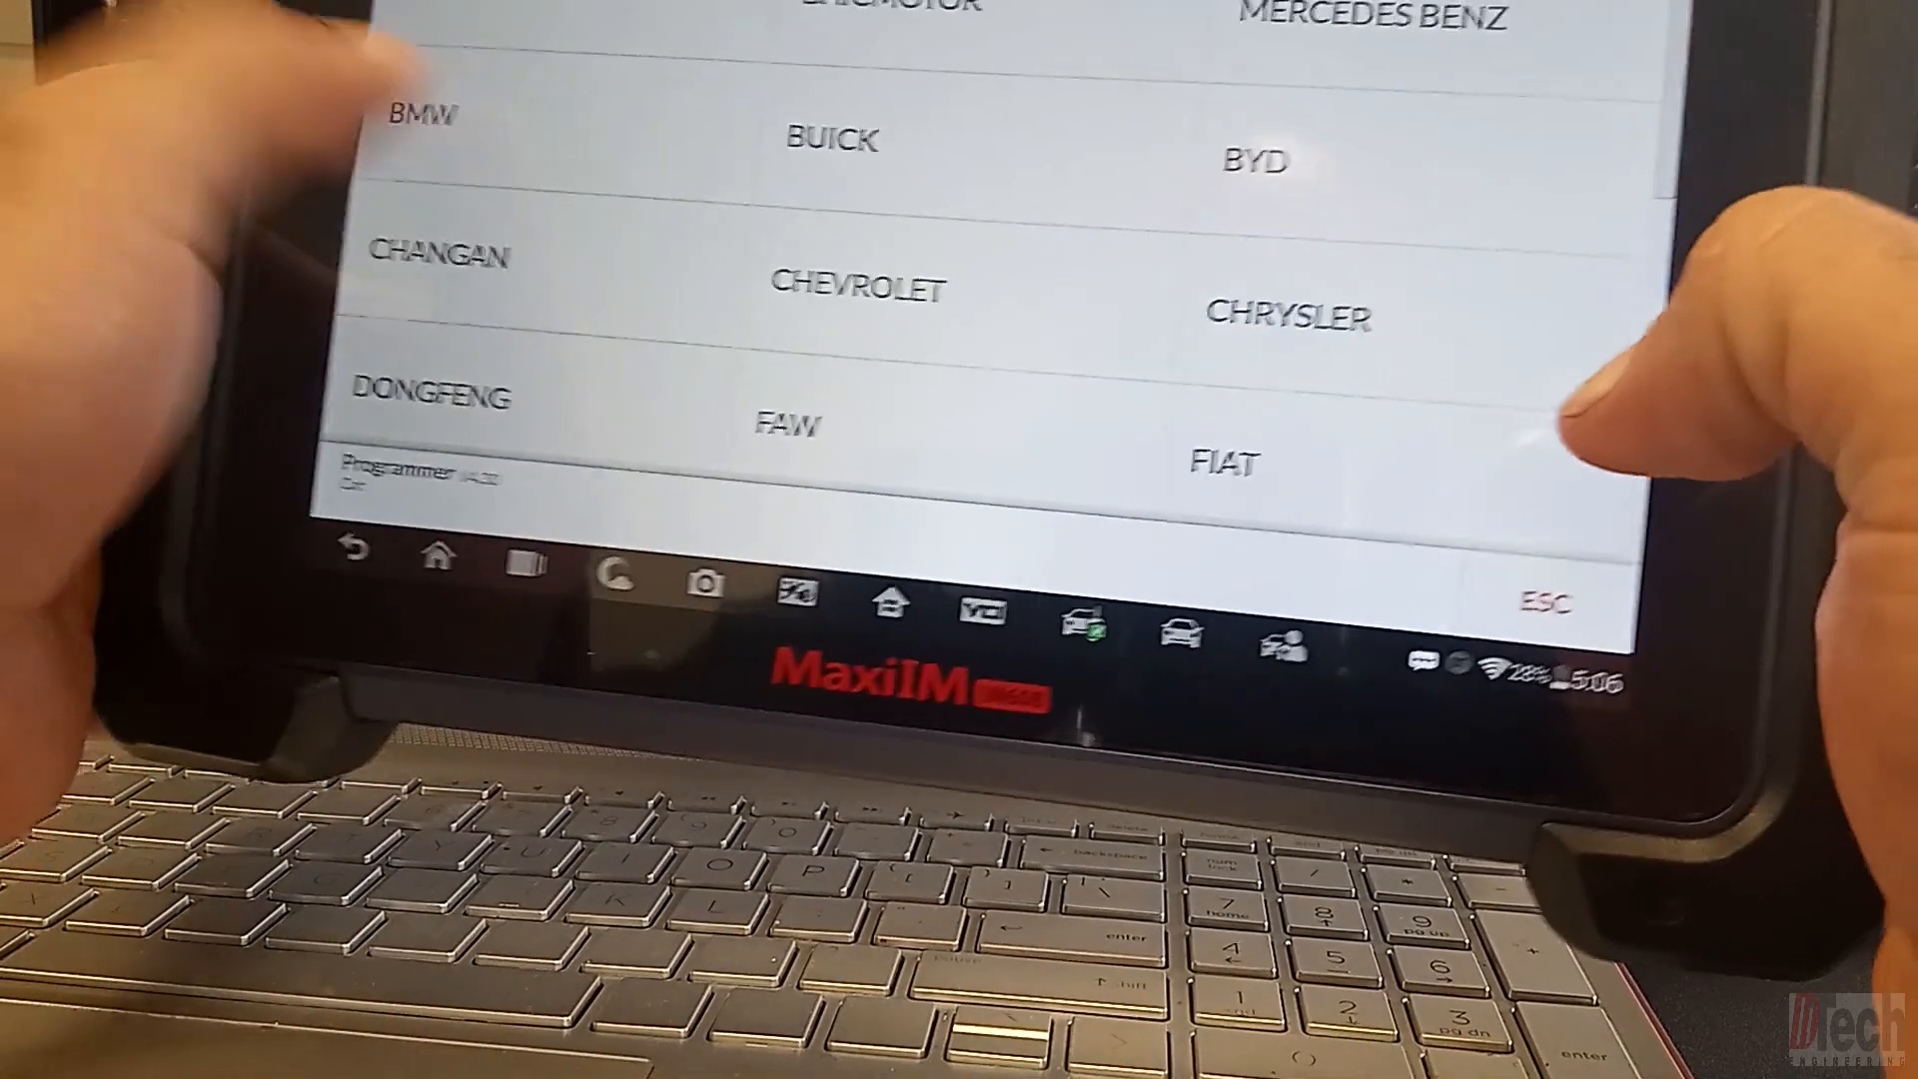
Step: Select BMW on the tablet's Programmer make list and accept the operation guide
{"action": "left_click", "coordinate": [420, 111]}
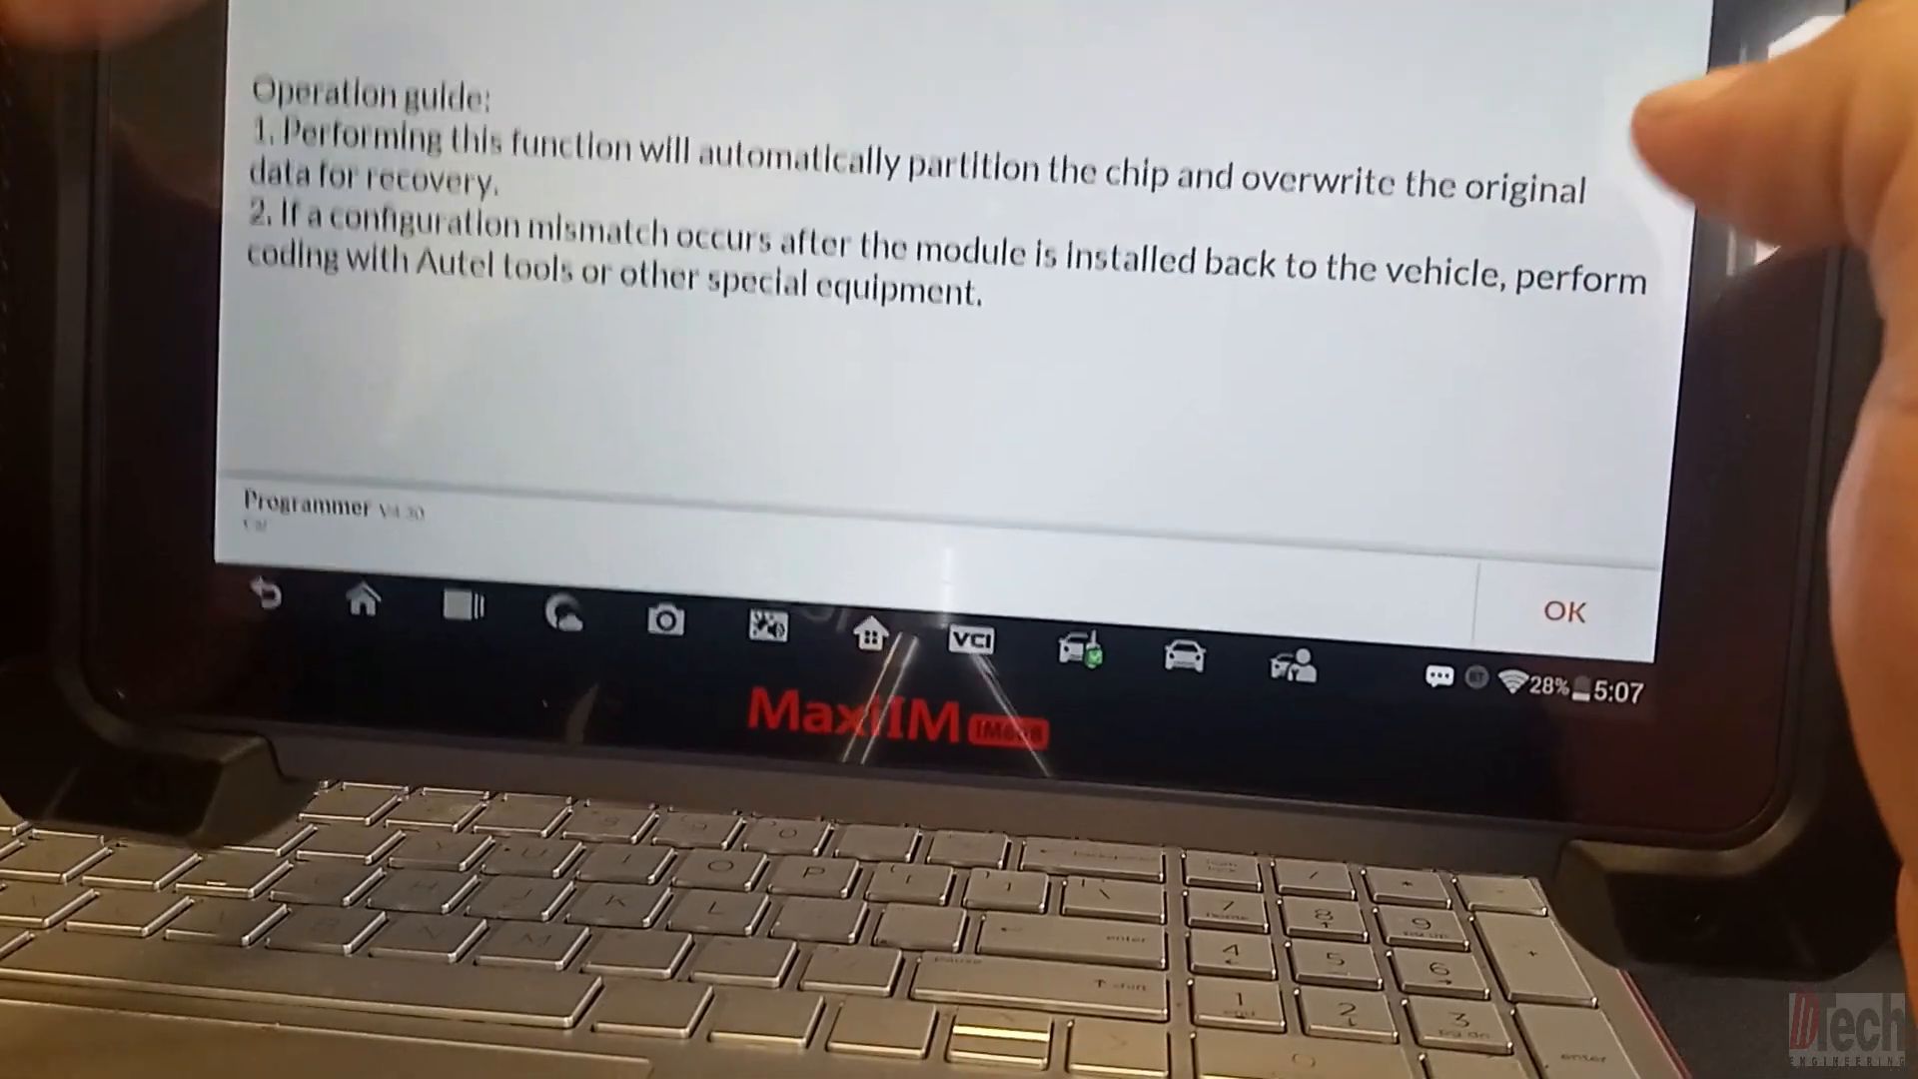
{"action": "left_click", "coordinate": [1564, 612]}
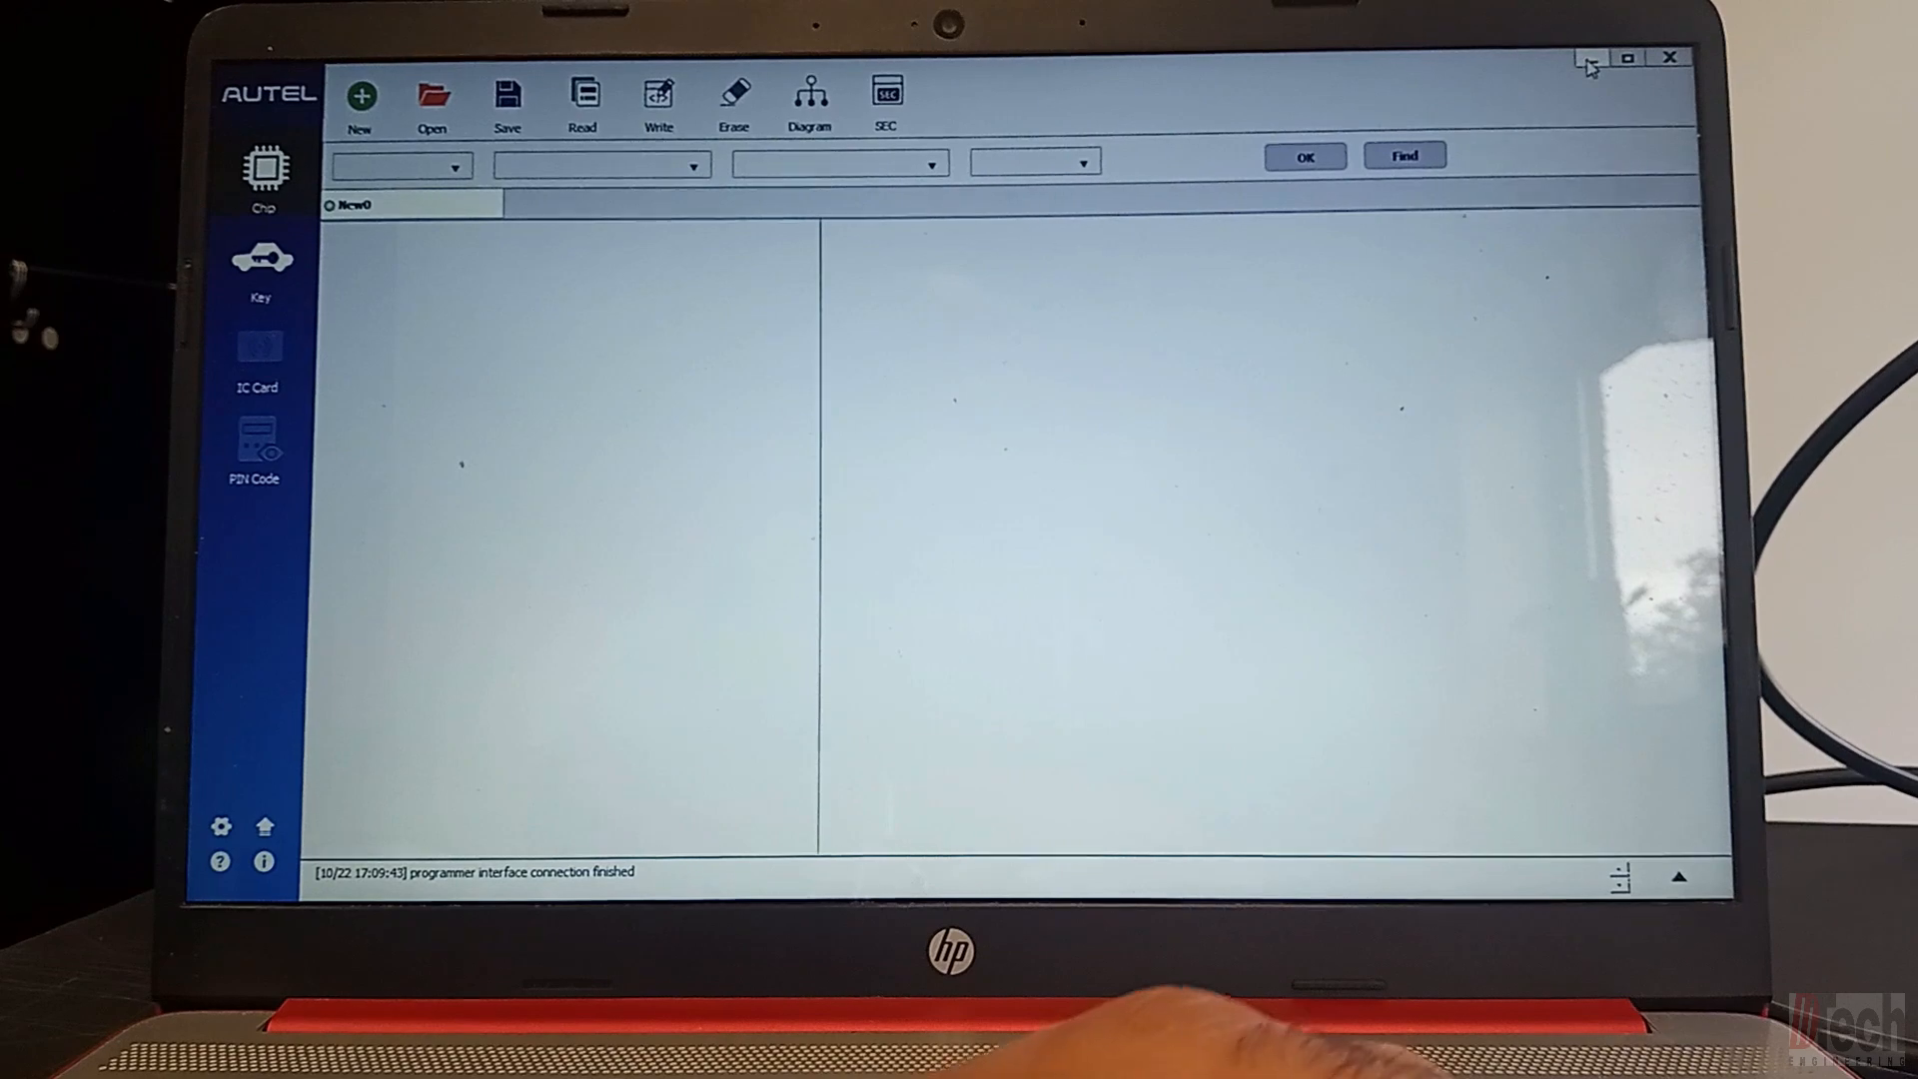
Step: Start a new chip job and choose 02-MCU as the chip type
{"action": "left_click", "coordinate": [1625, 58]}
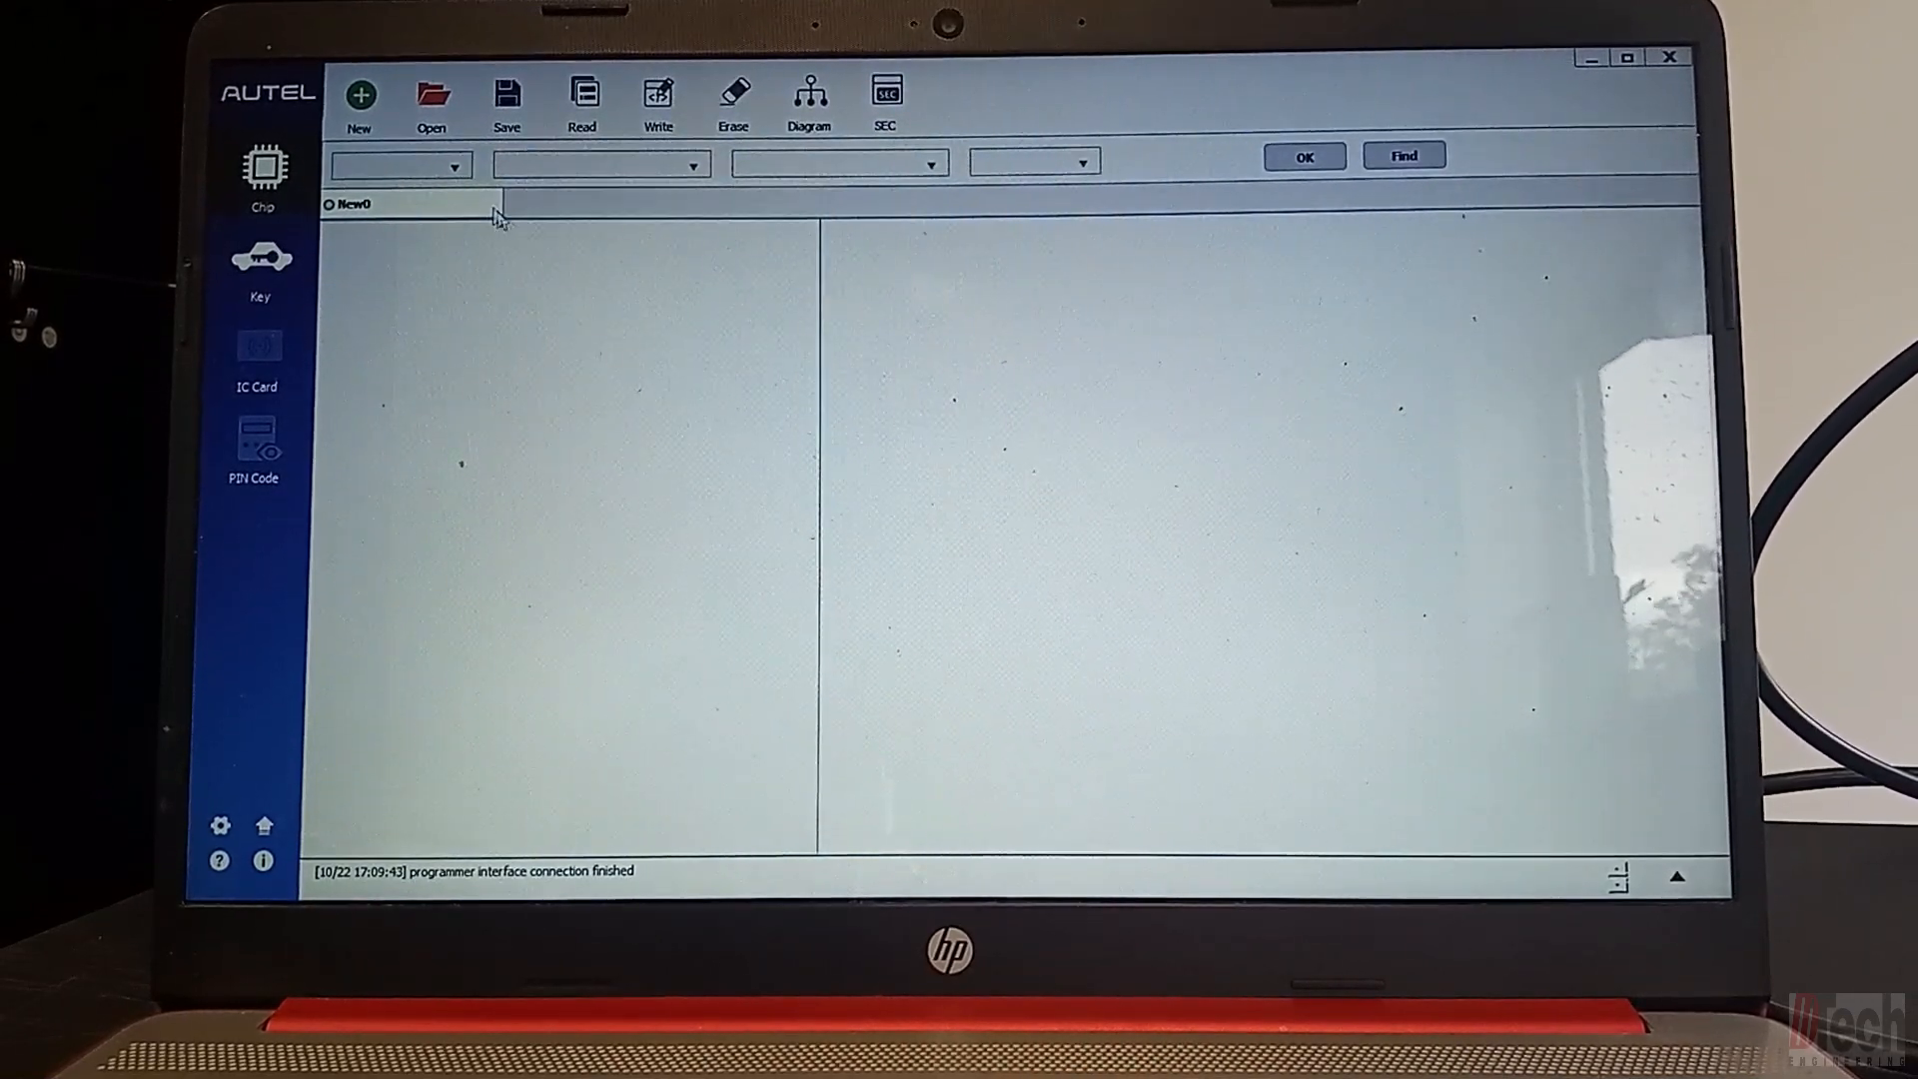
{"action": "left_click", "coordinate": [452, 164]}
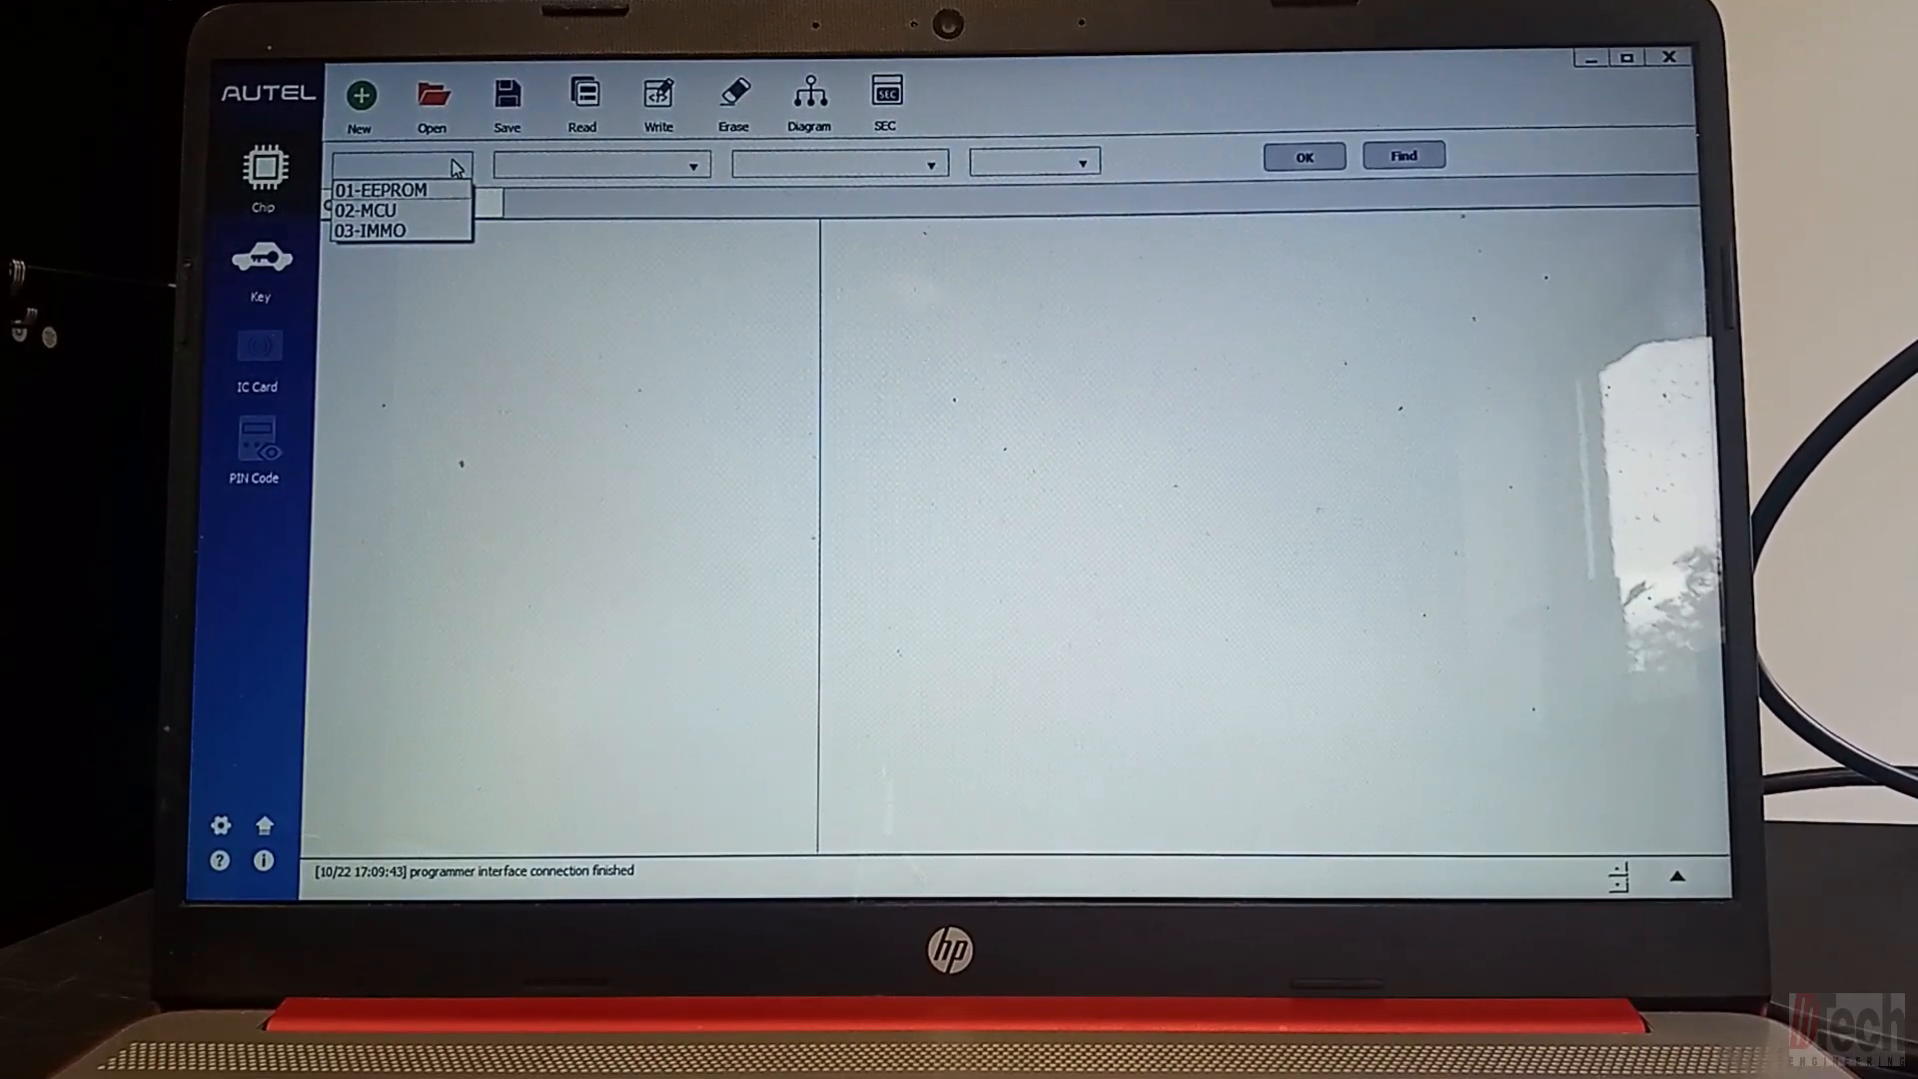
{"action": "left_click", "coordinate": [385, 190]}
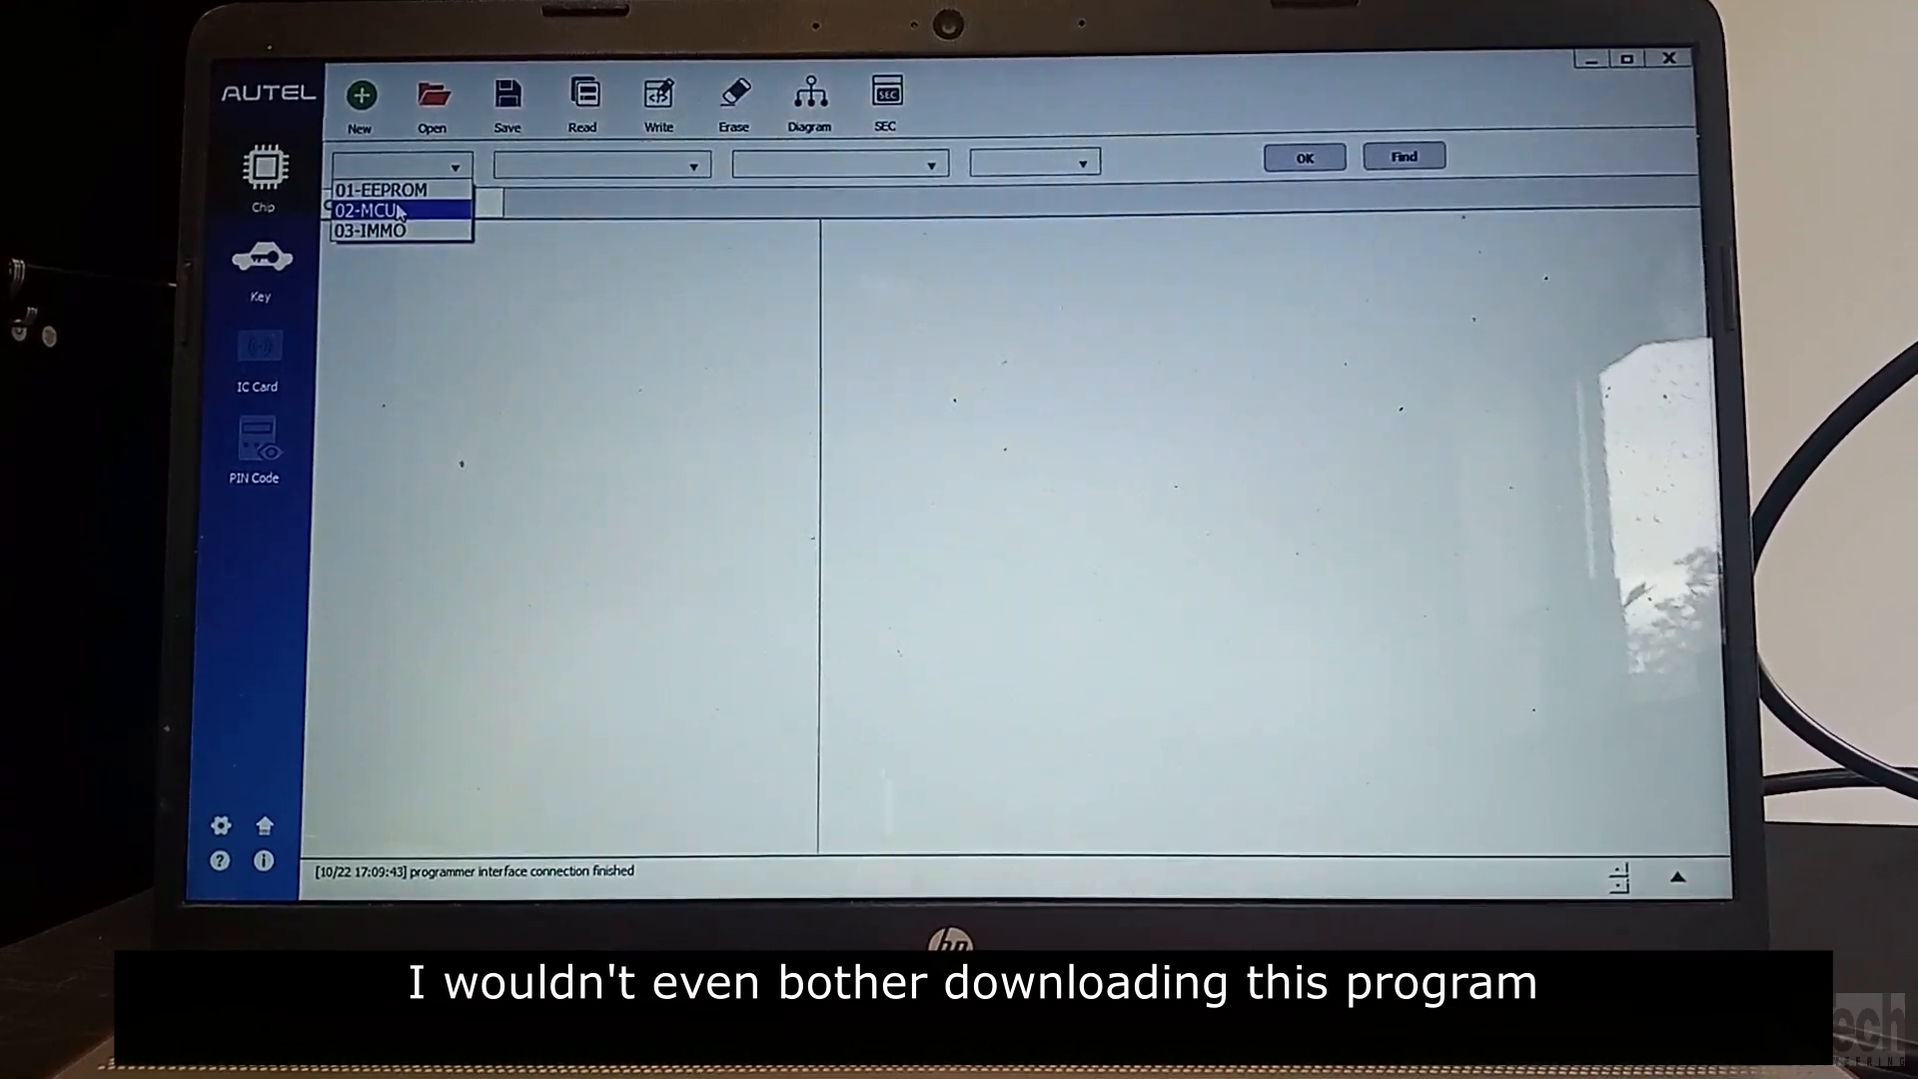
{"action": "left_click", "coordinate": [367, 208]}
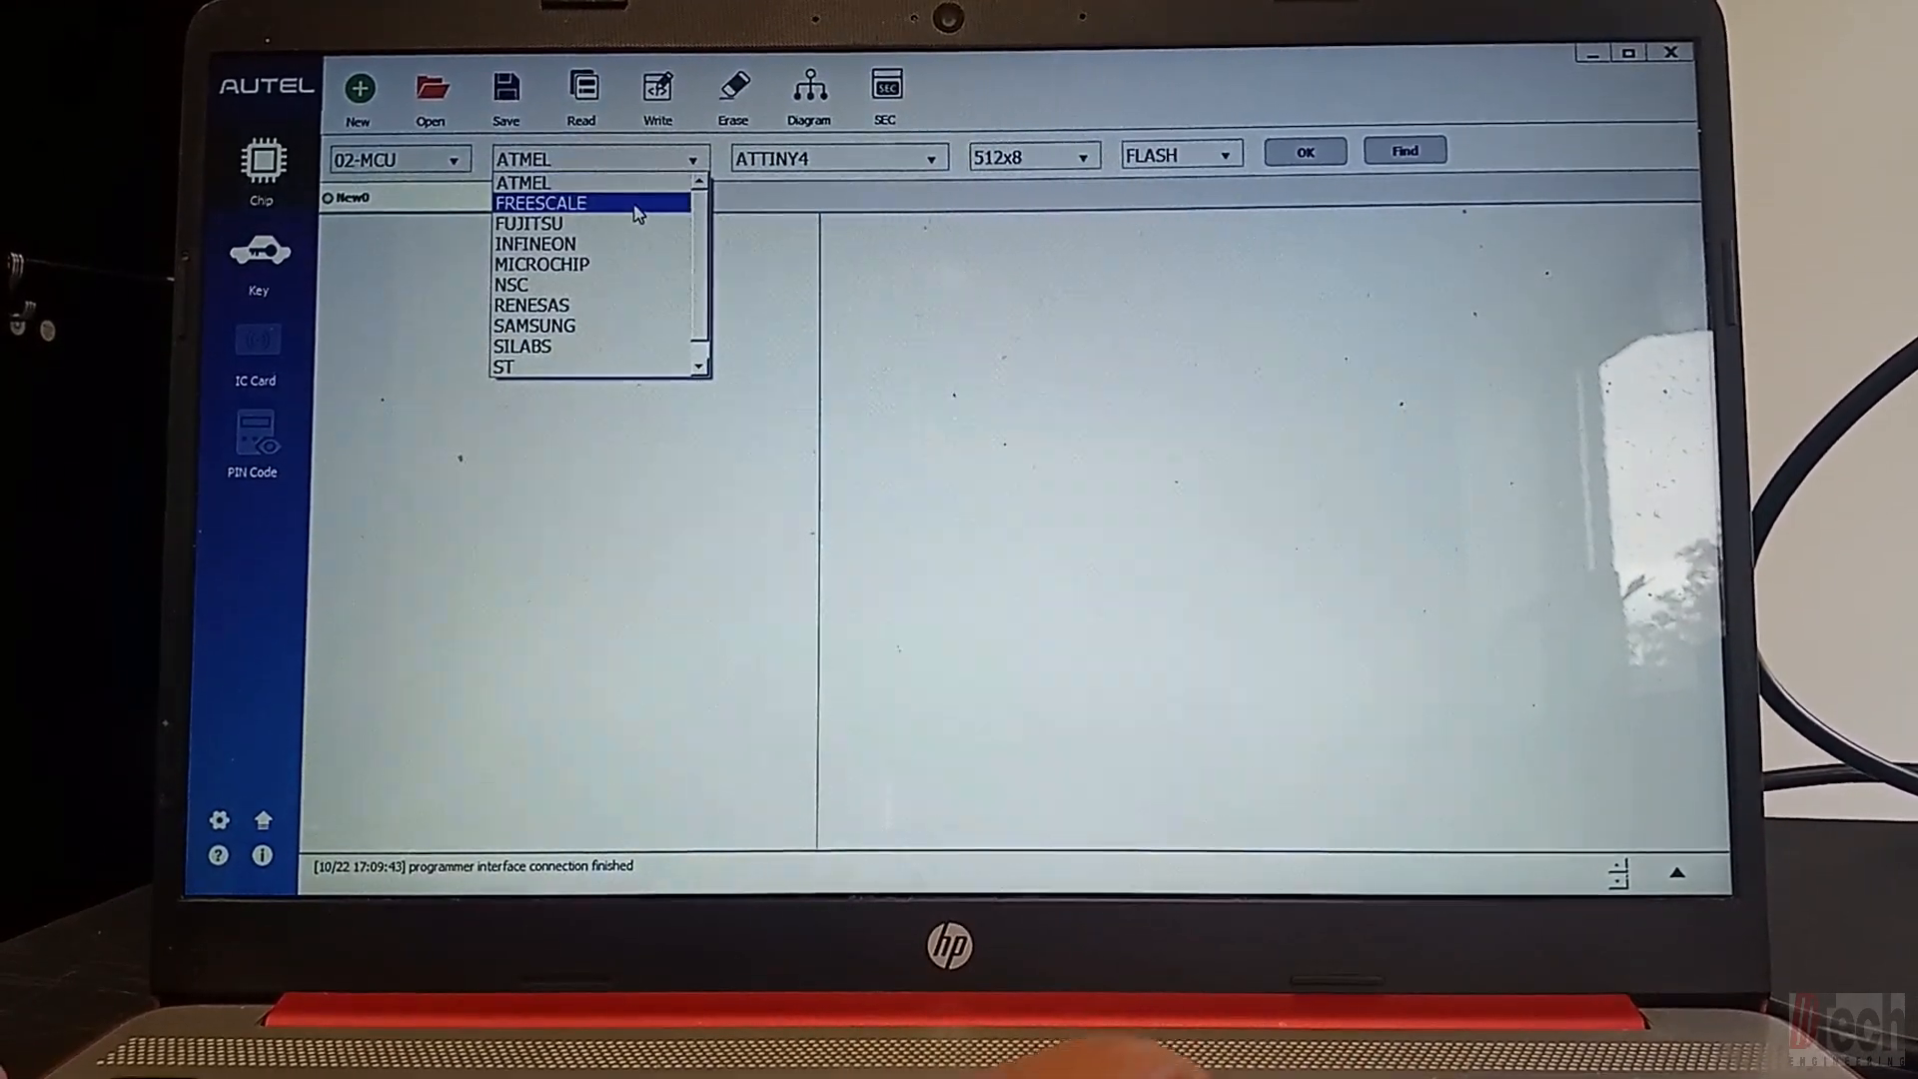
Step: Select FREESCALE as manufacturer and MC9S12XEQ384 as the chip model
{"action": "left_click", "coordinate": [541, 202]}
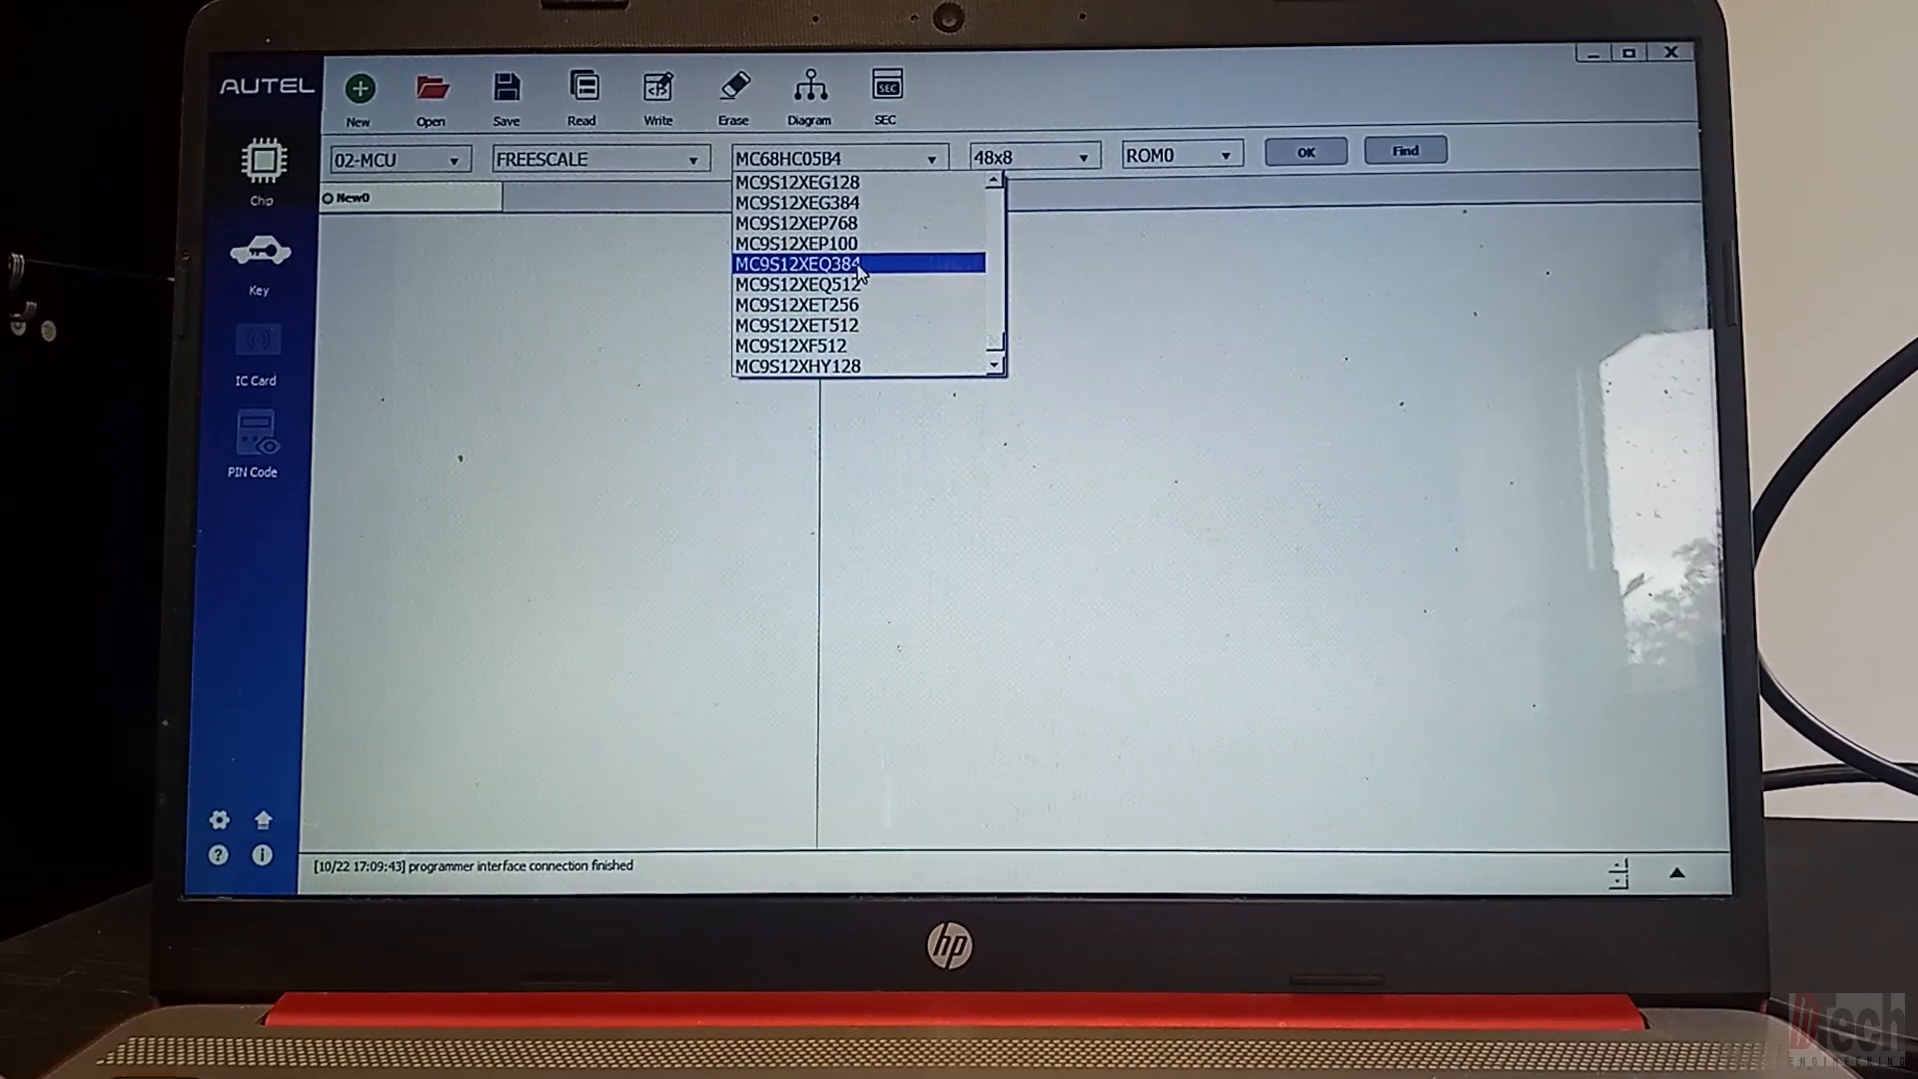
{"action": "left_click", "coordinate": [797, 262]}
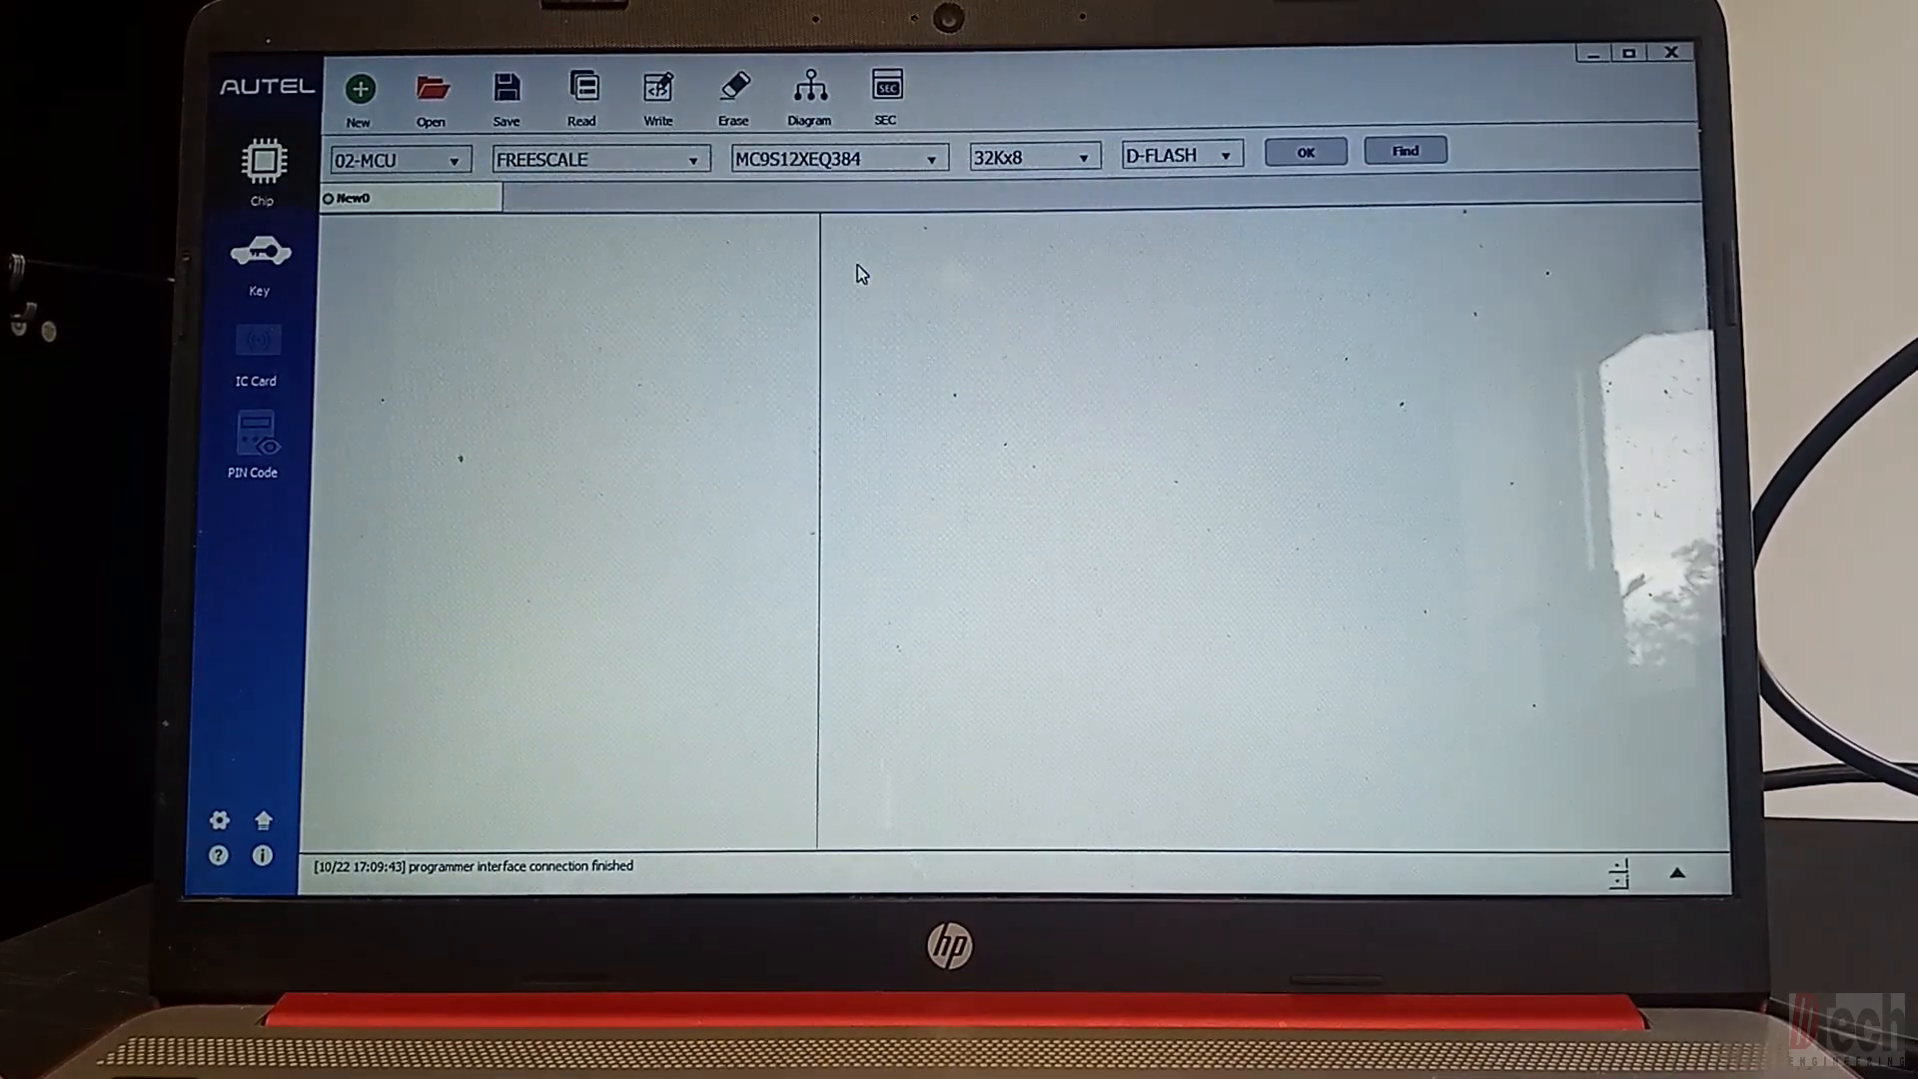
Step: Switch memory to P-FLASH 384Kx8 and try reading it, which fails
{"action": "left_click", "coordinate": [1230, 156]}
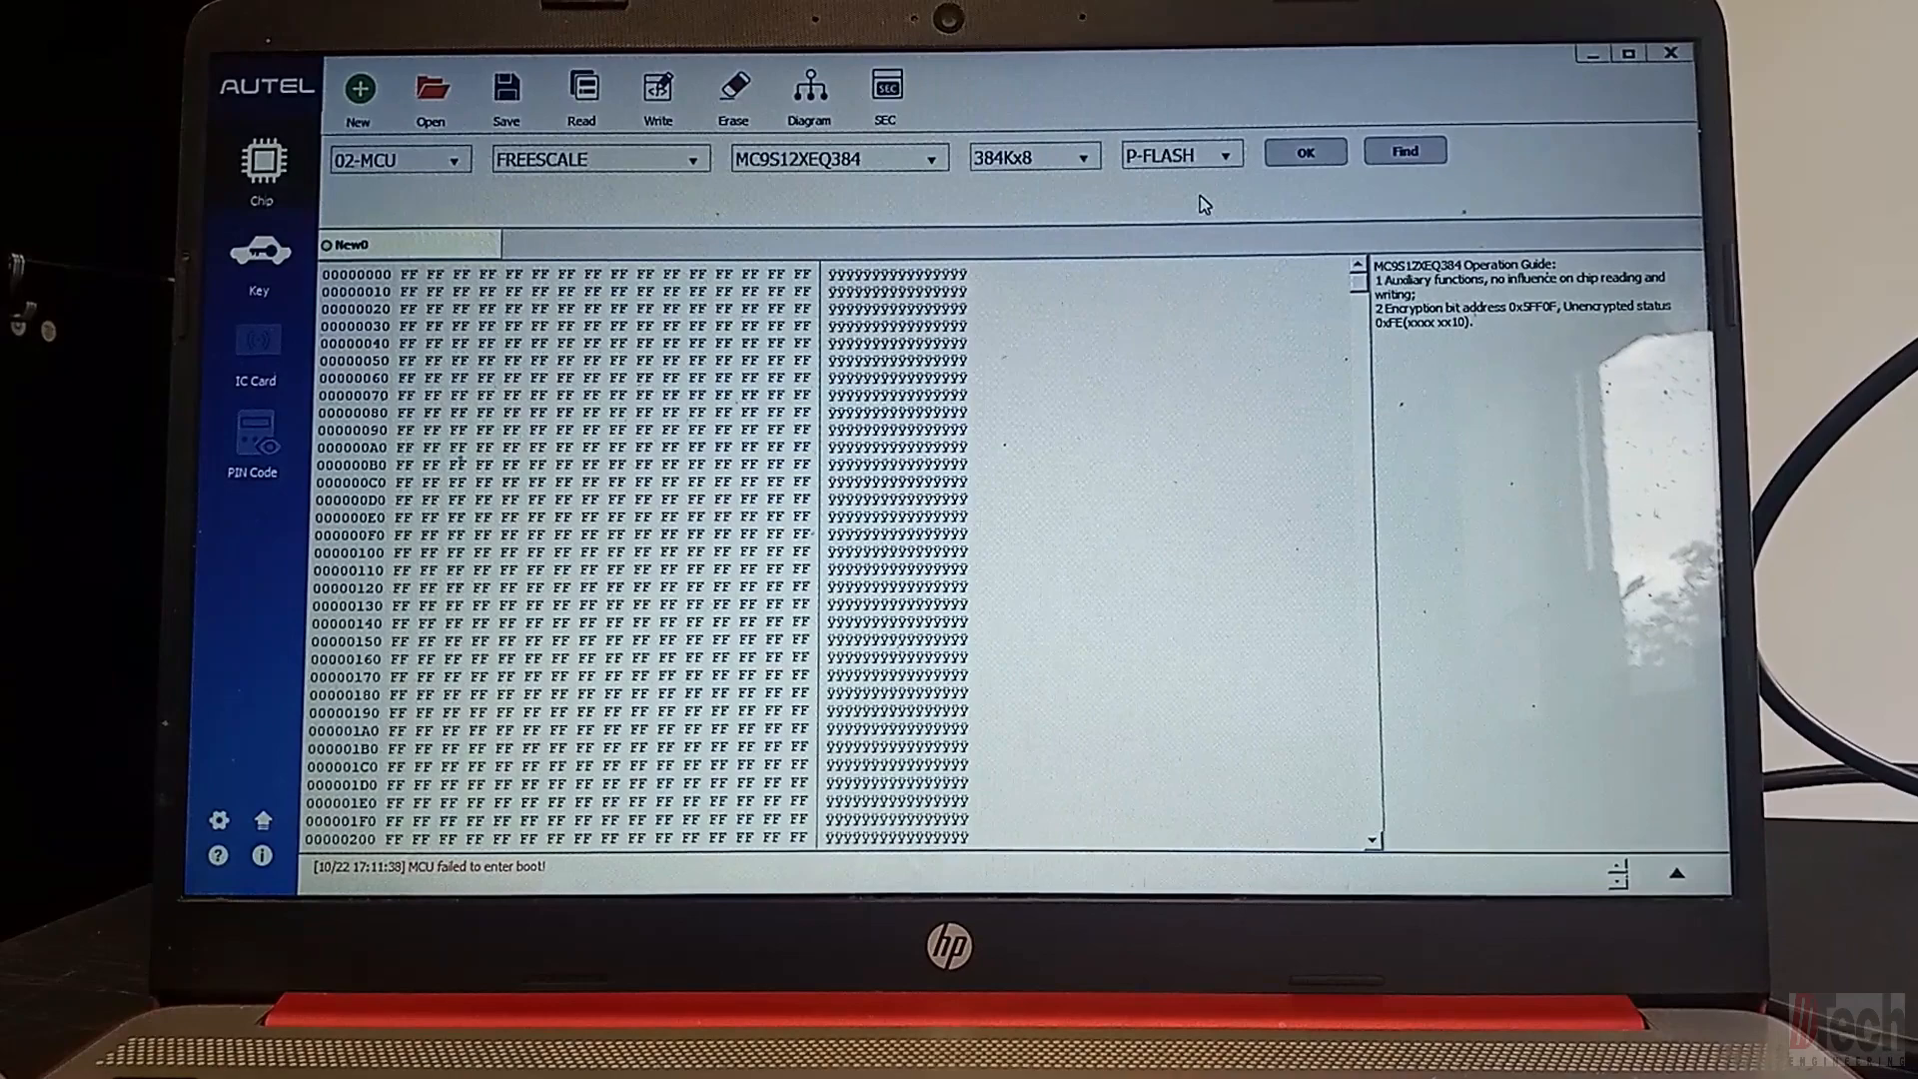
{"action": "left_click", "coordinate": [582, 92]}
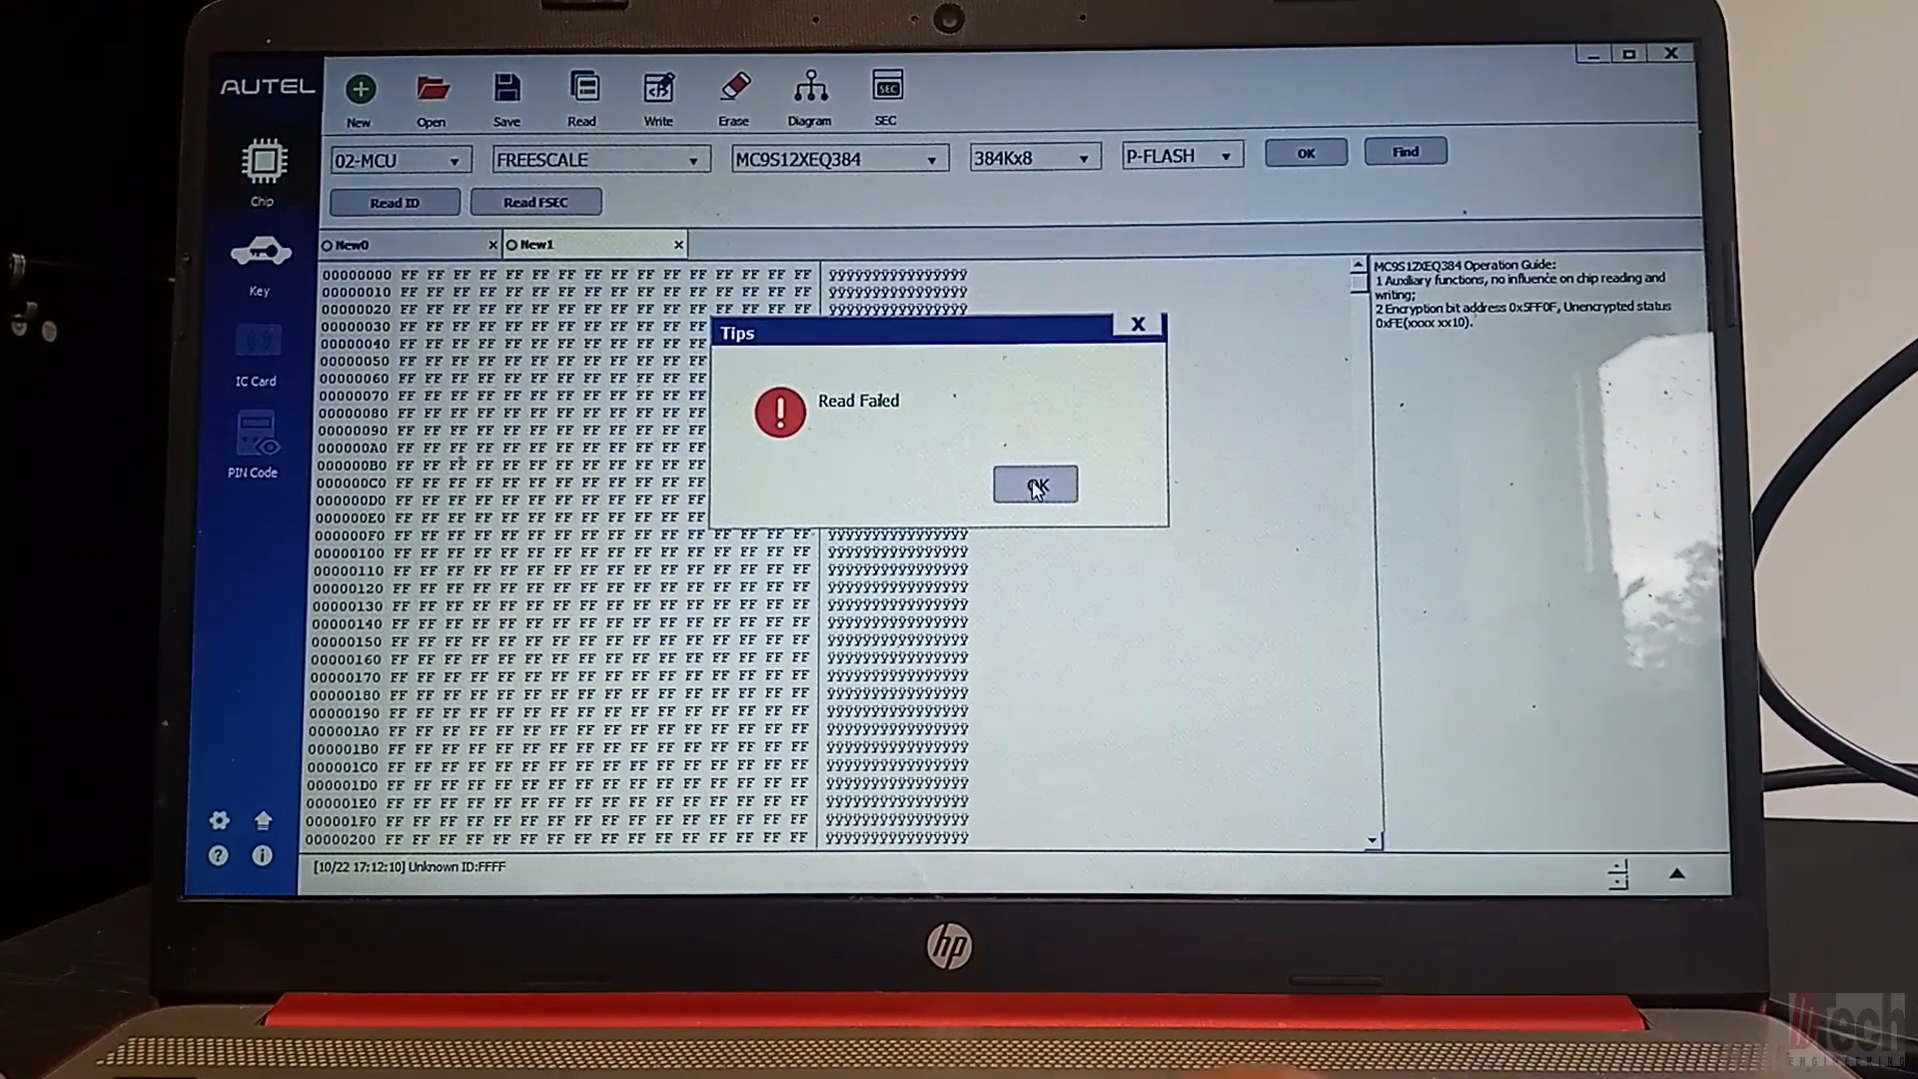
Step: Dismiss the Read Failed tip and close Autel Programmer to the desktop
{"action": "left_click", "coordinate": [1032, 482]}
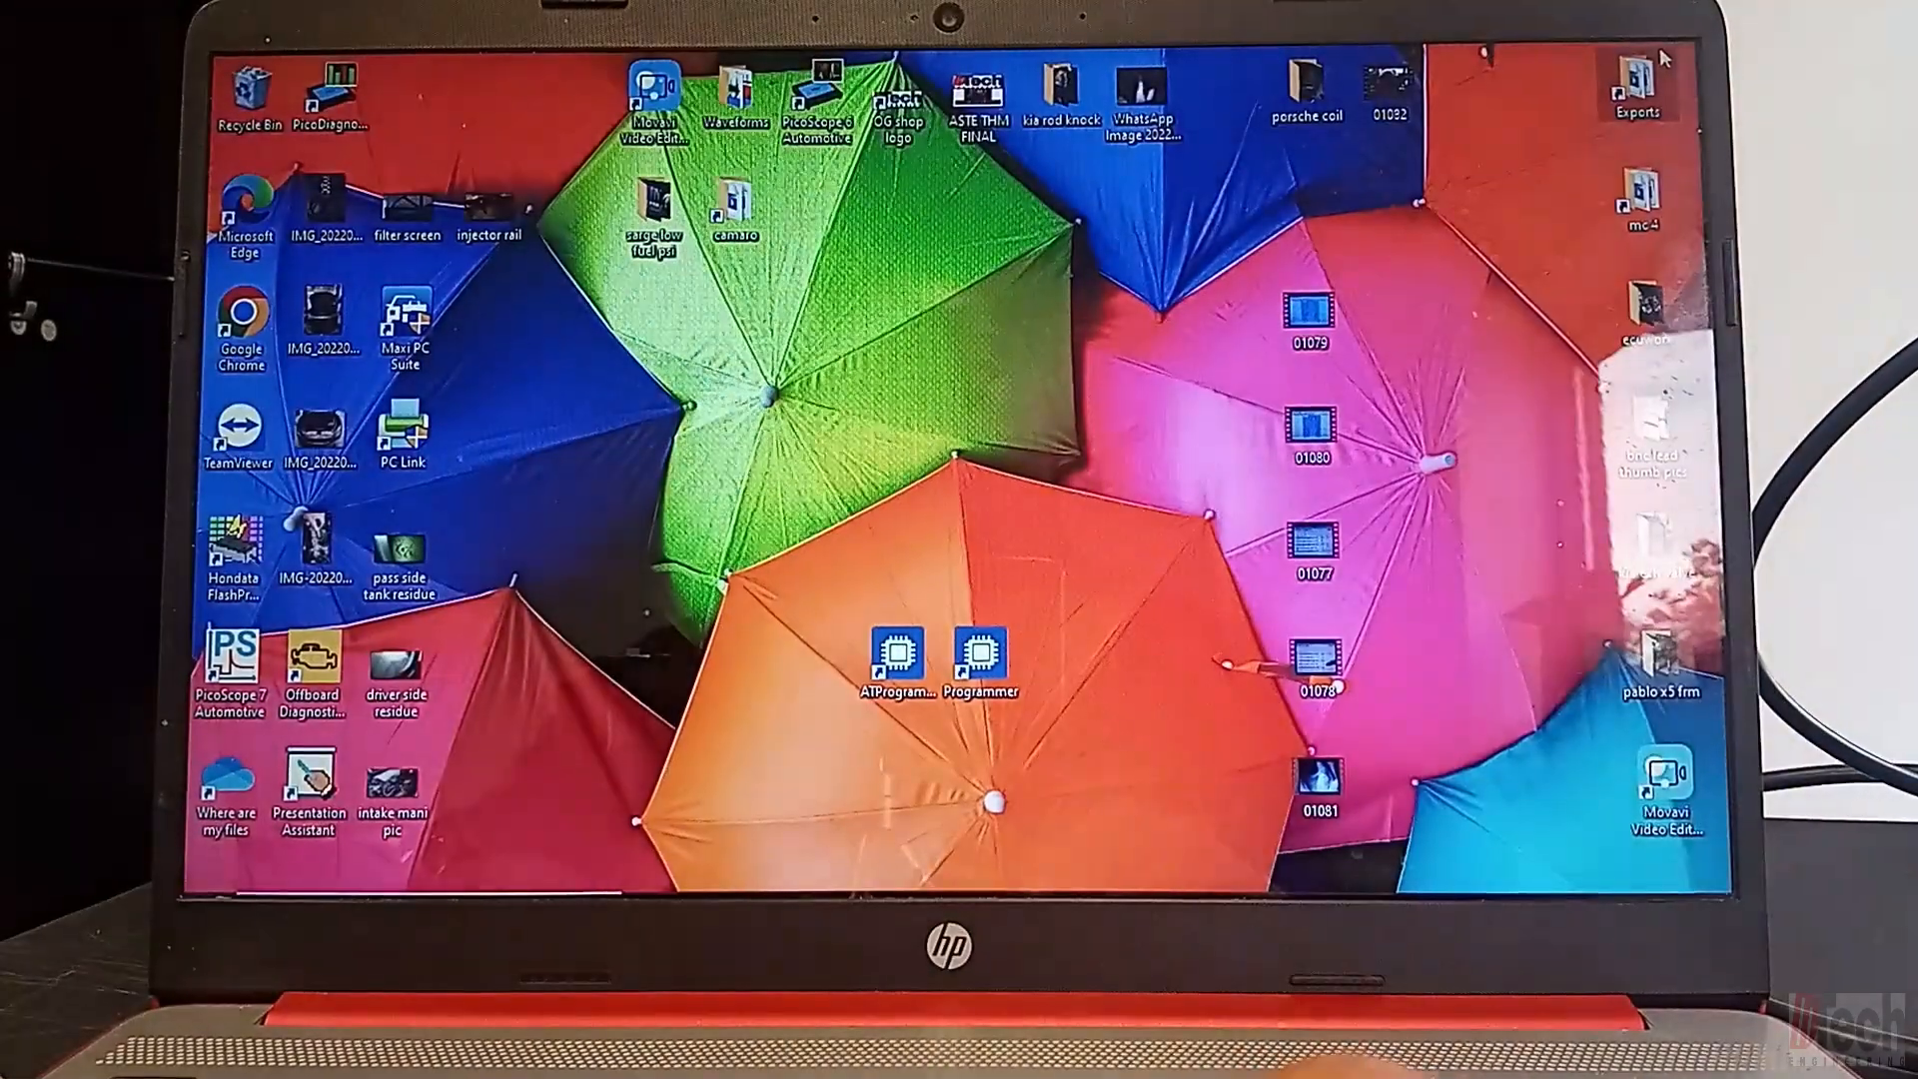
{"action": "left_click", "coordinate": [980, 654]}
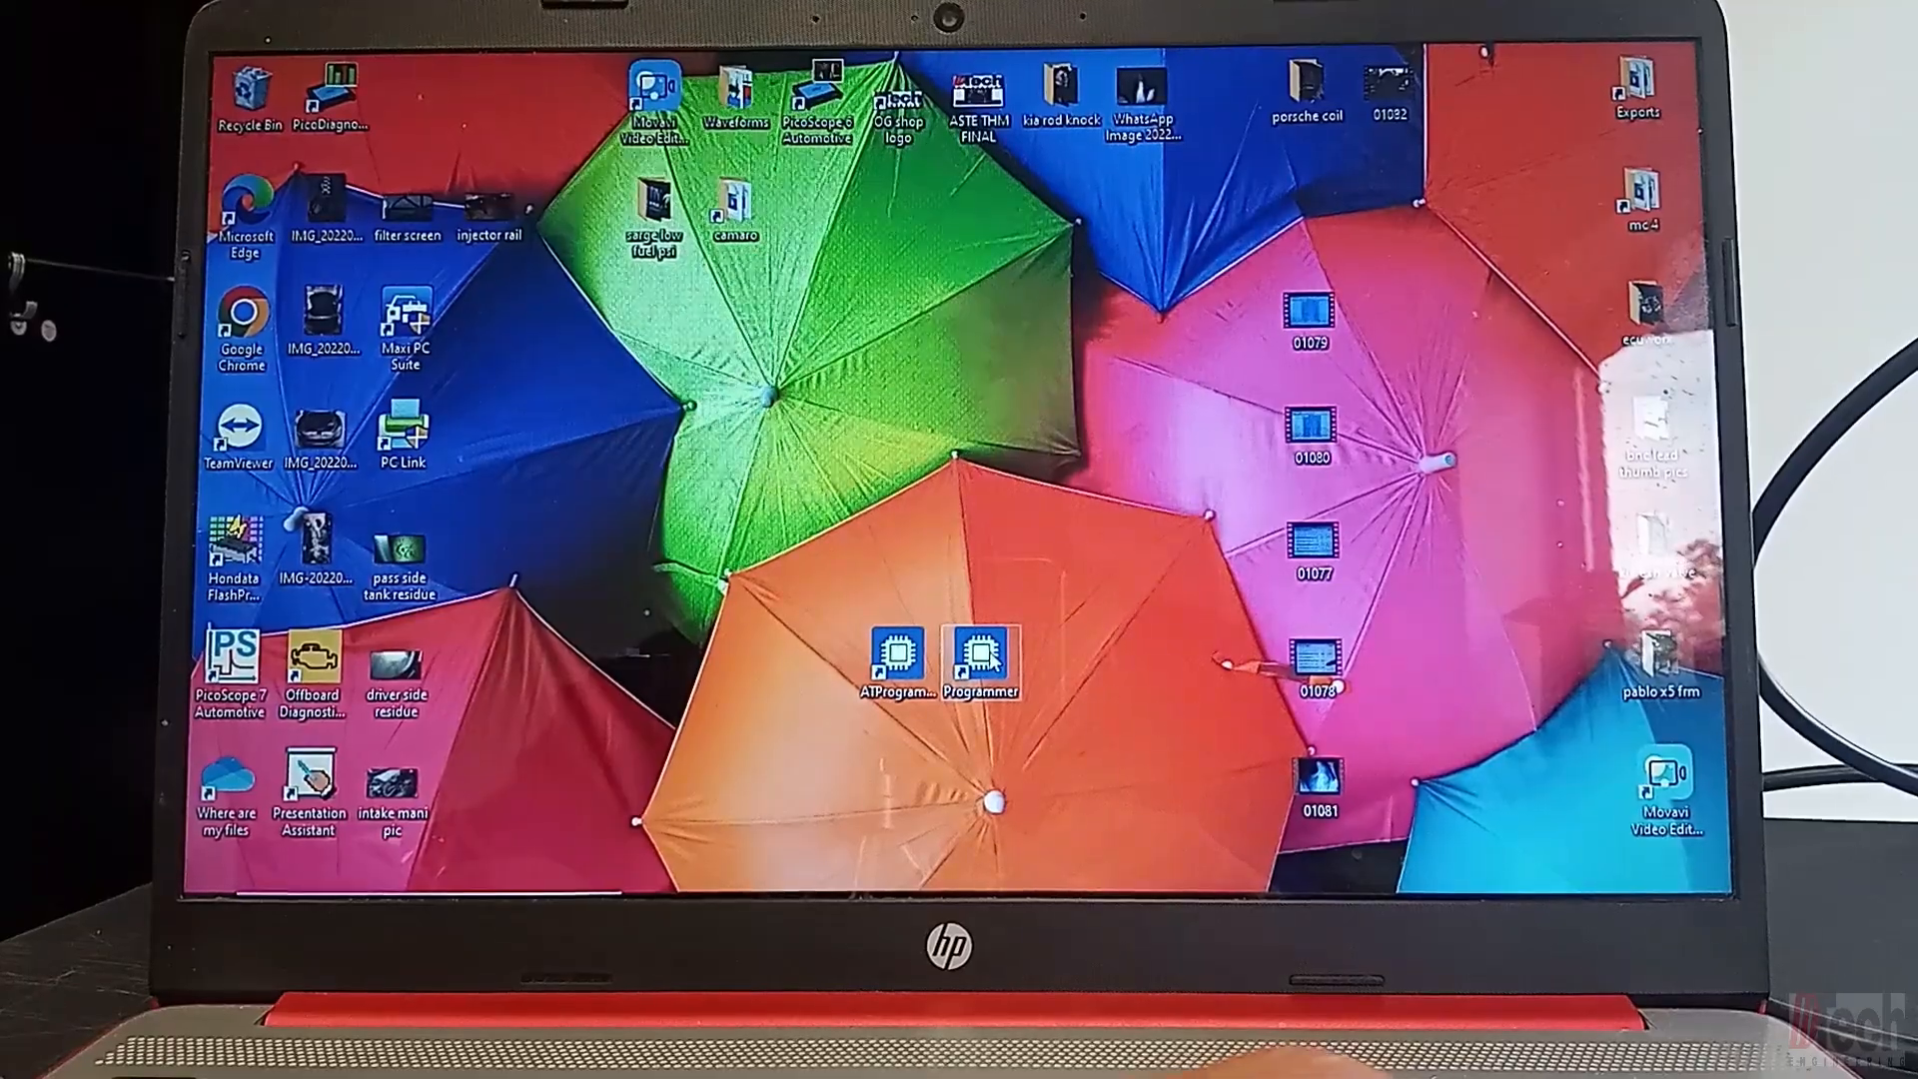